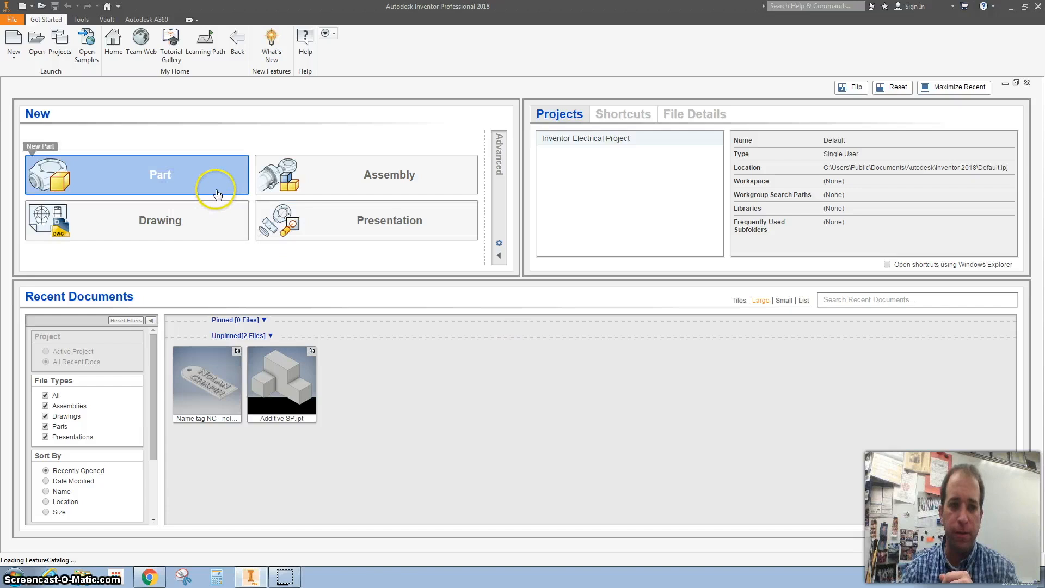
Create a new part document from the Get Started page
left_click(141, 175)
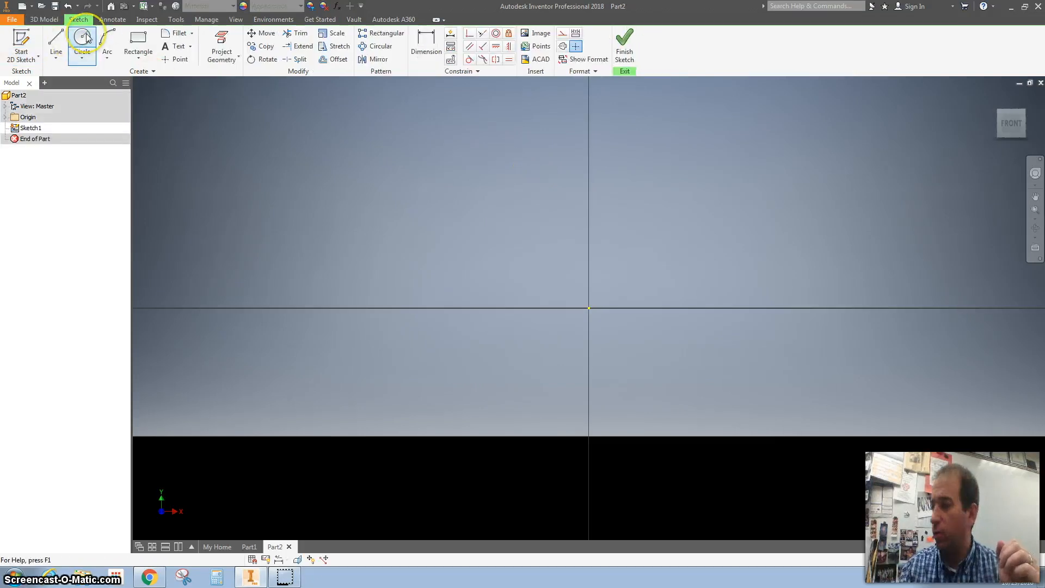
mouse_move(108, 46)
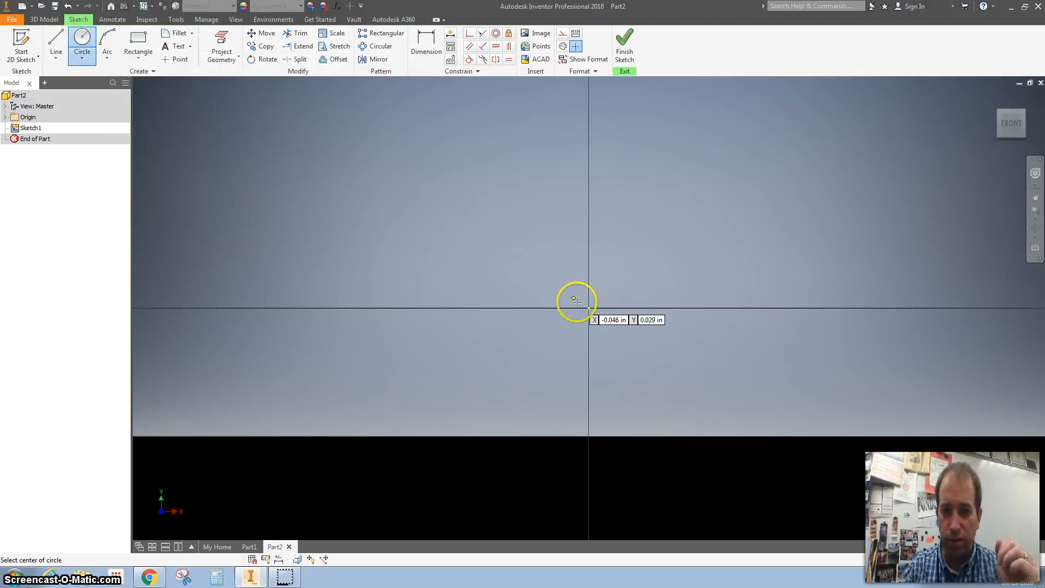
Draw a 5.000 circle at the origin, offset it 0.500 inward, add a vertical centre line and trim the left arcs
left_click(589, 307)
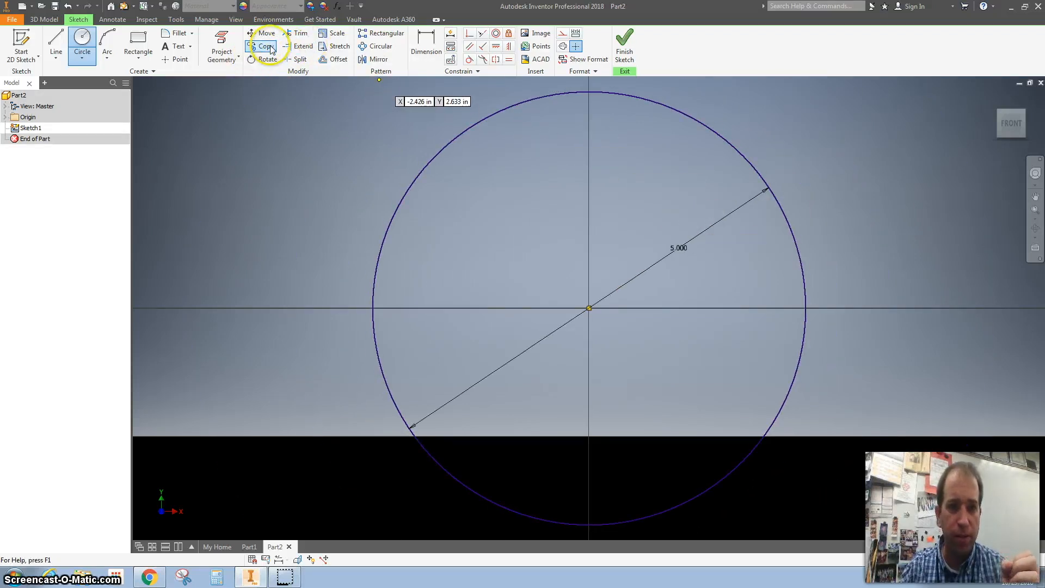
left_click(339, 58)
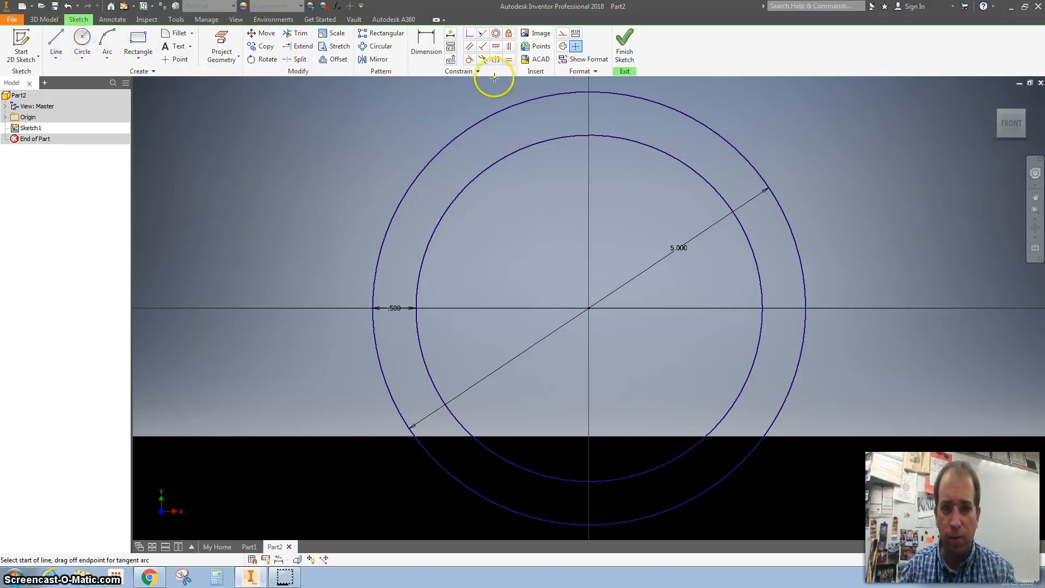
left_click(589, 92)
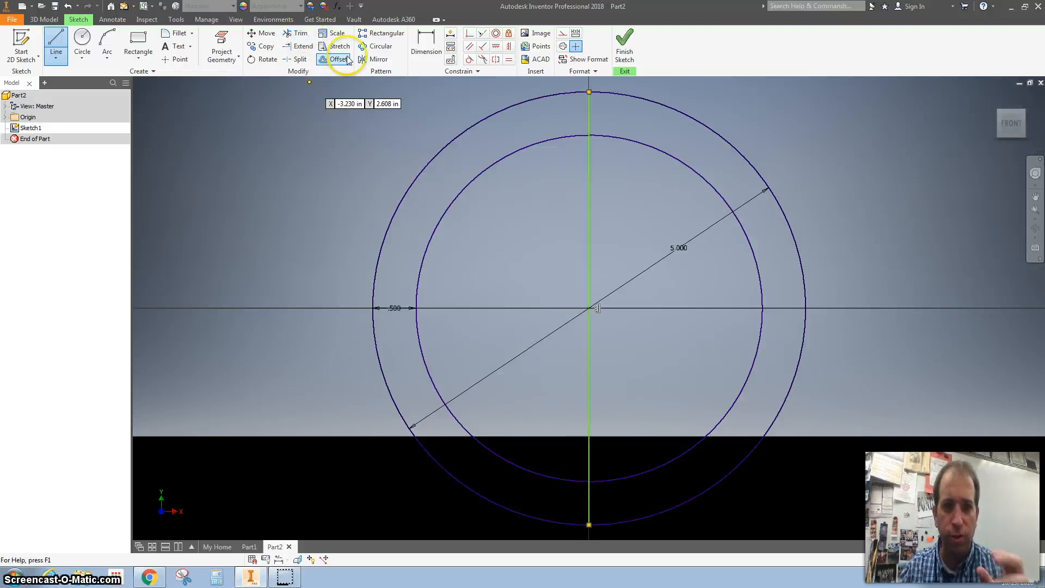
left_click(298, 34)
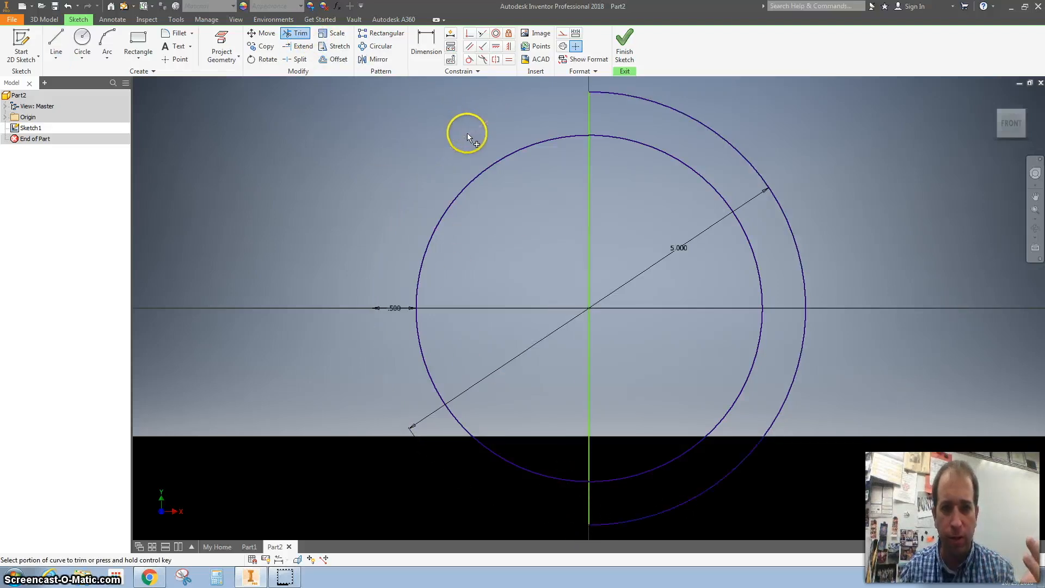
left_click(467, 133)
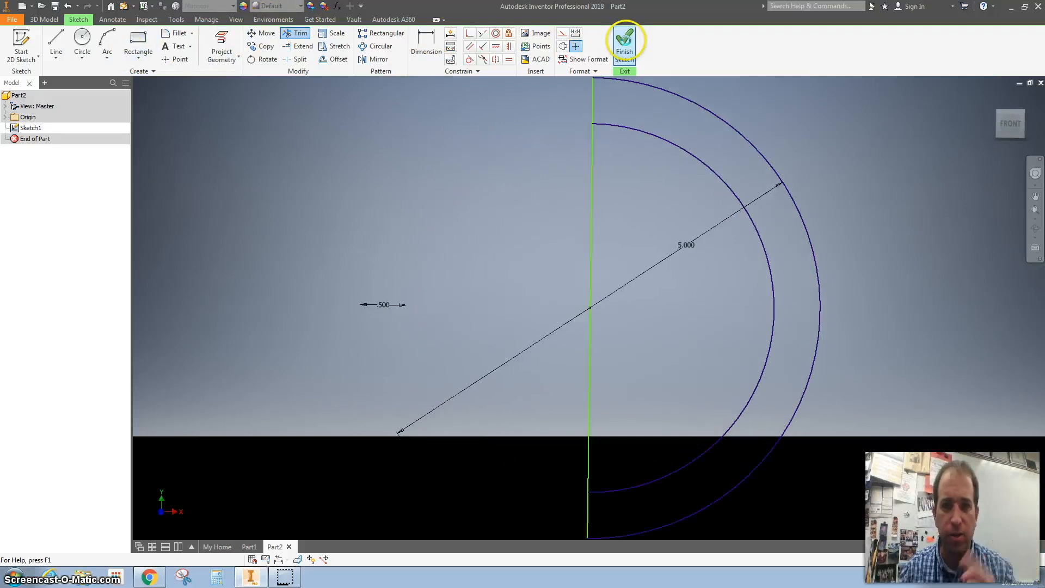
Revolve the half-ring profile a full turn about the vertical line to create Revolution1
left_click(624, 42)
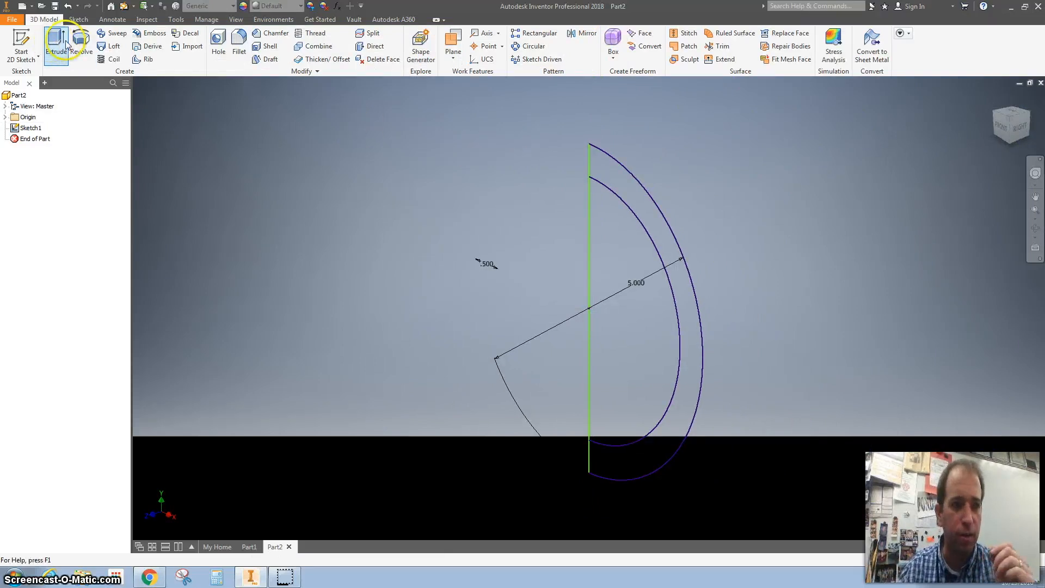
left_click(80, 40)
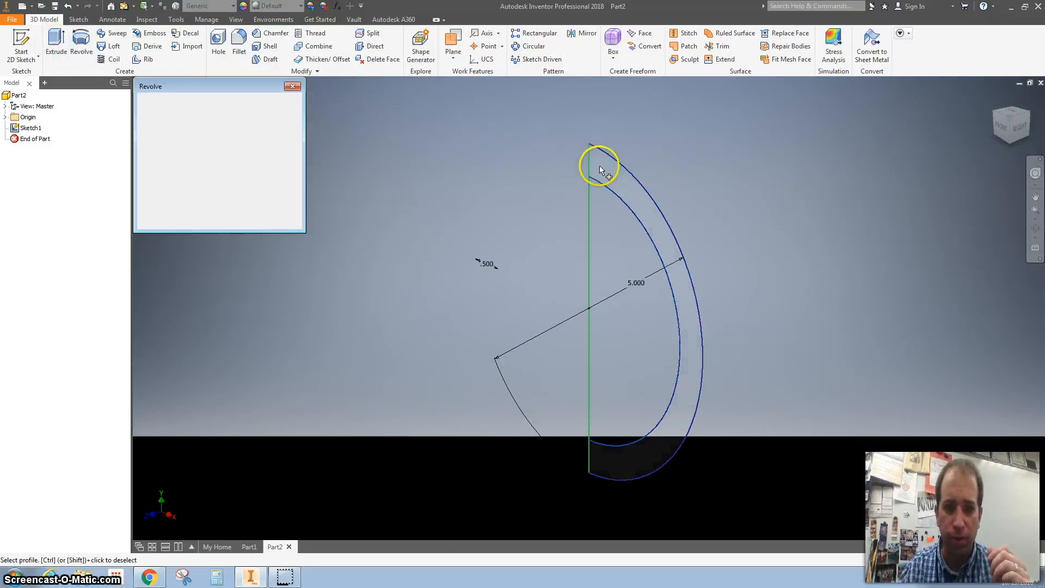
left_click(597, 168)
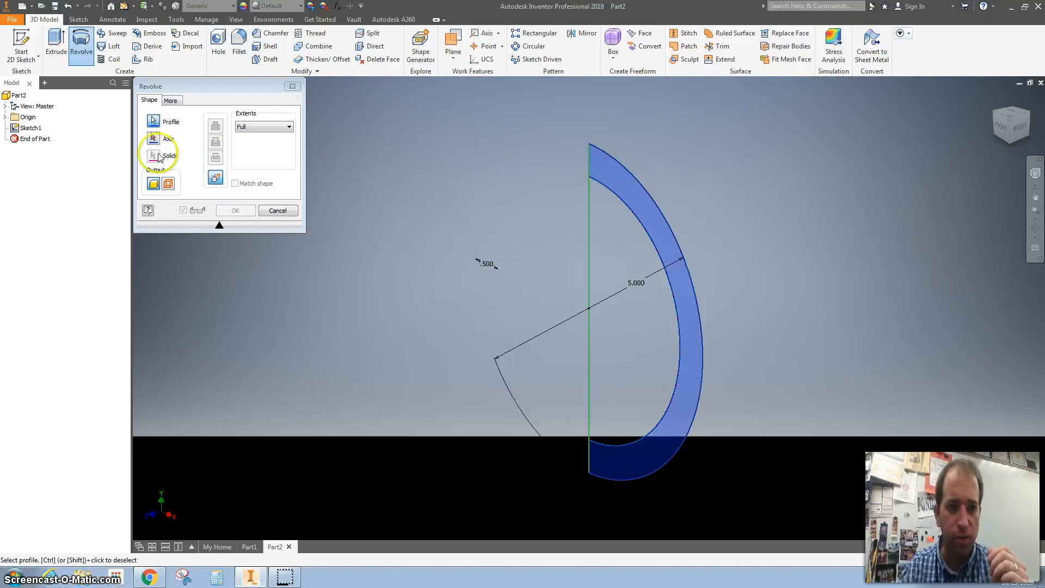
left_click(169, 138)
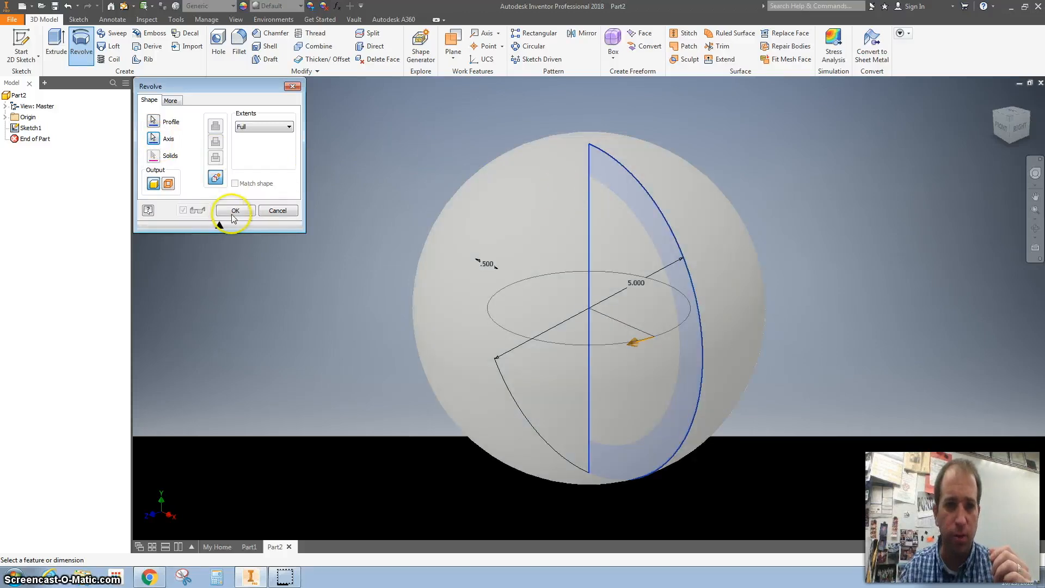
left_click(236, 210)
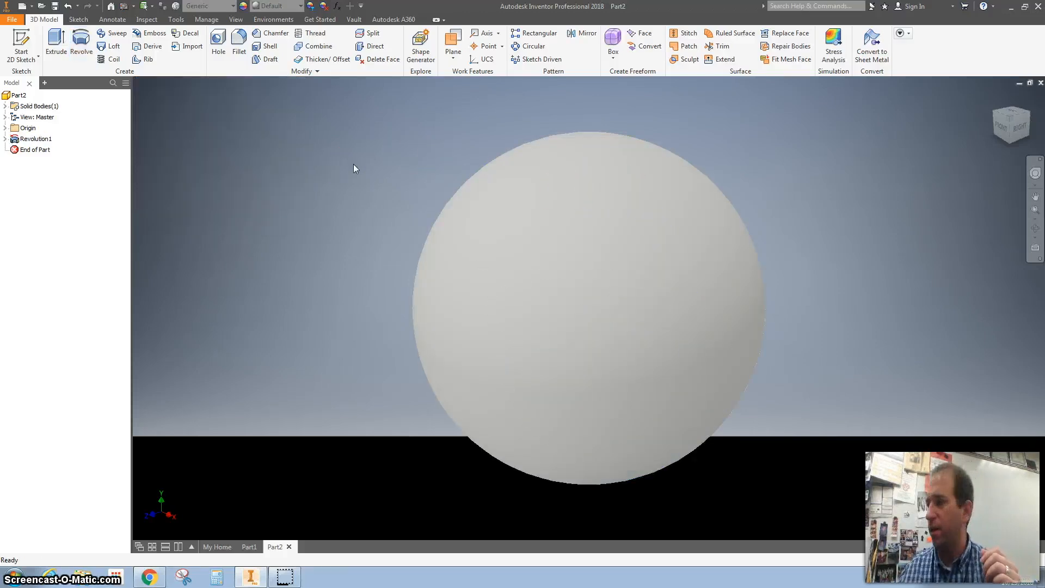
mouse_move(317, 119)
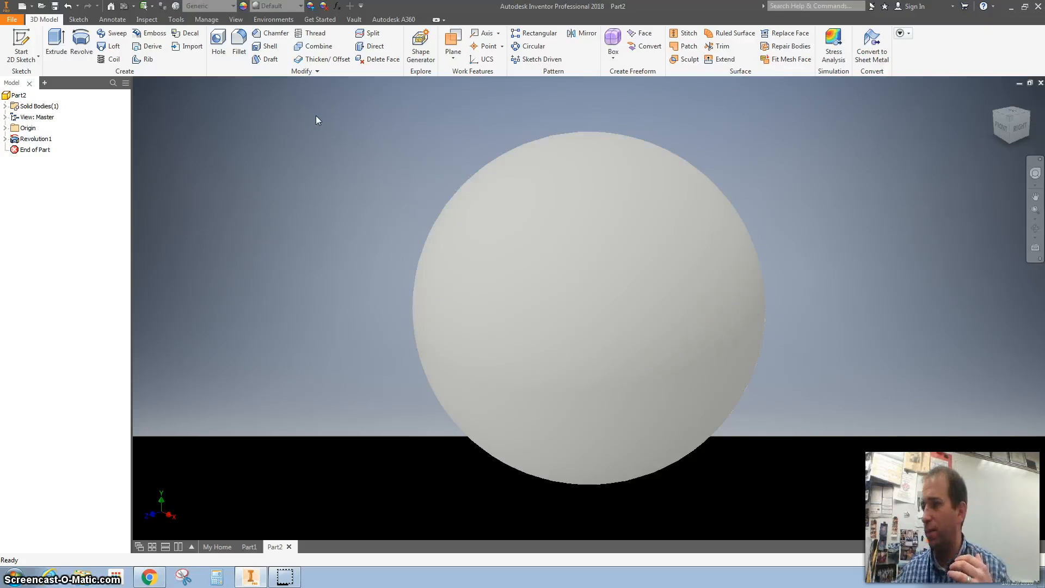
mouse_move(96, 64)
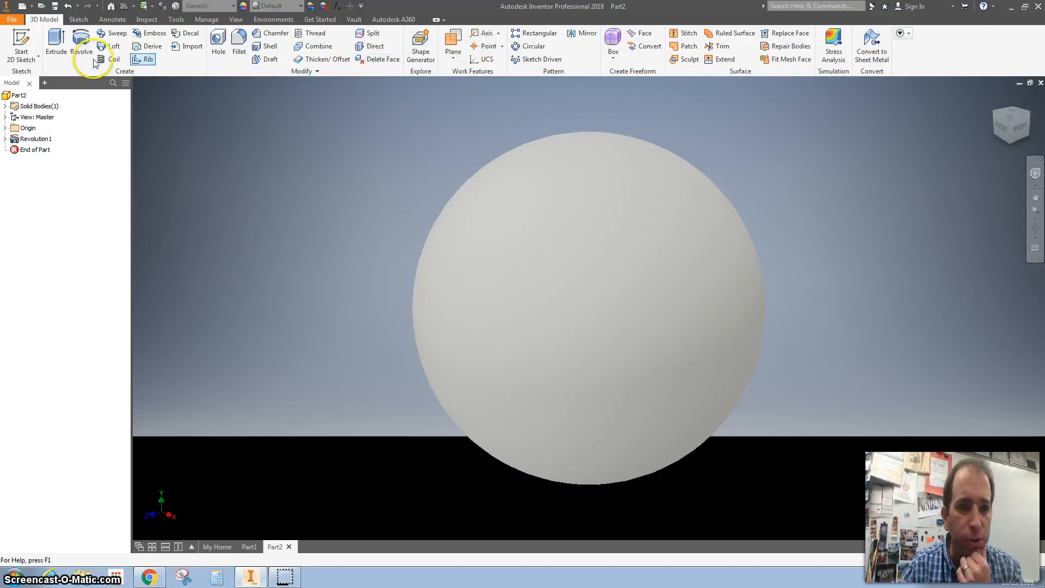
Expand the Origin folder and make the XZ Plane visible in the model
left_click(6, 127)
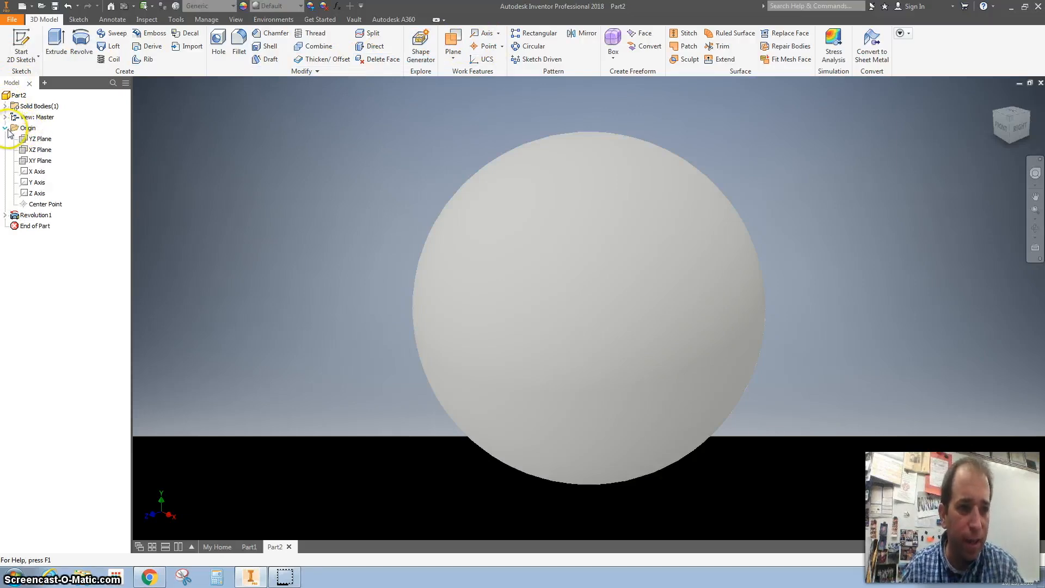
left_click(28, 128)
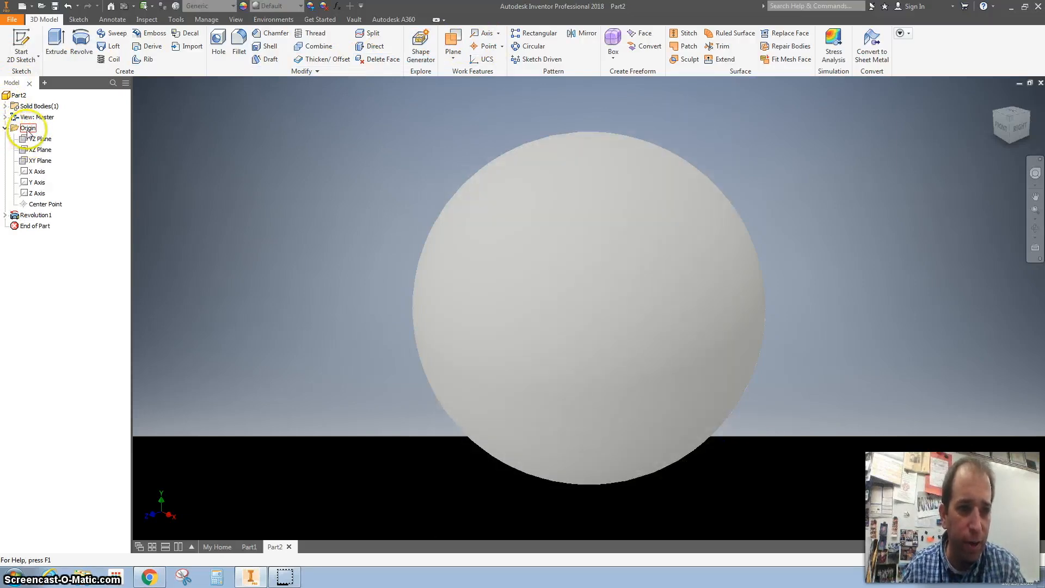
left_click(40, 149)
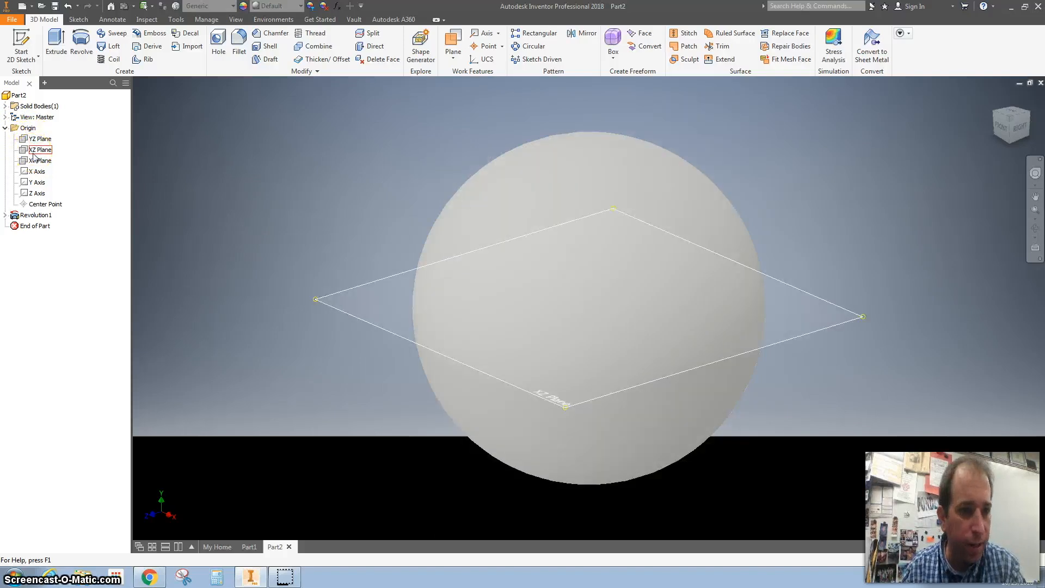
left_click(40, 149)
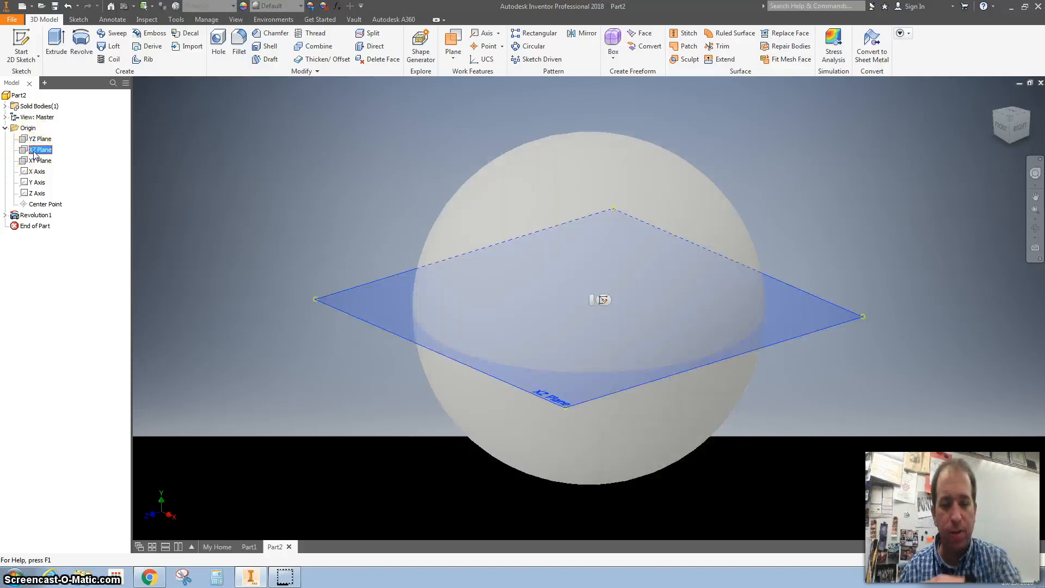
right_click(40, 150)
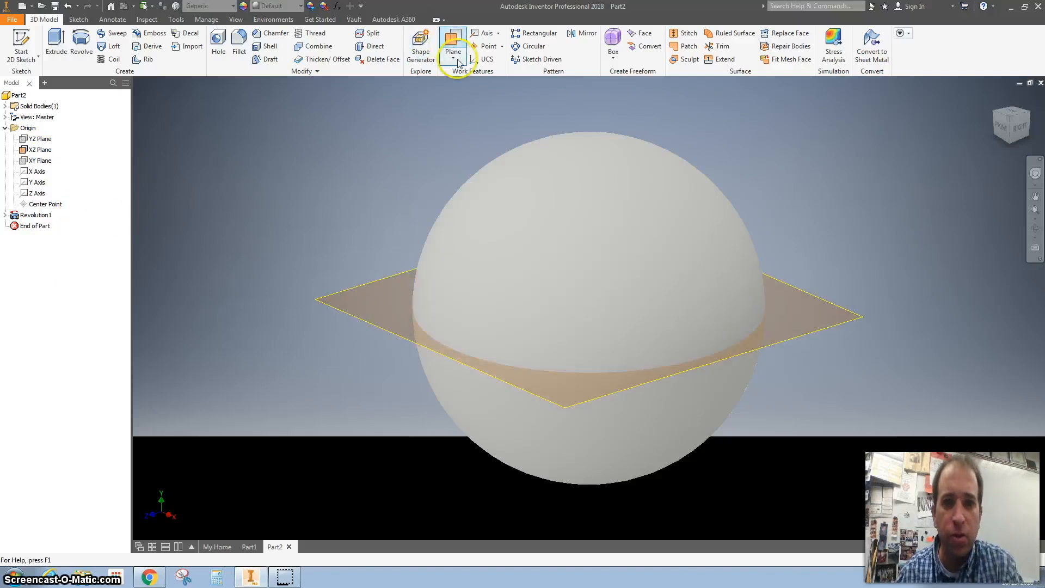
Create Work Plane1 offset from the XZ Plane up to the top of the sphere
left_click(459, 63)
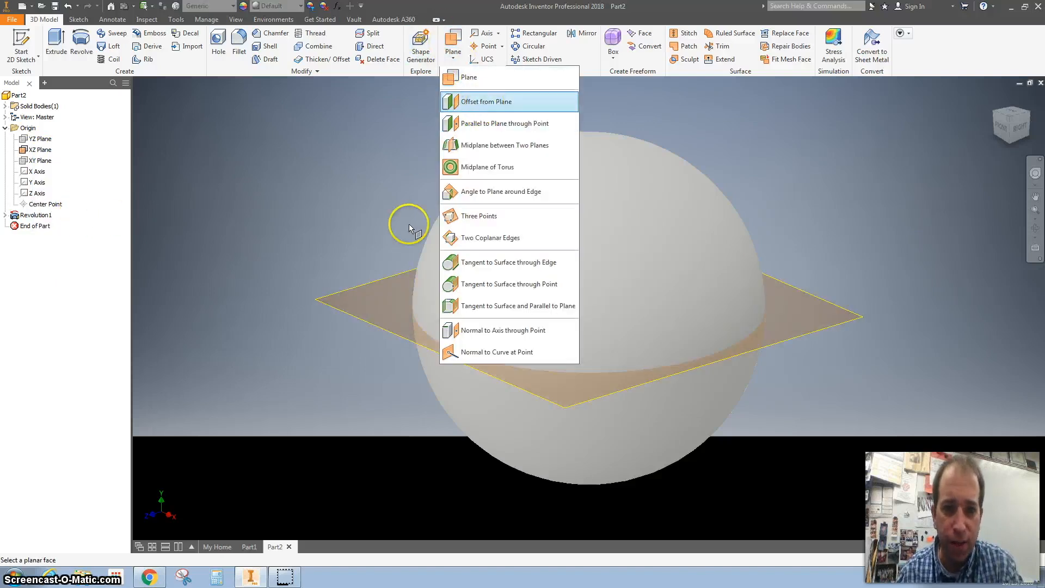
left_click(485, 101)
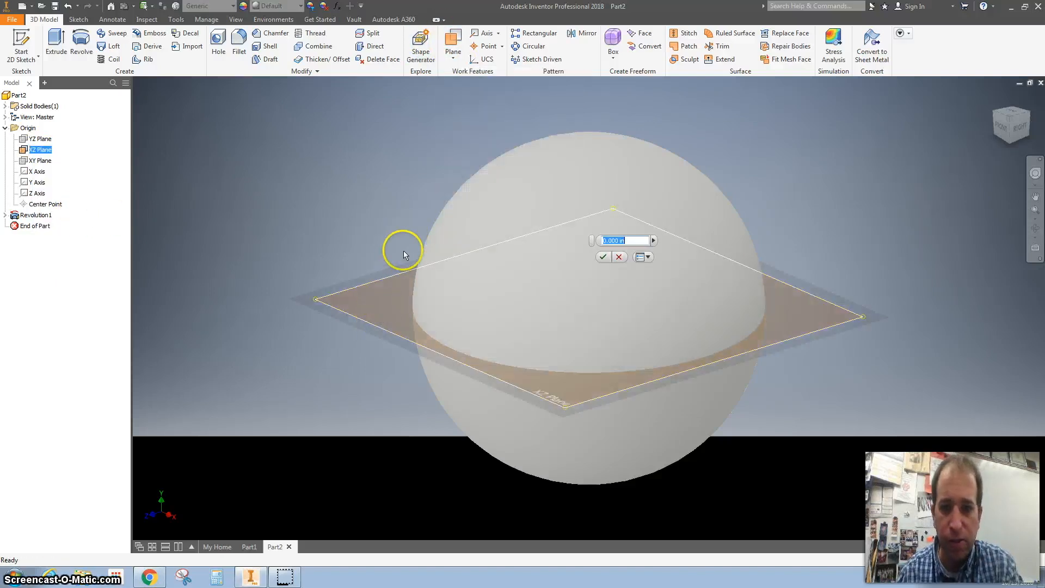
type("5/")
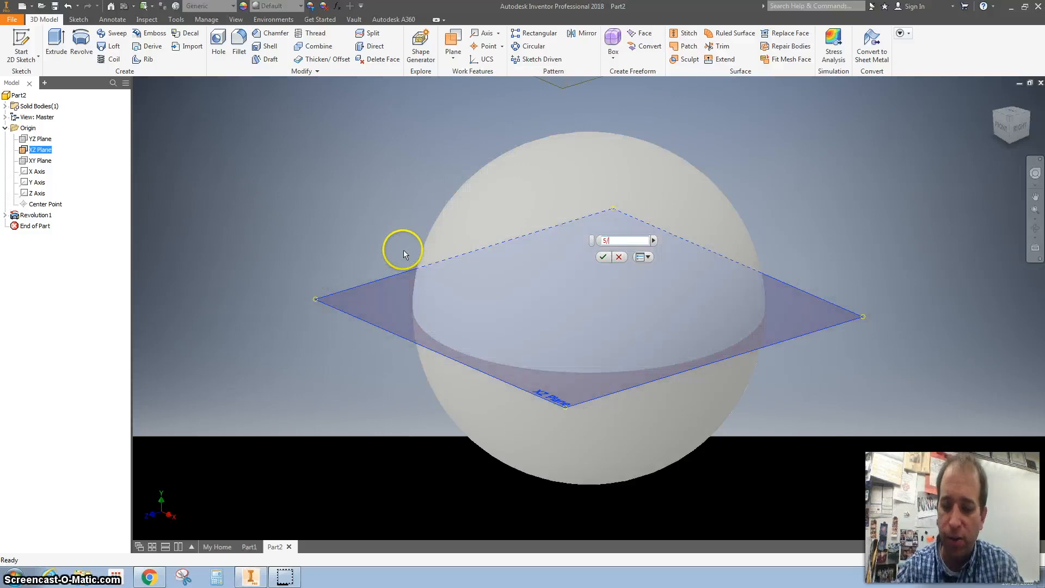
left_click(602, 257)
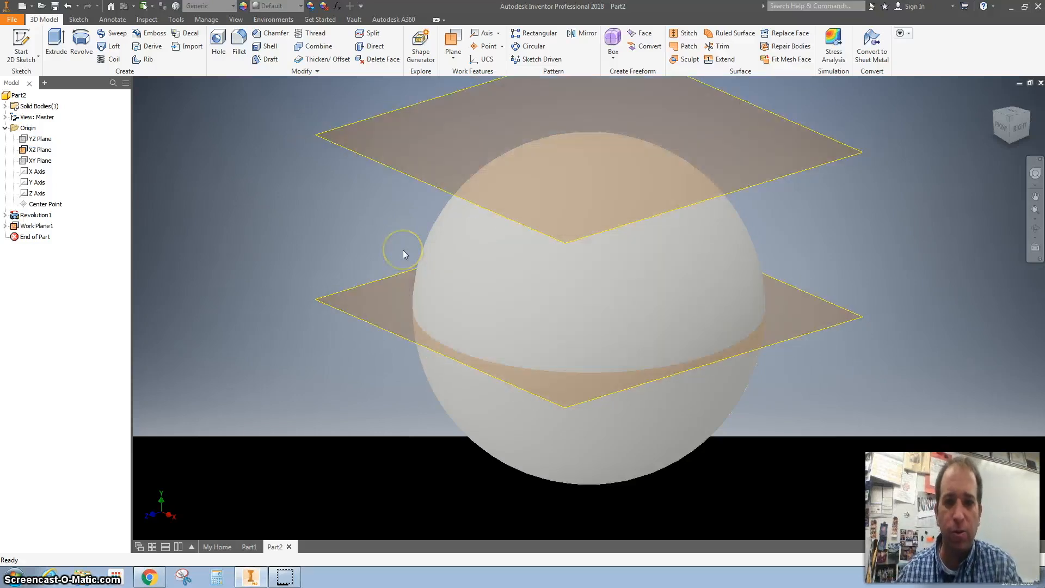
mouse_move(444, 189)
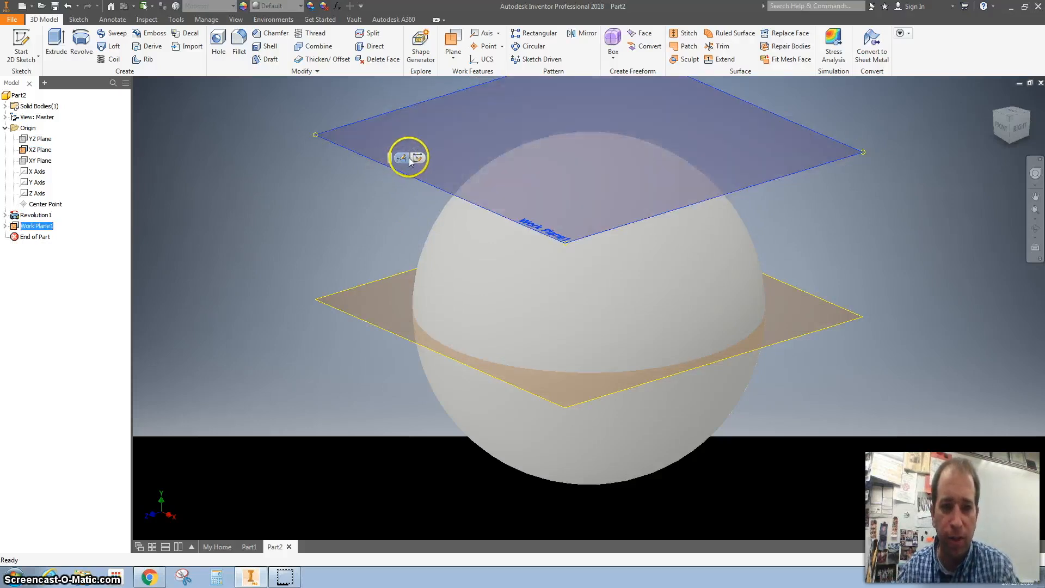
Sketch a centre-point circle on Work Plane1 dimensioned at .500 diameter
left_click(402, 158)
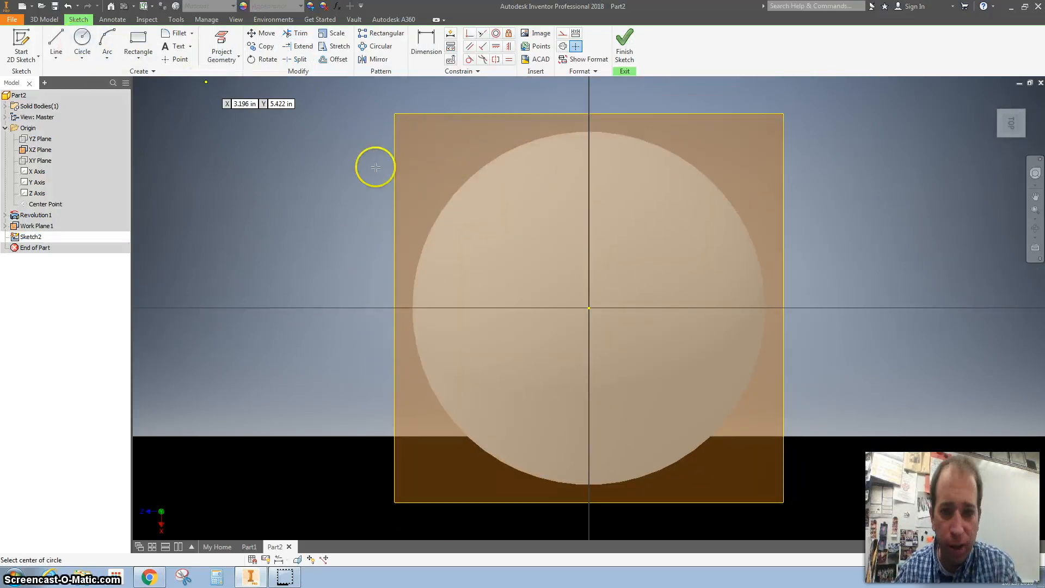
left_click(589, 308)
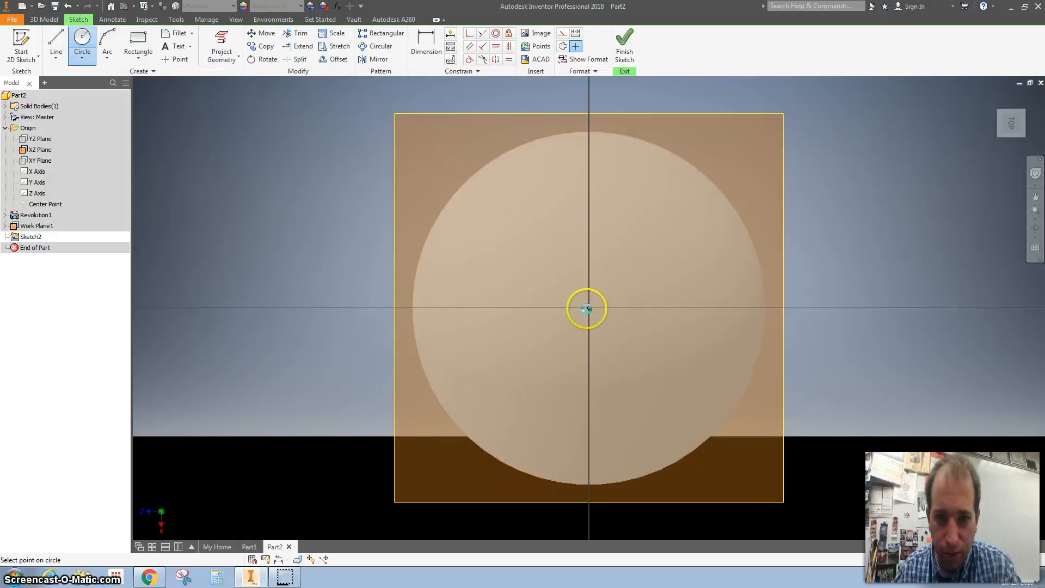
left_click(588, 308)
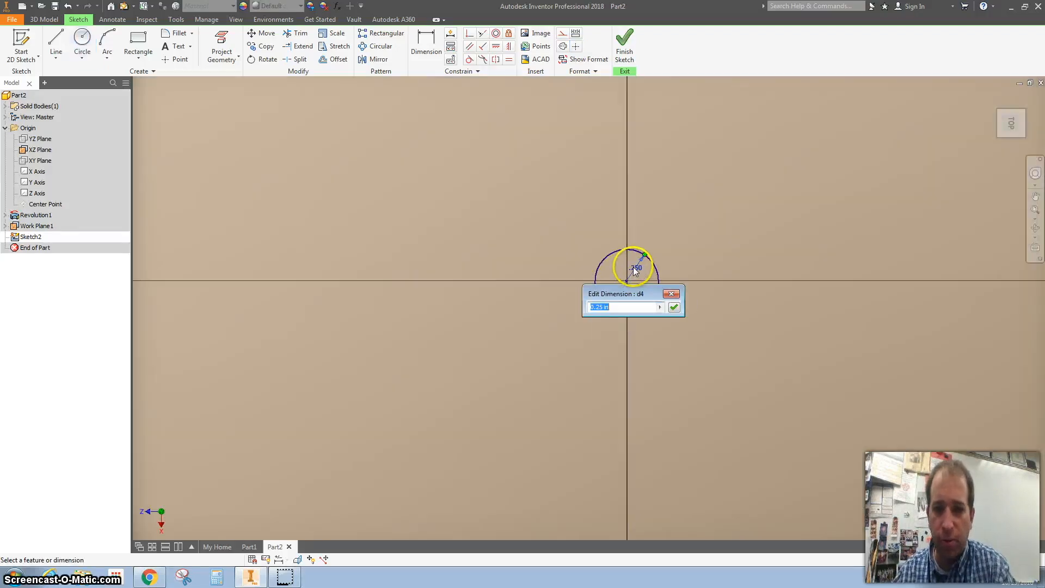
left_click(674, 307)
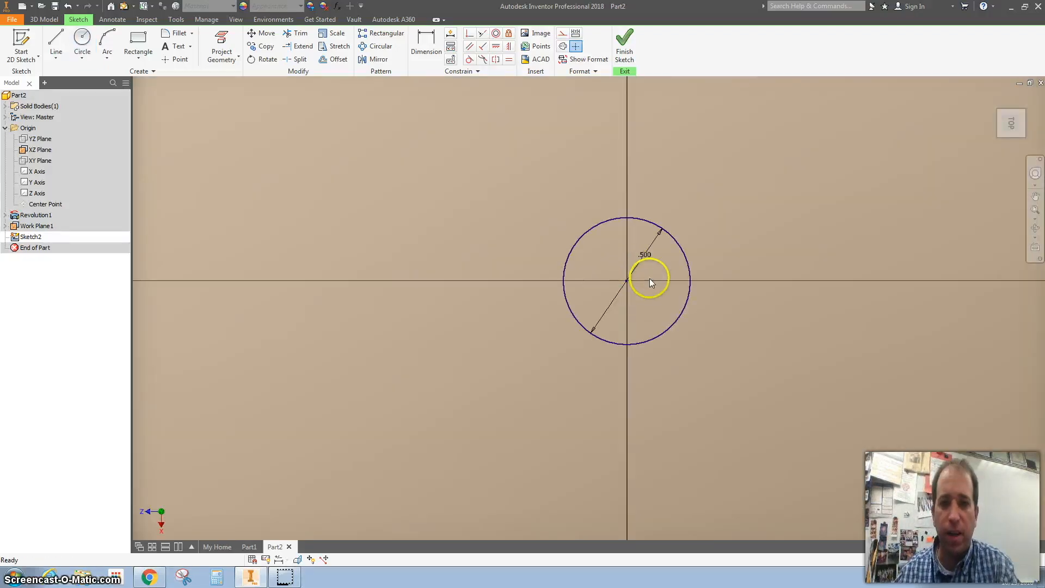
left_click(81, 46)
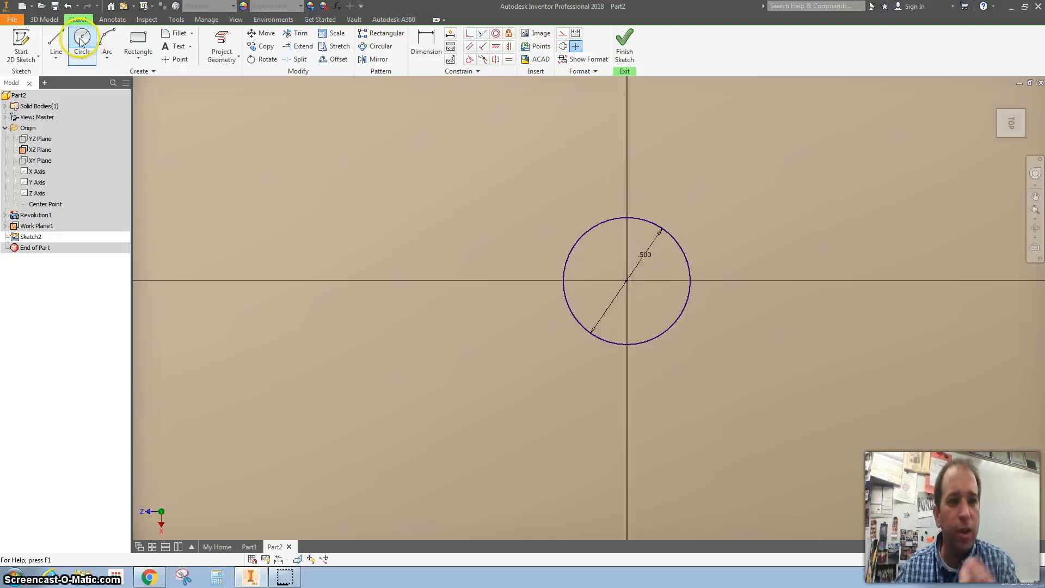
mouse_move(180, 46)
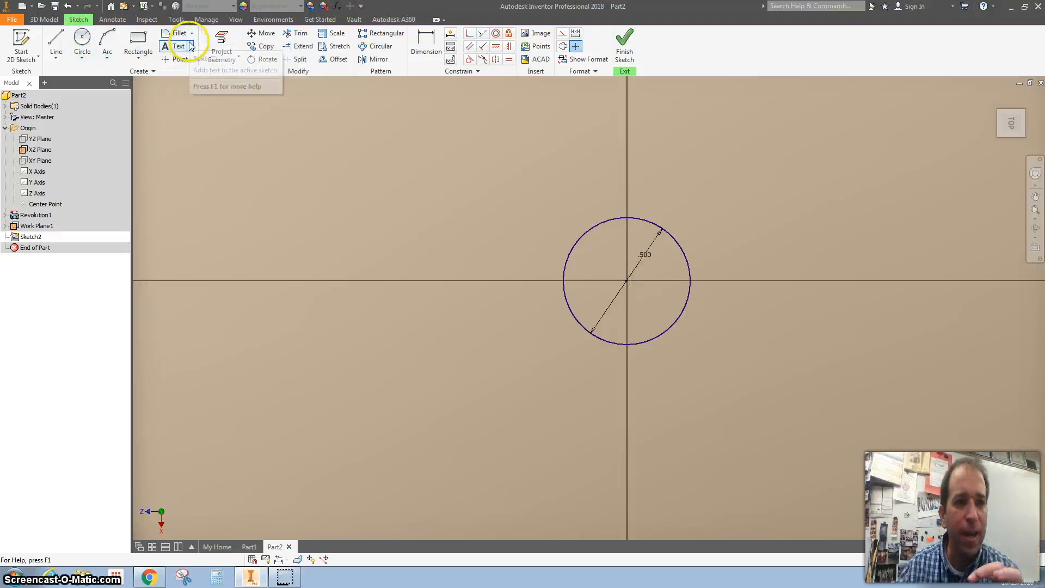
Notch the .500 circle with small arcs and trim the circle segments between them into a scalloped profile
left_click(107, 46)
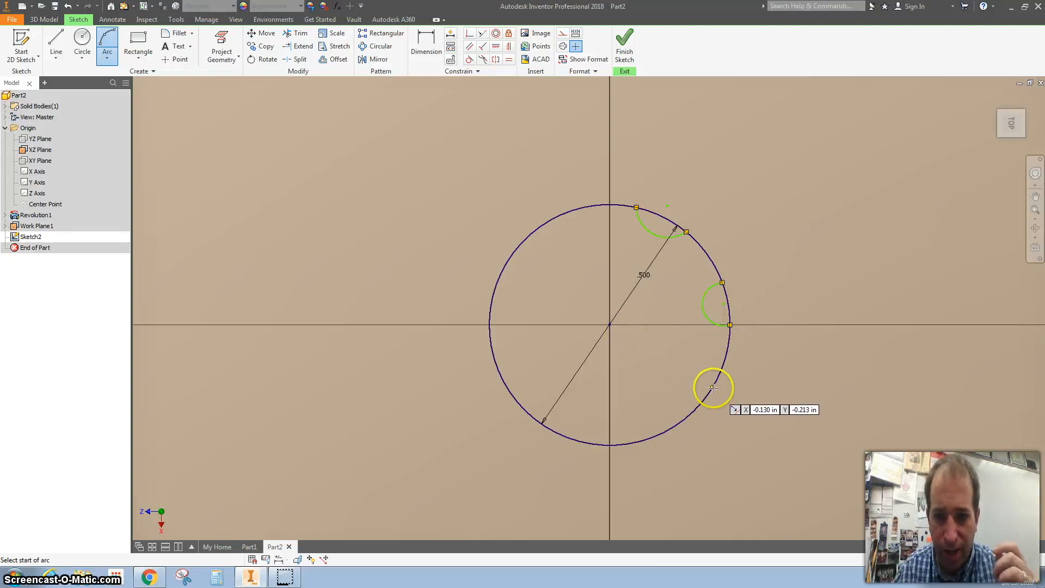
left_click(713, 386)
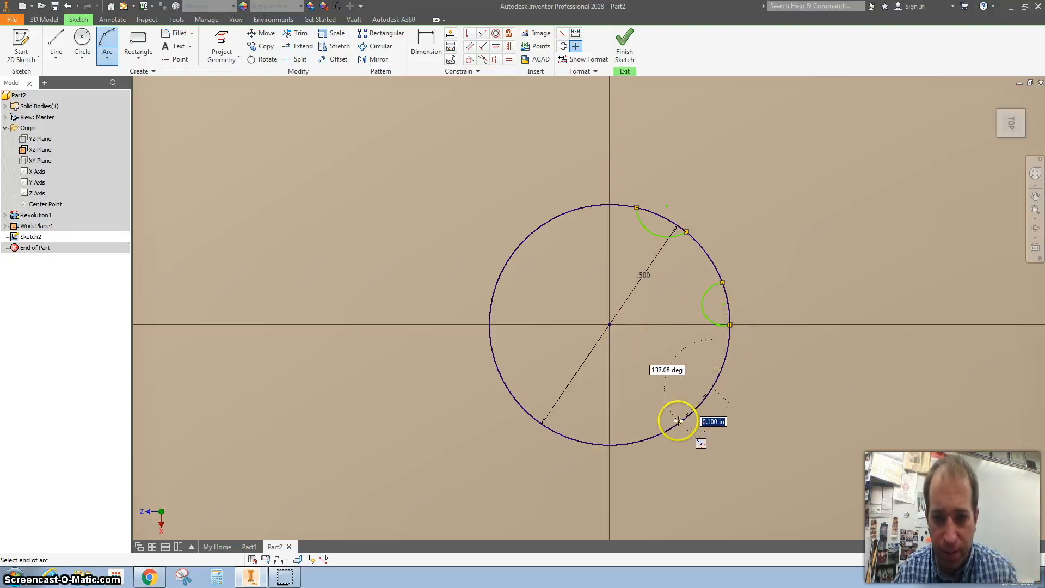
mouse_move(675, 428)
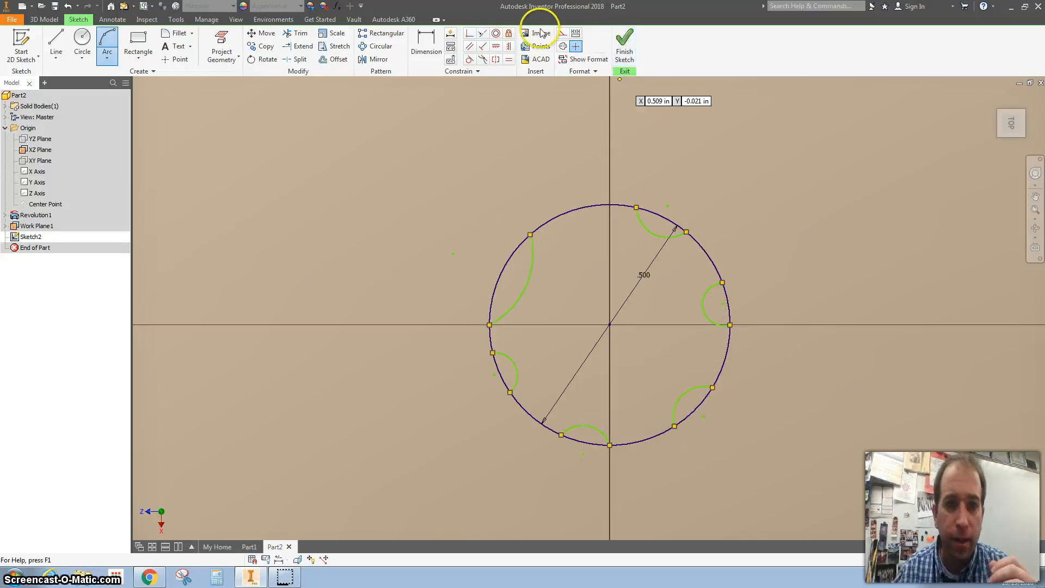
left_click(300, 34)
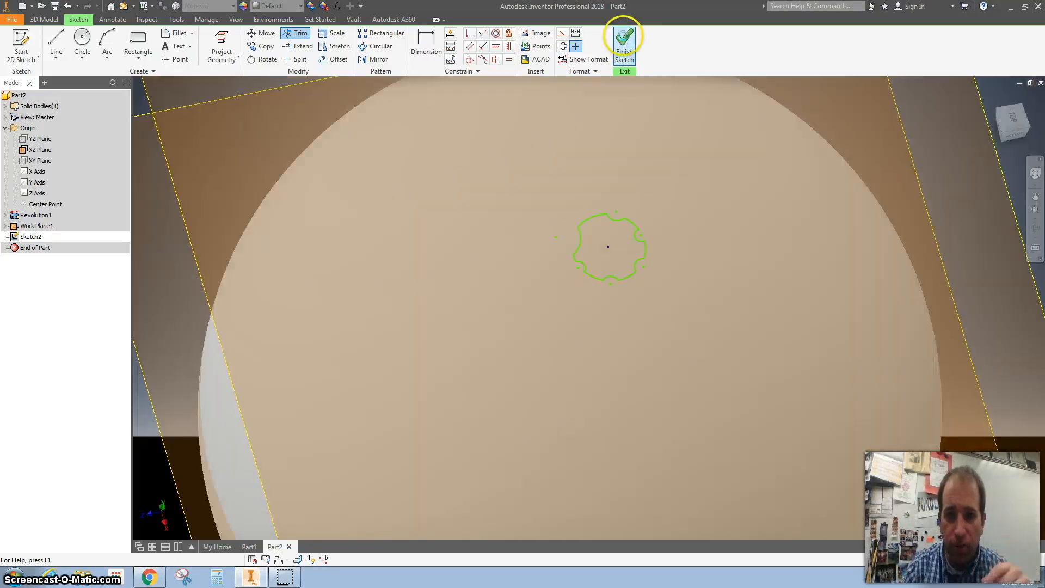
Finish Sketch2 and create Work Plane2 offset 2 above Work Plane1
left_click(623, 40)
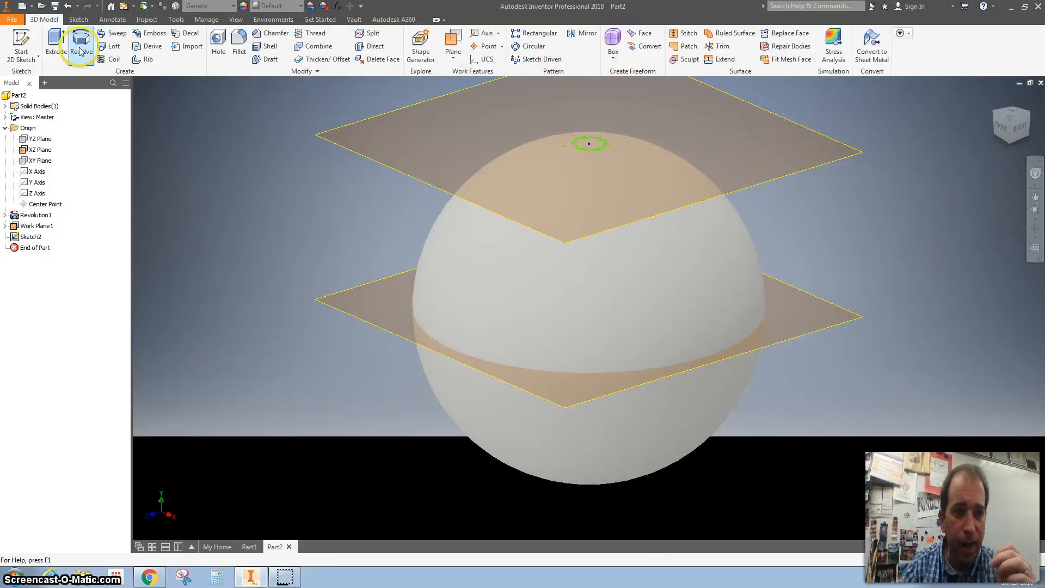
left_click(453, 52)
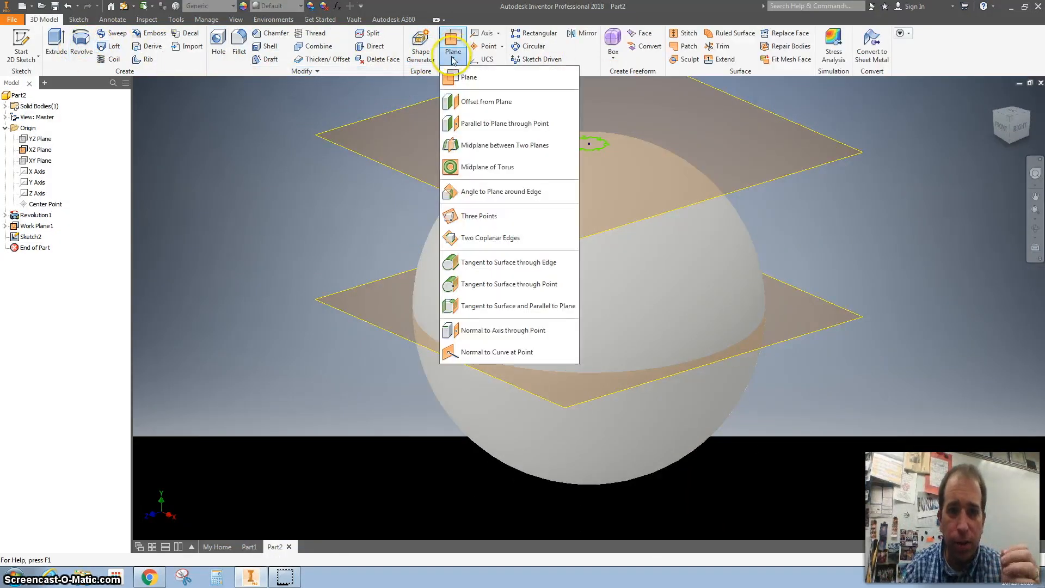
left_click(468, 76)
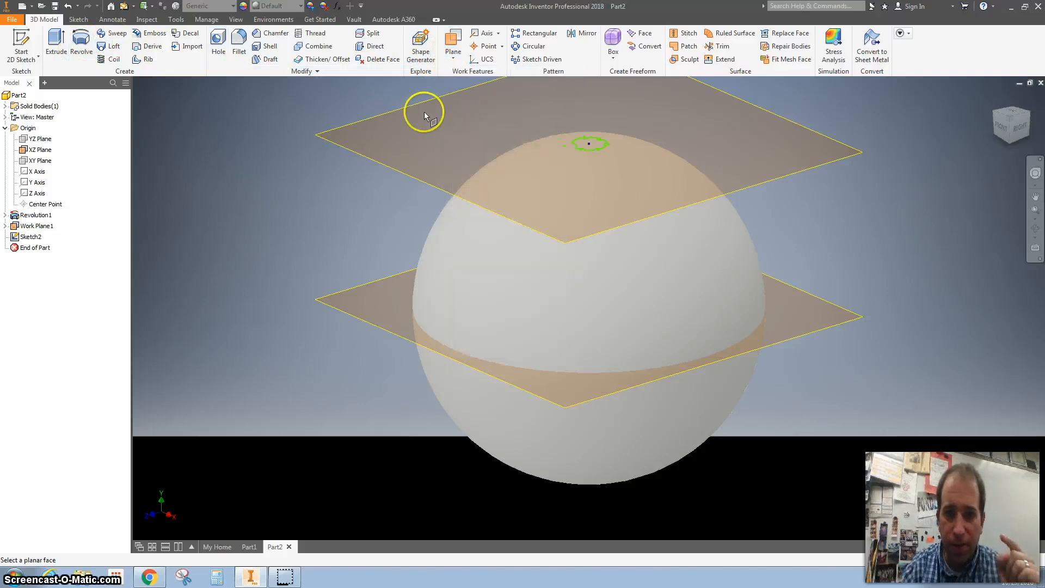
left_click(424, 113)
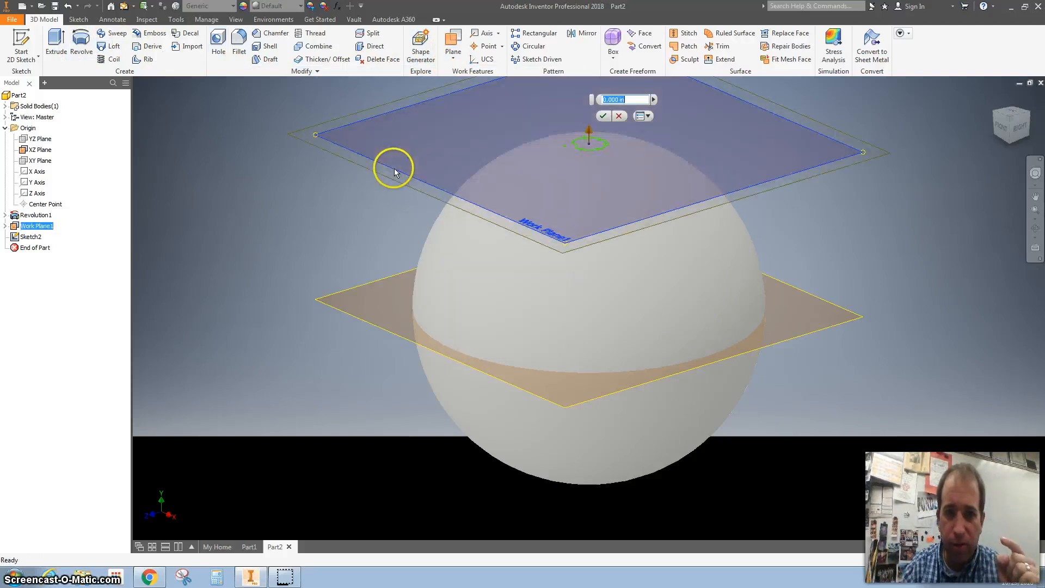
mouse_move(437, 137)
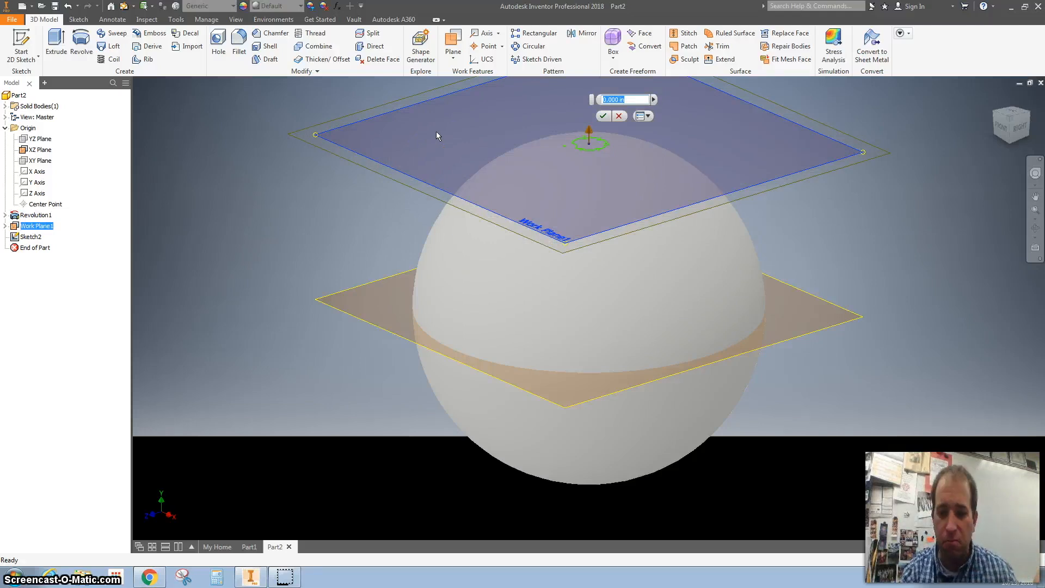
type("2")
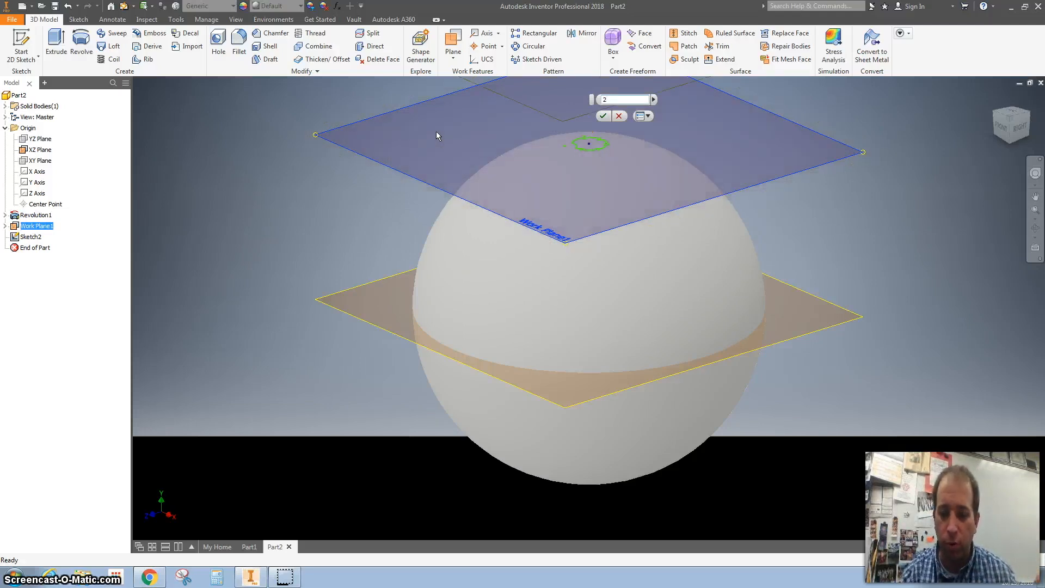
left_click(602, 116)
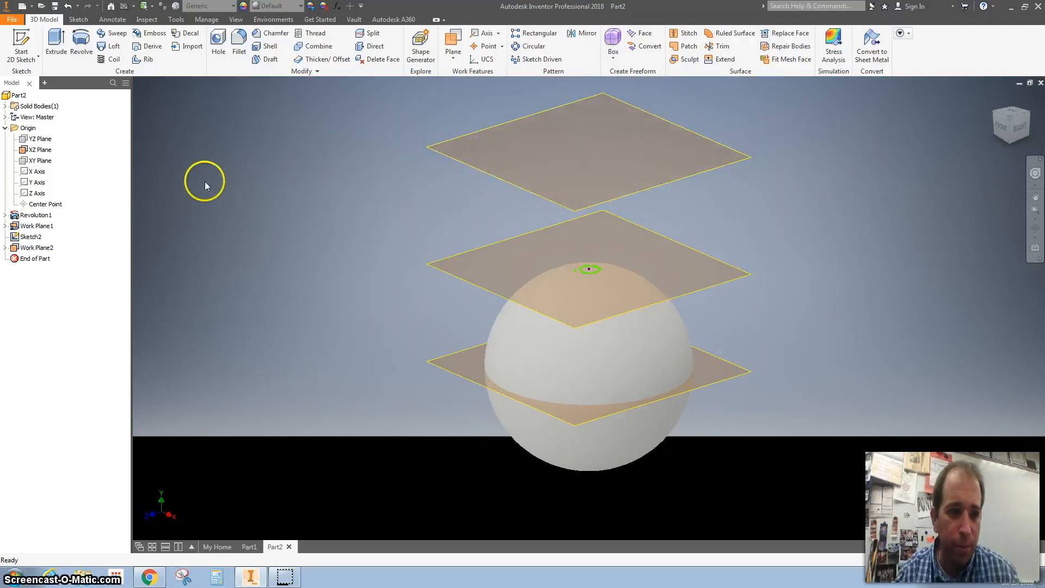
Start a new sketch, Sketch3, on Work Plane2 from the browser
left_click(35, 247)
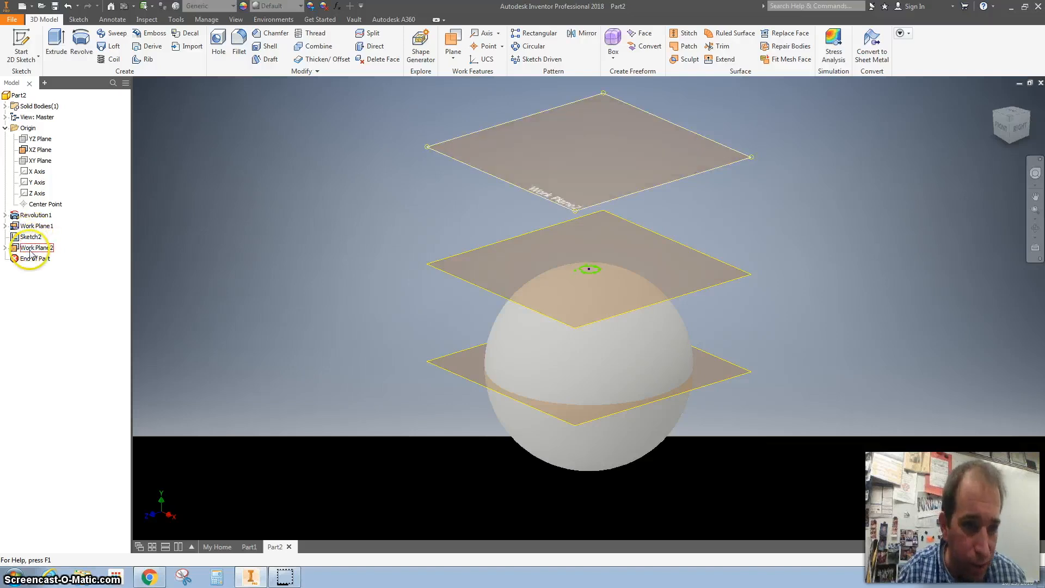
right_click(36, 248)
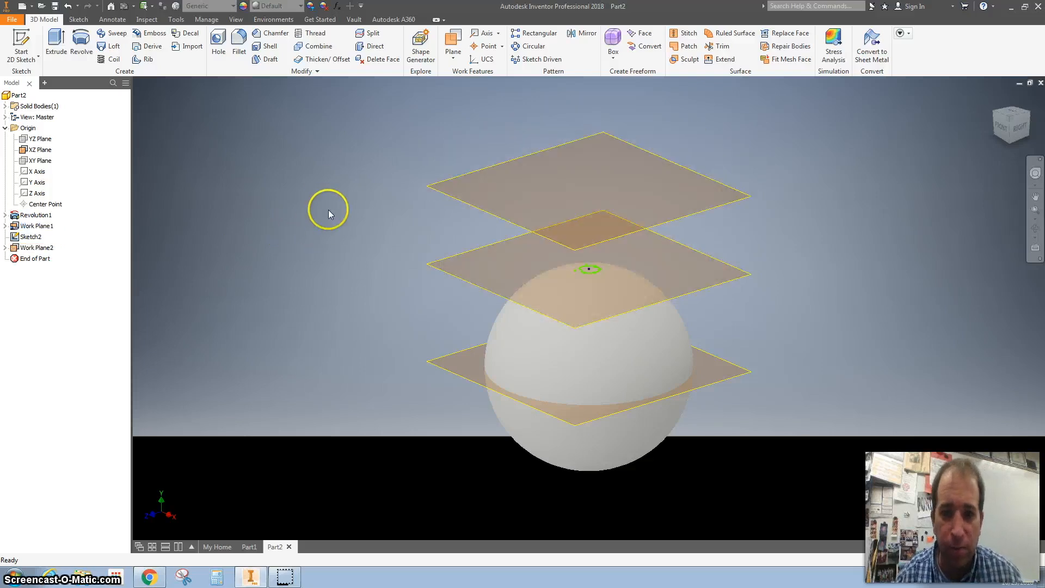
left_click(460, 201)
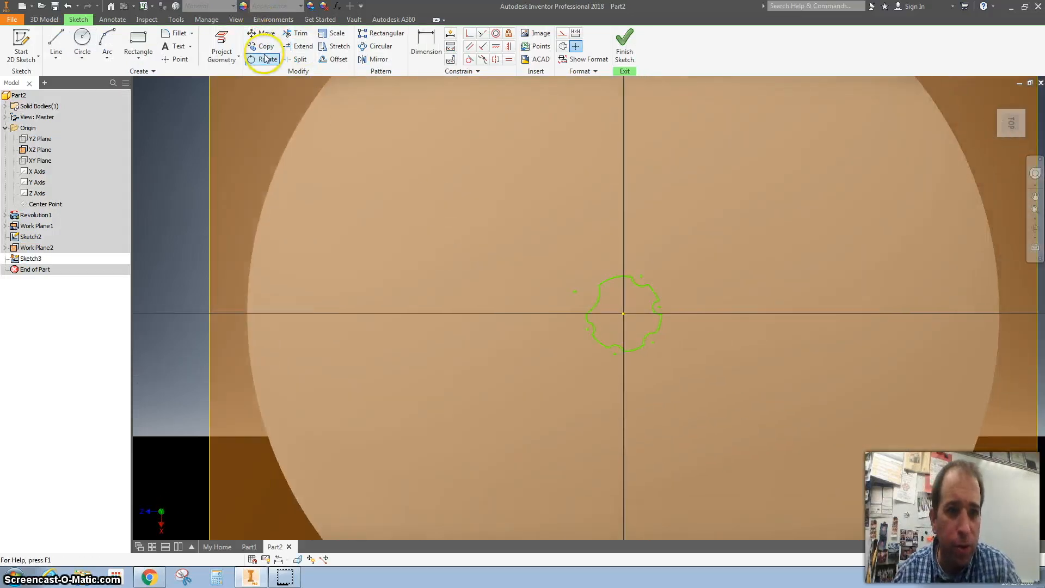
Project the scalloped outline into Sketch3, offset a smaller copy inside it and finish the sketch
left_click(221, 46)
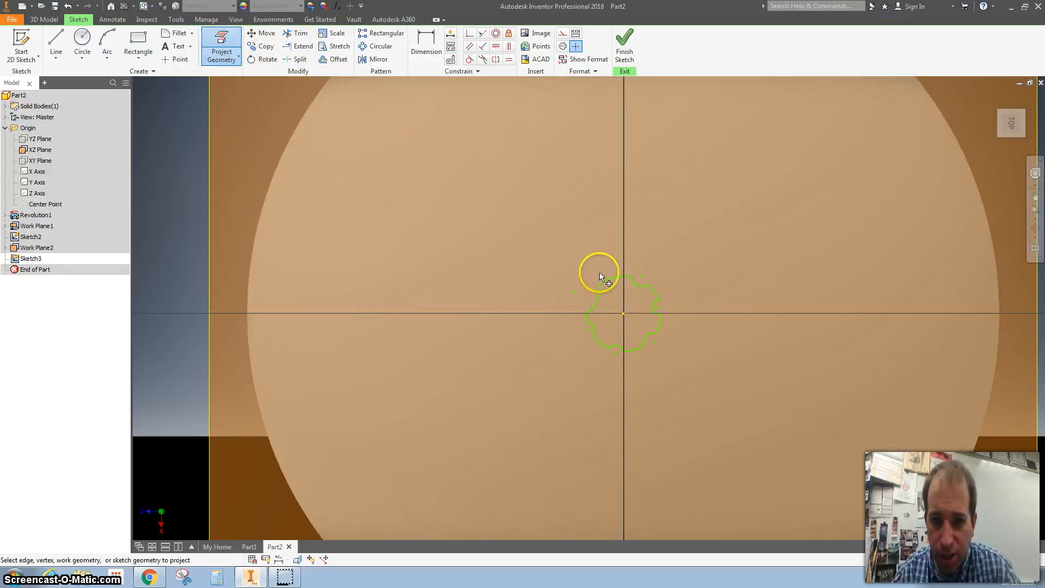
mouse_move(650, 287)
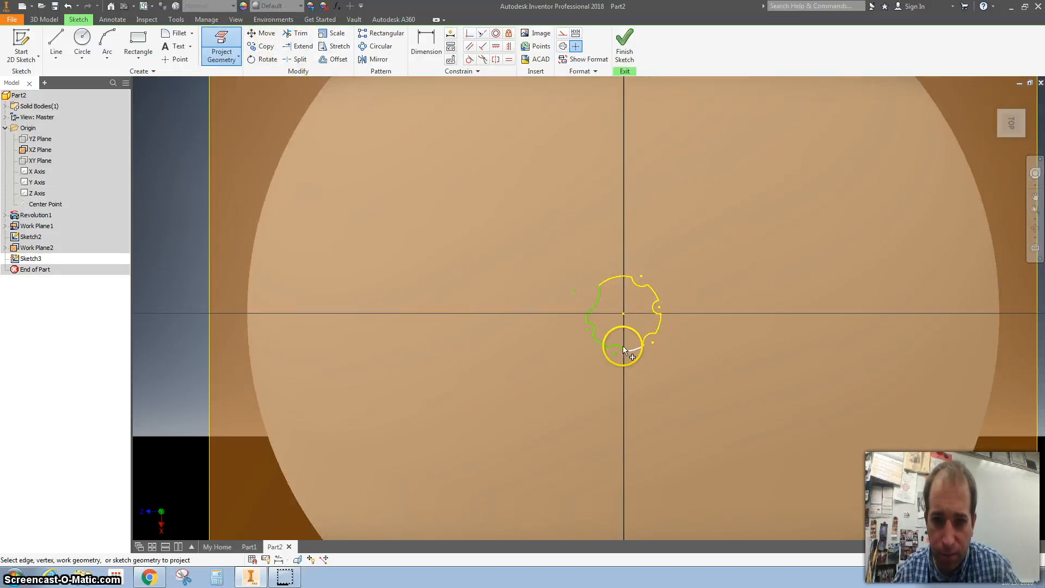
mouse_move(430, 110)
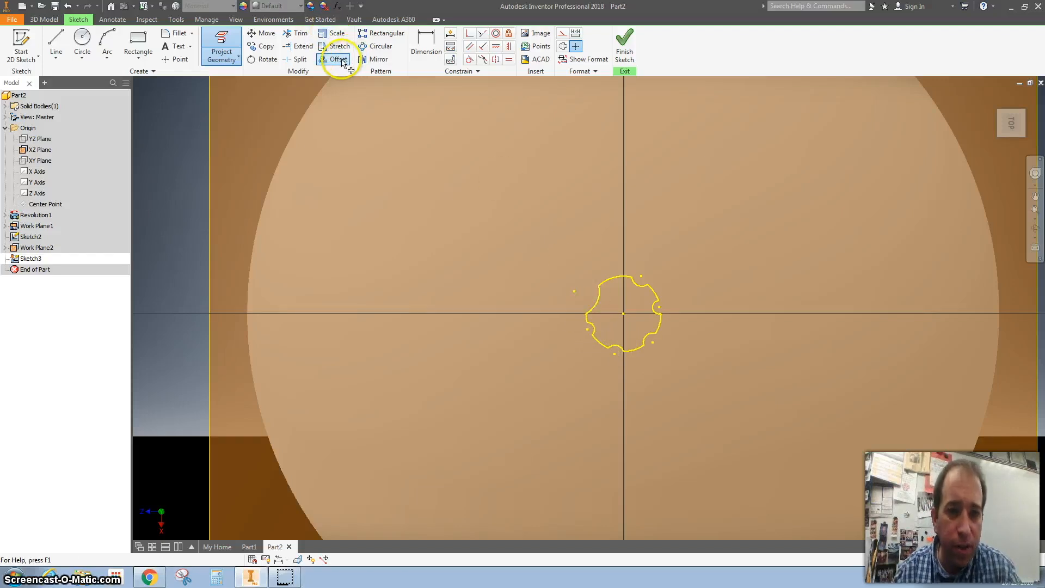
left_click(336, 59)
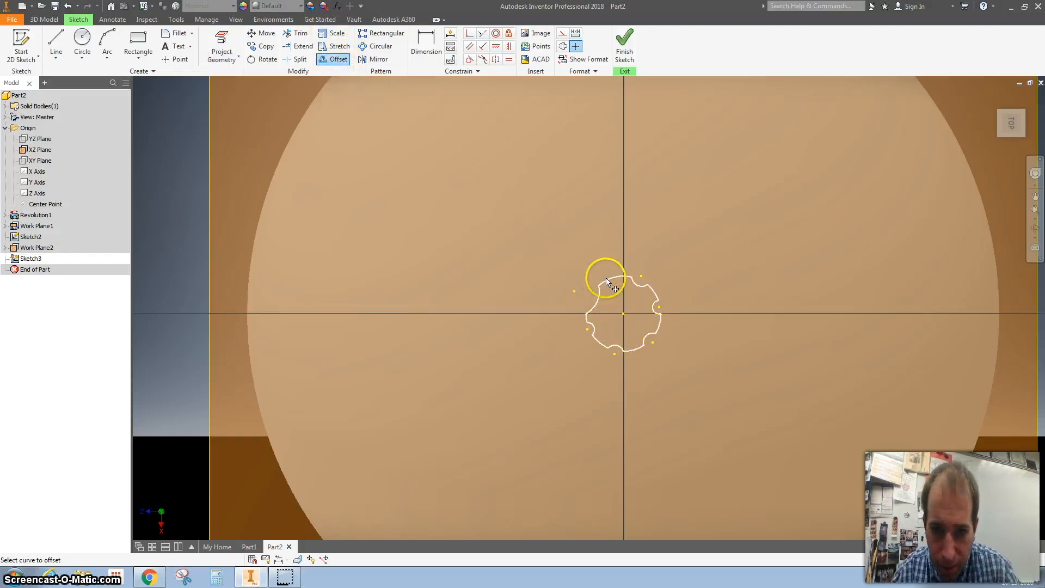
left_click(607, 279)
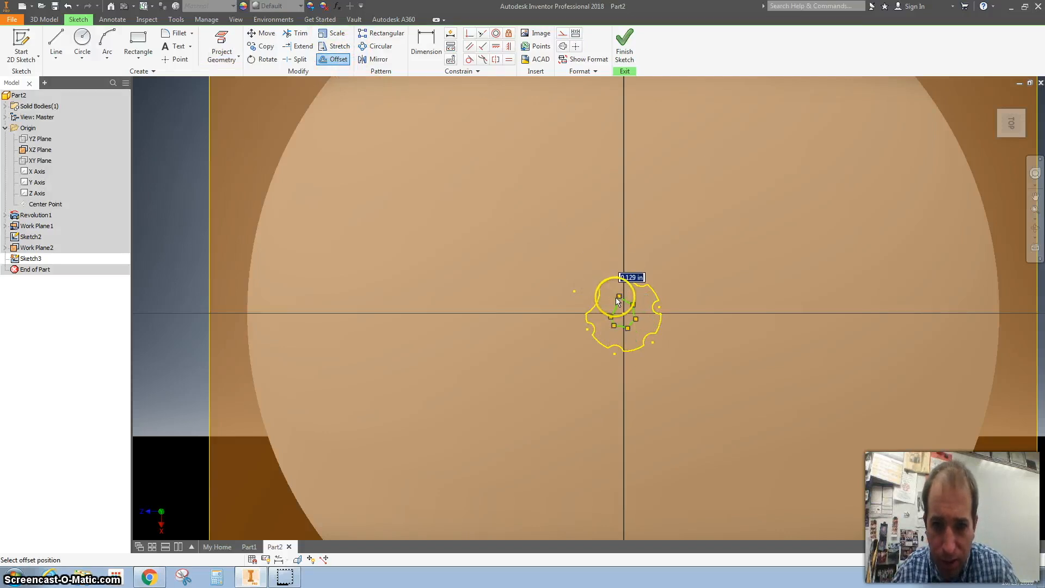
left_click(624, 40)
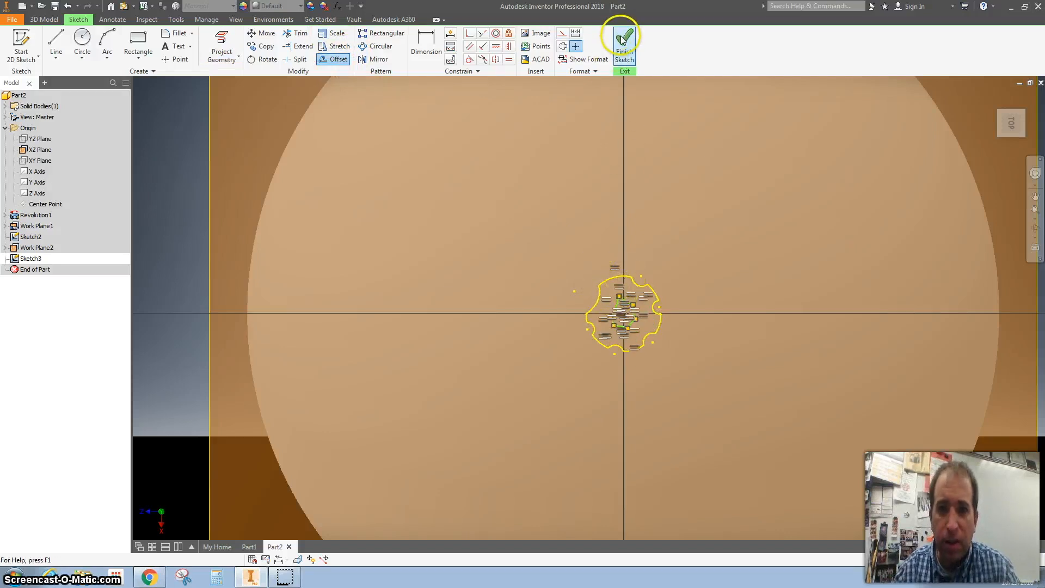
left_click(624, 41)
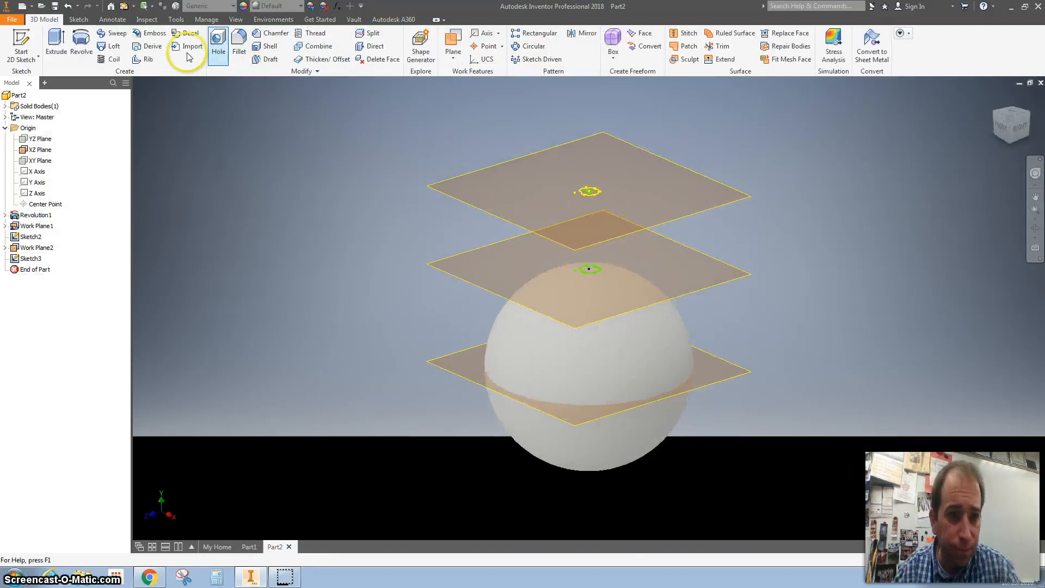
mouse_move(55, 40)
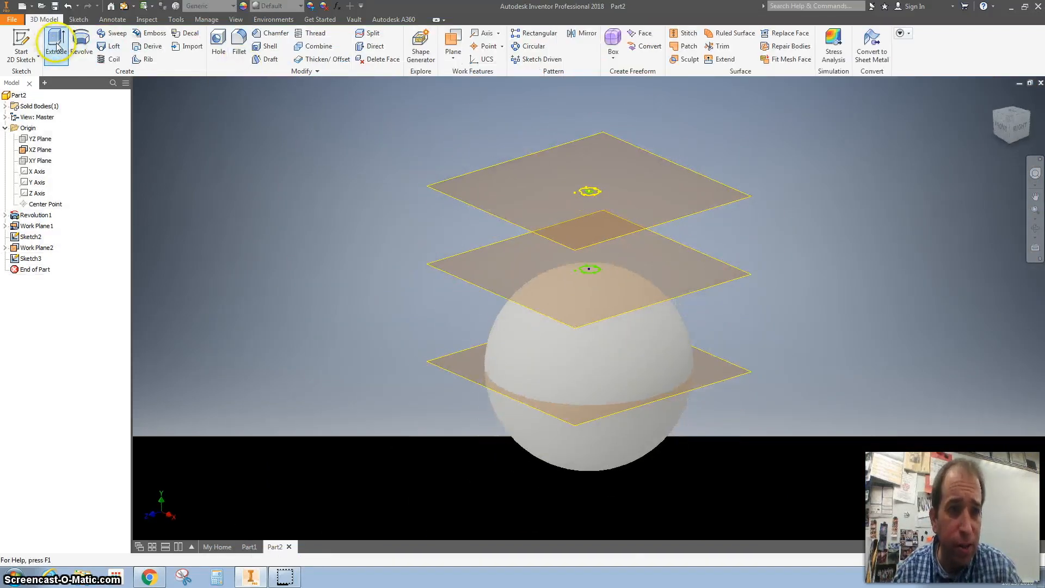
Loft Sketch2 to Sketch3 to form the tapered fluted stem Loft1 on the sphere
left_click(109, 33)
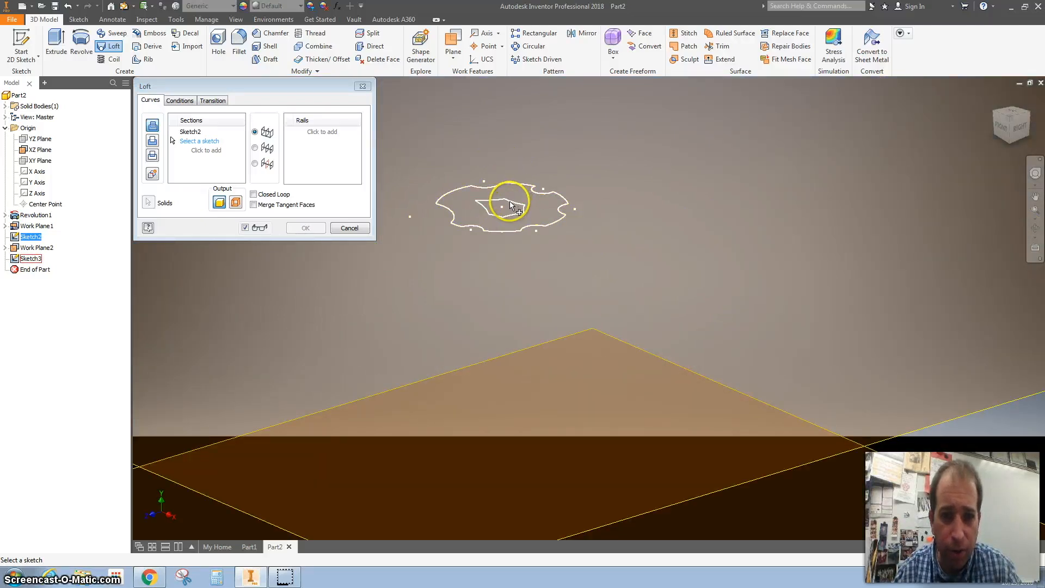
left_click(510, 205)
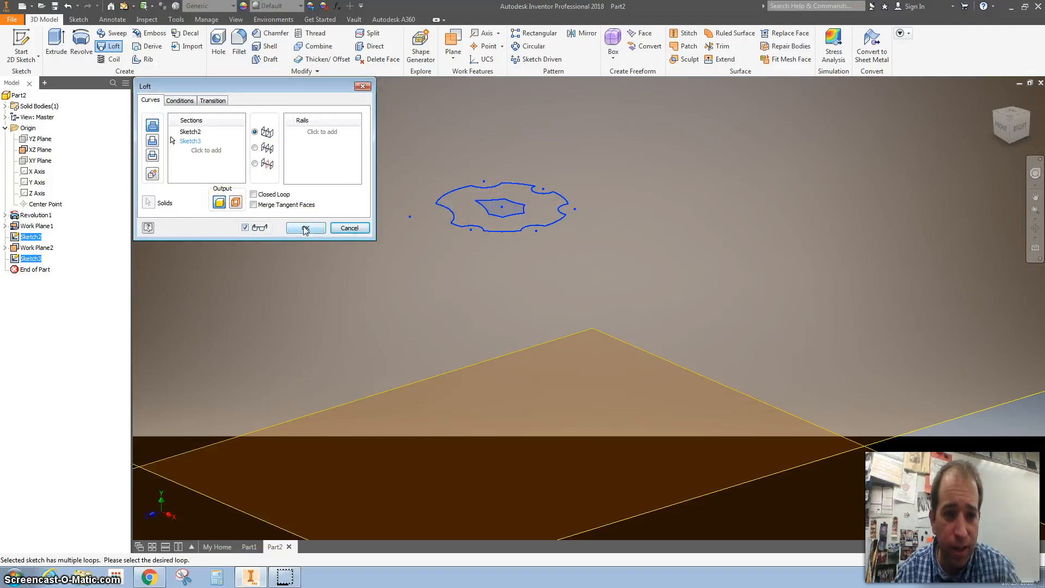
left_click(303, 227)
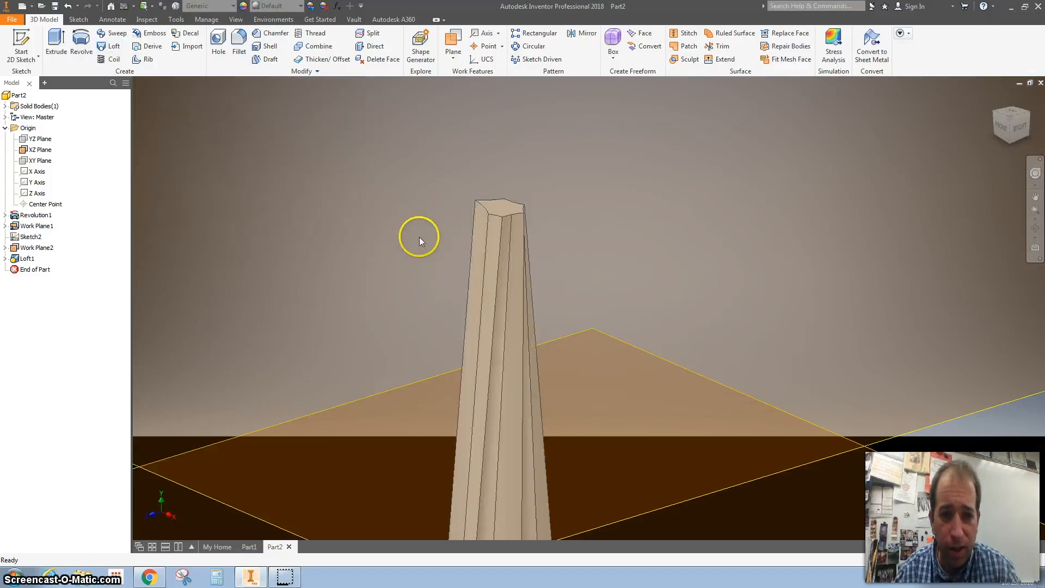
left_click_drag(421, 240, 393, 245)
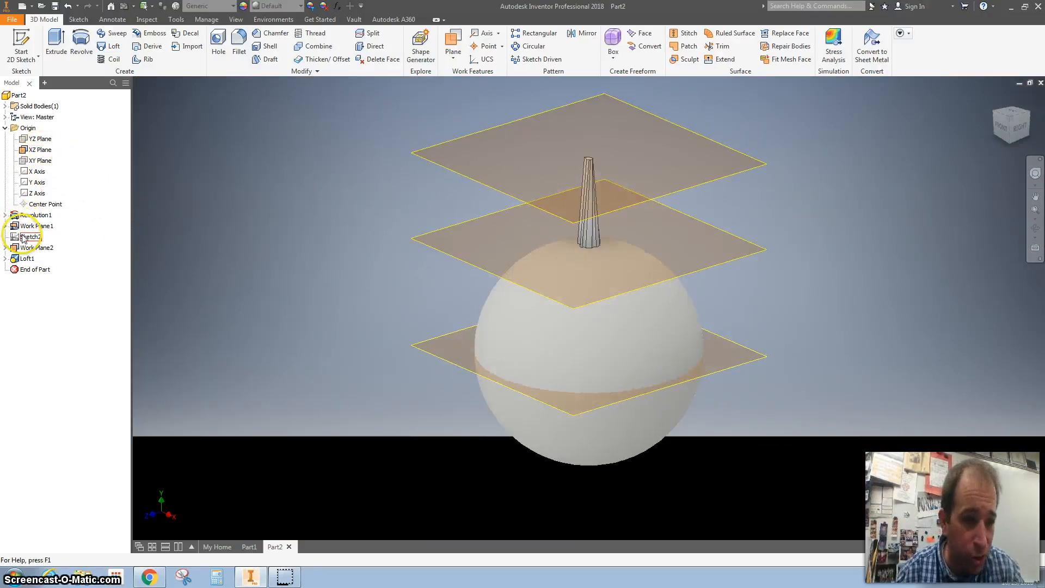
Hide Work Plane1, Work Plane2 and the XZ Plane from the browser
right_click(32, 225)
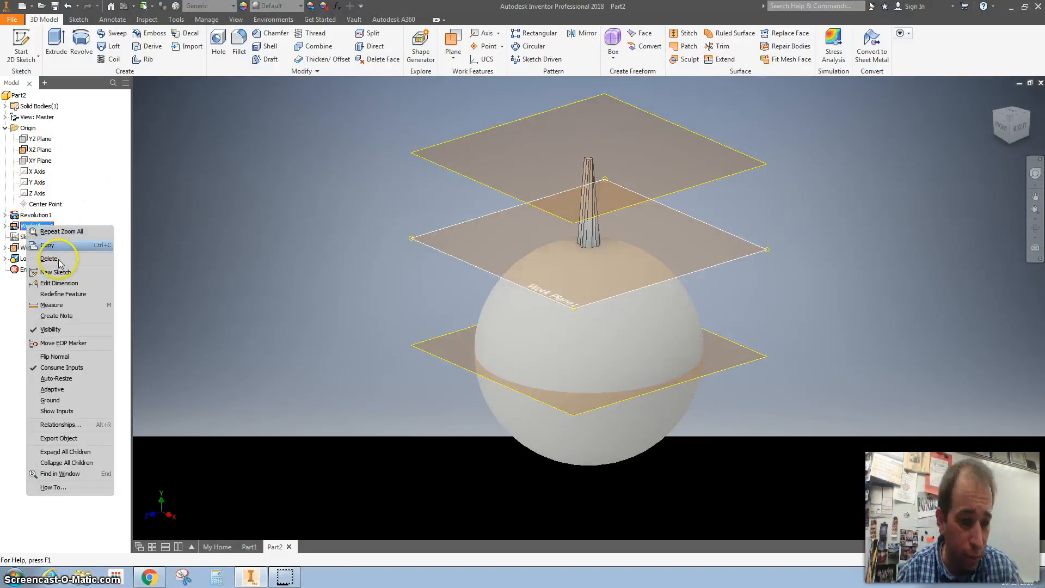
left_click(51, 260)
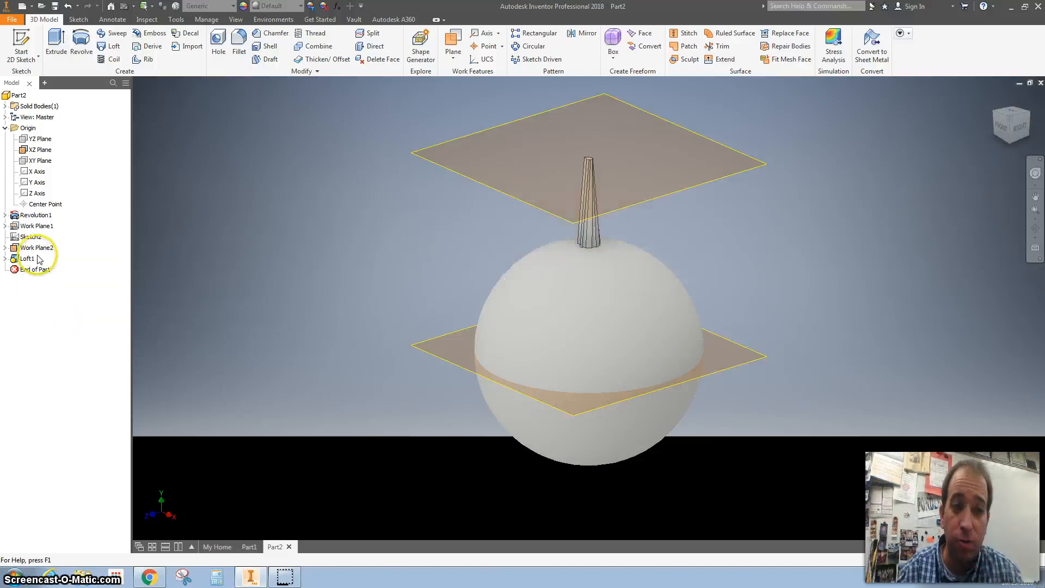
right_click(35, 247)
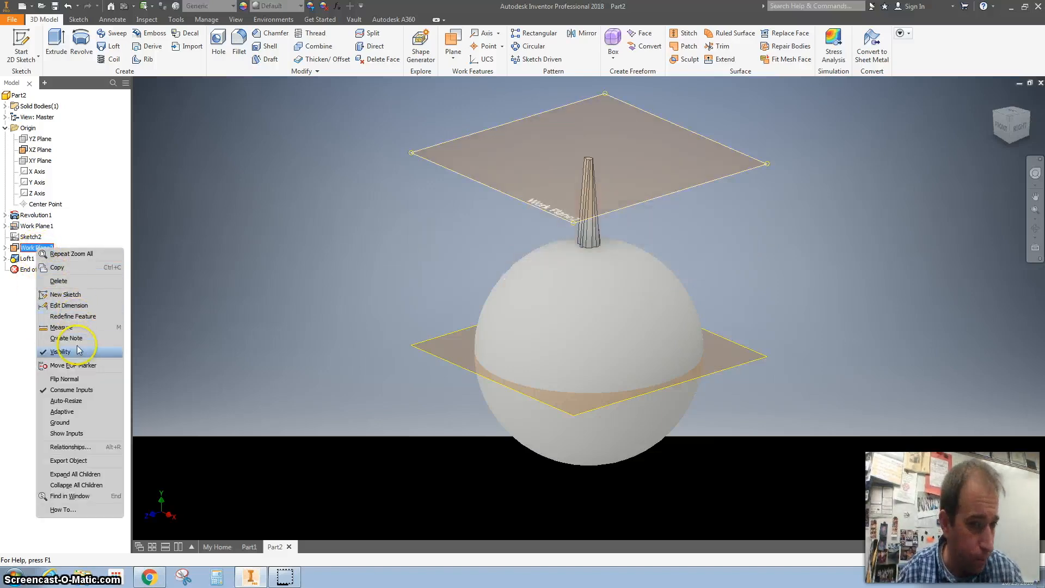
left_click(61, 352)
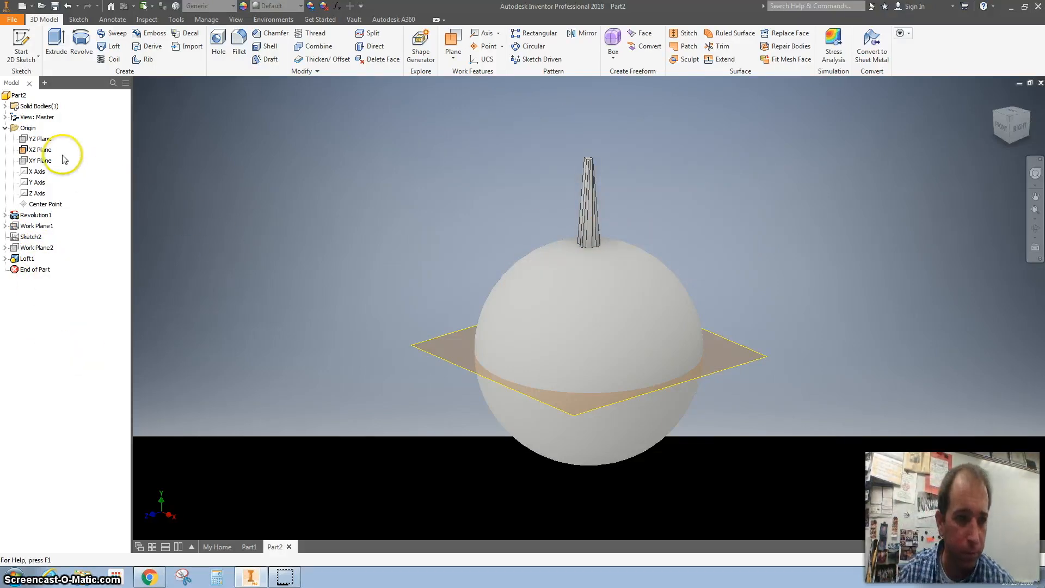
right_click(39, 160)
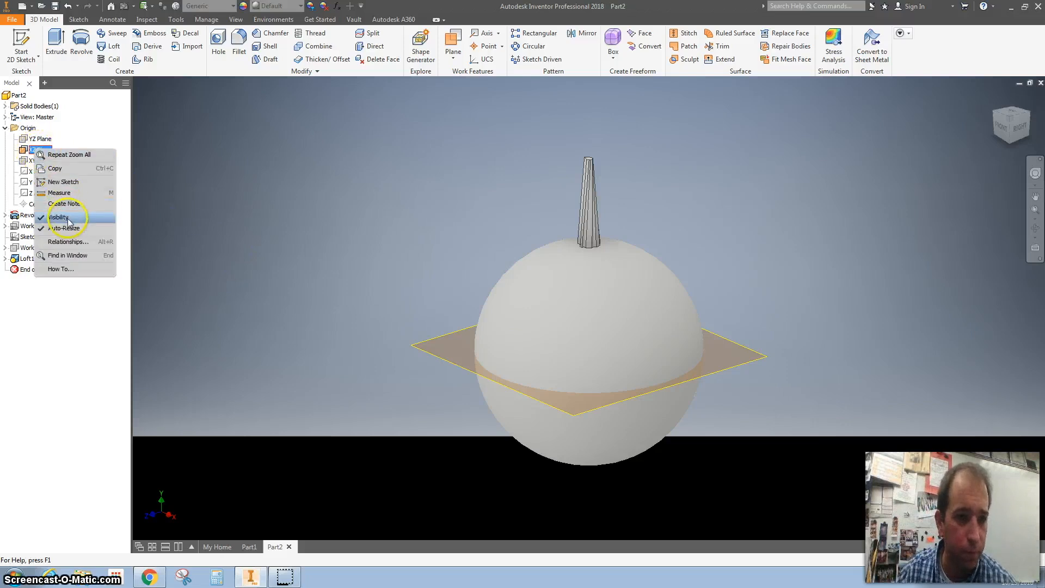
left_click(59, 218)
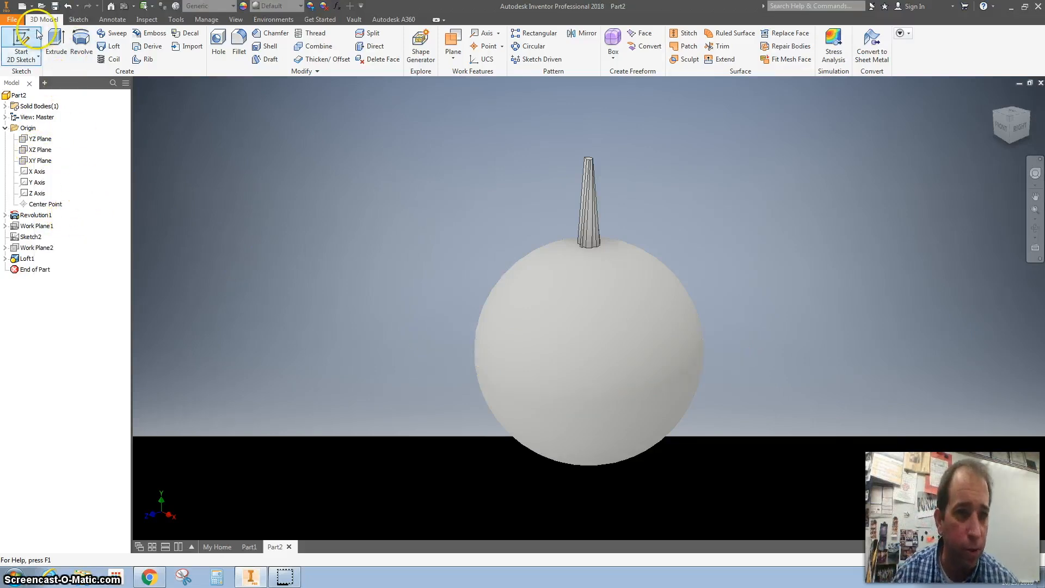
Start a new sketch, Sketch4, on the YZ Plane
left_click(40, 139)
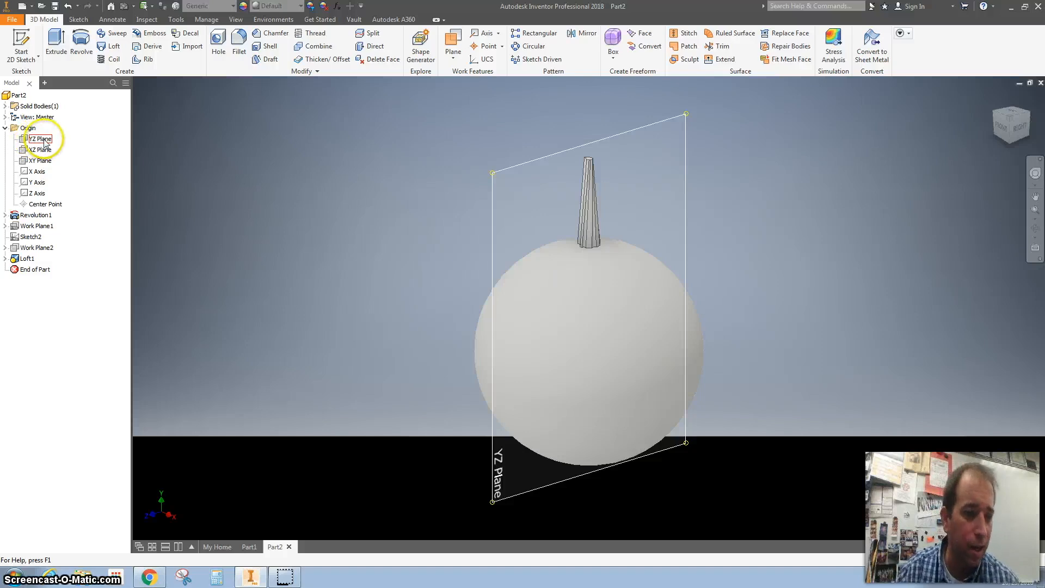
right_click(40, 138)
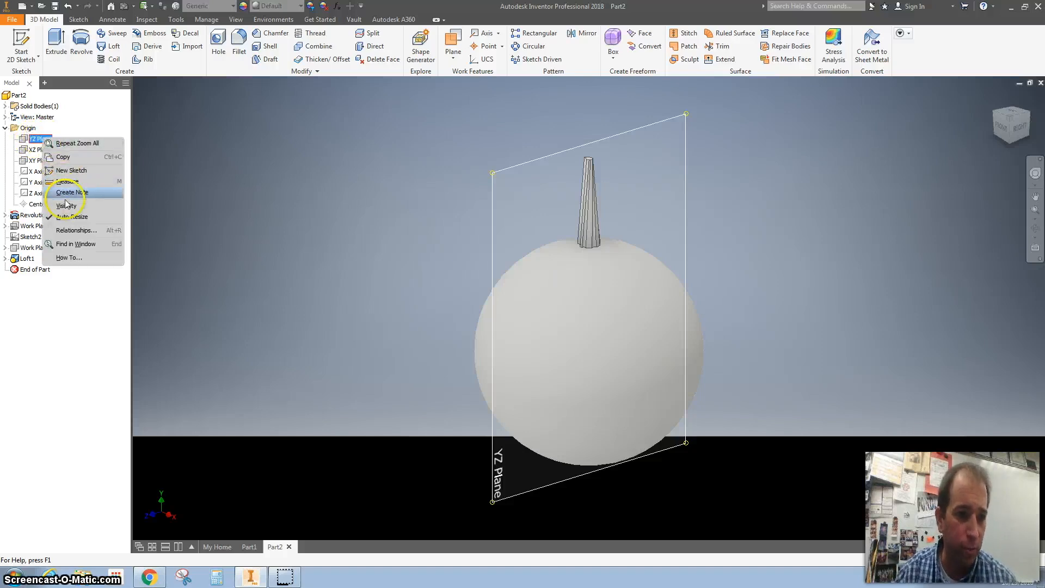
left_click(68, 204)
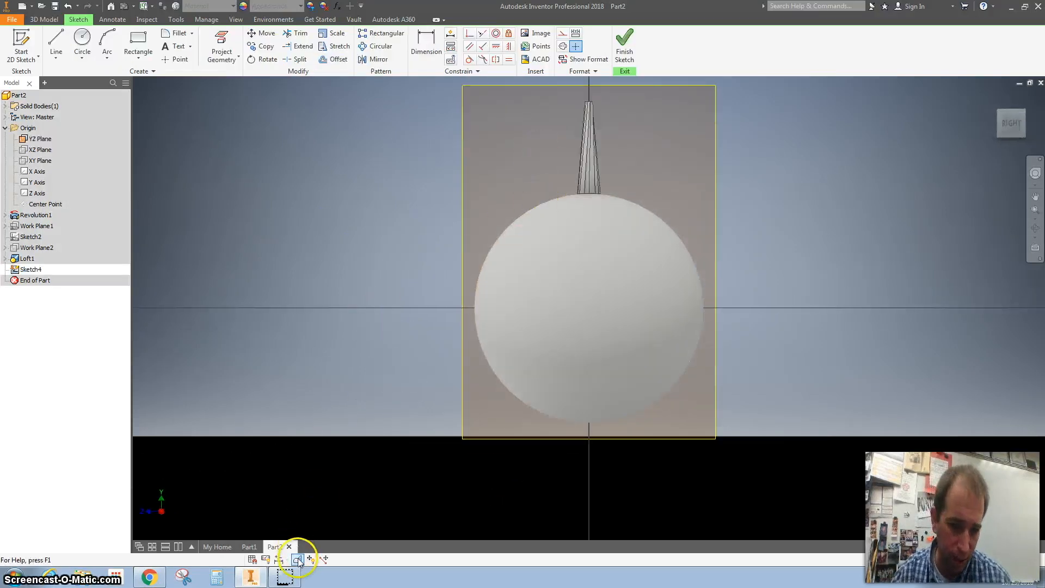
mouse_move(297, 559)
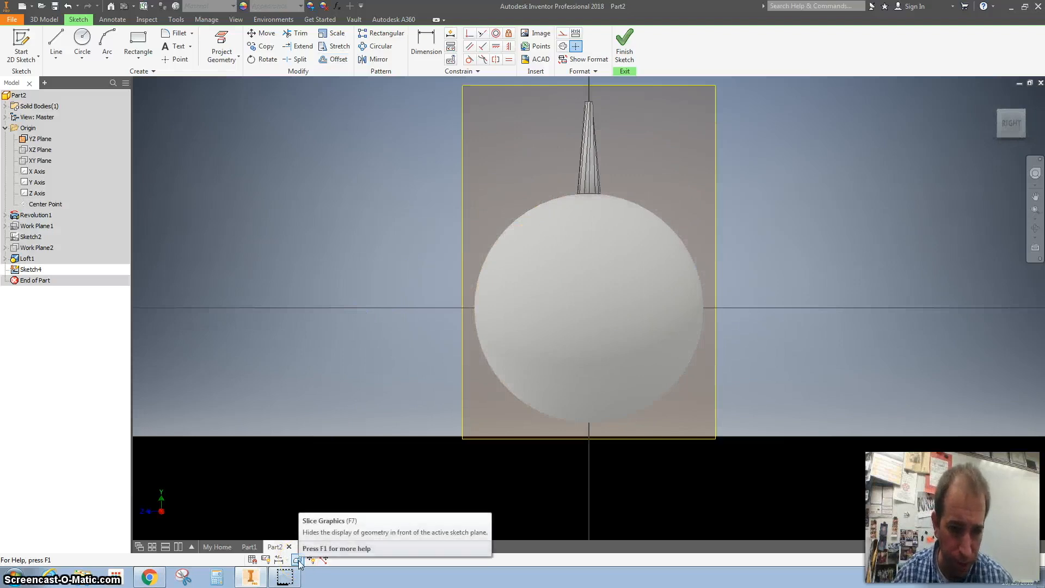
Slice the graphics at the sketch plane and project the sphere's outer circle into the sketch
left_click(297, 559)
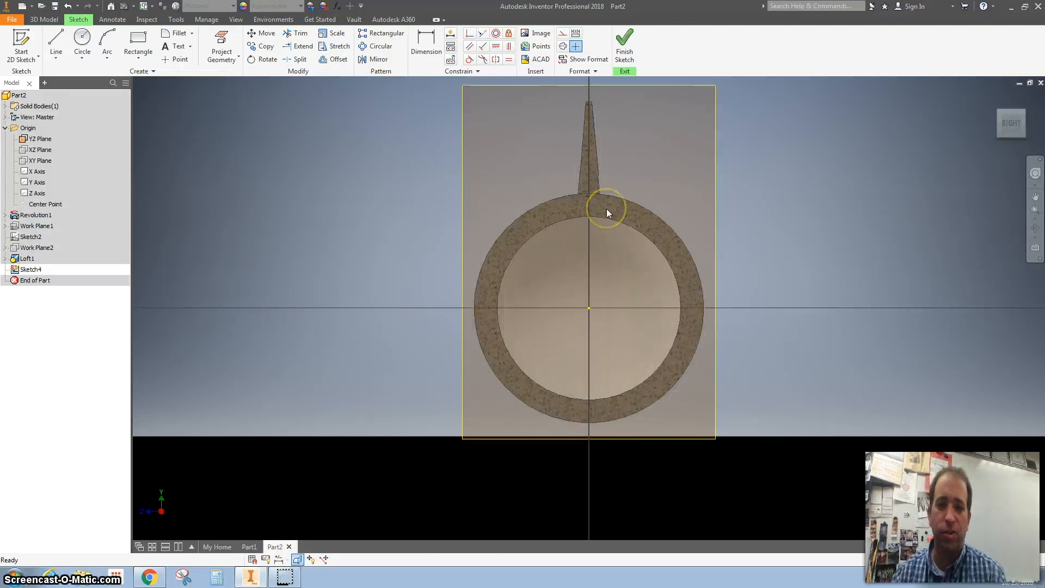
mouse_move(548, 169)
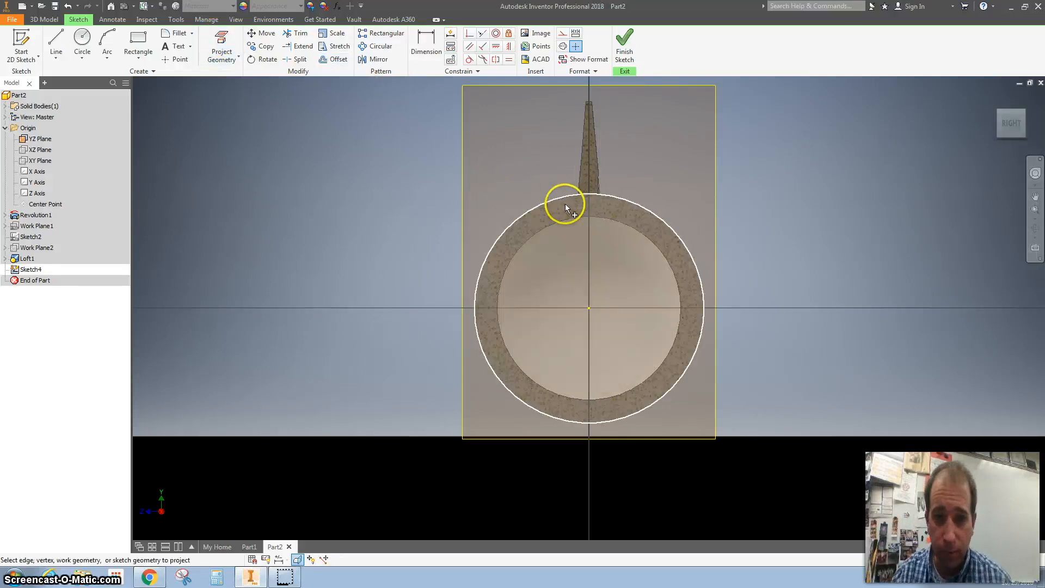
left_click(565, 203)
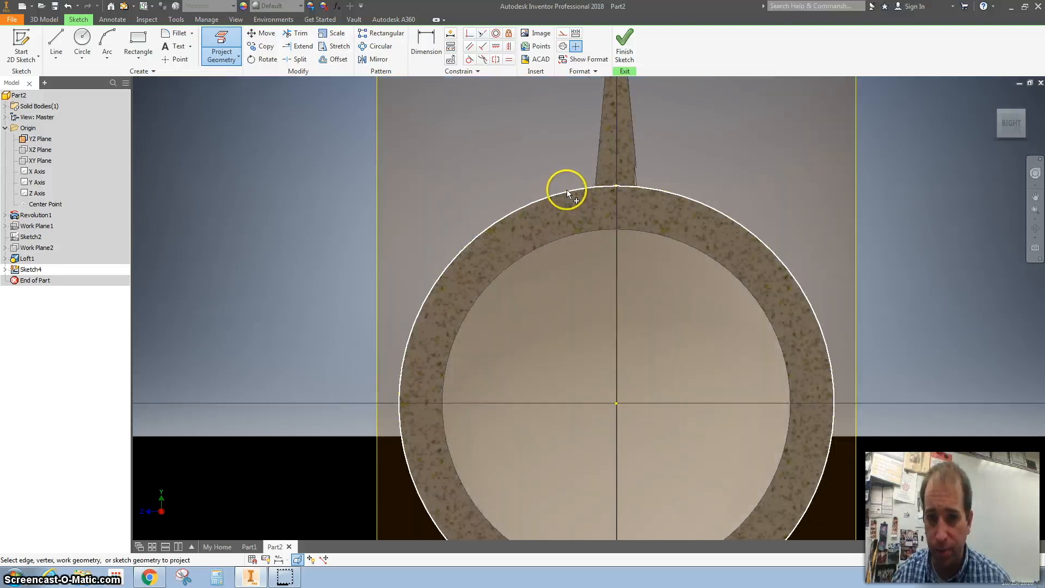
left_click(567, 190)
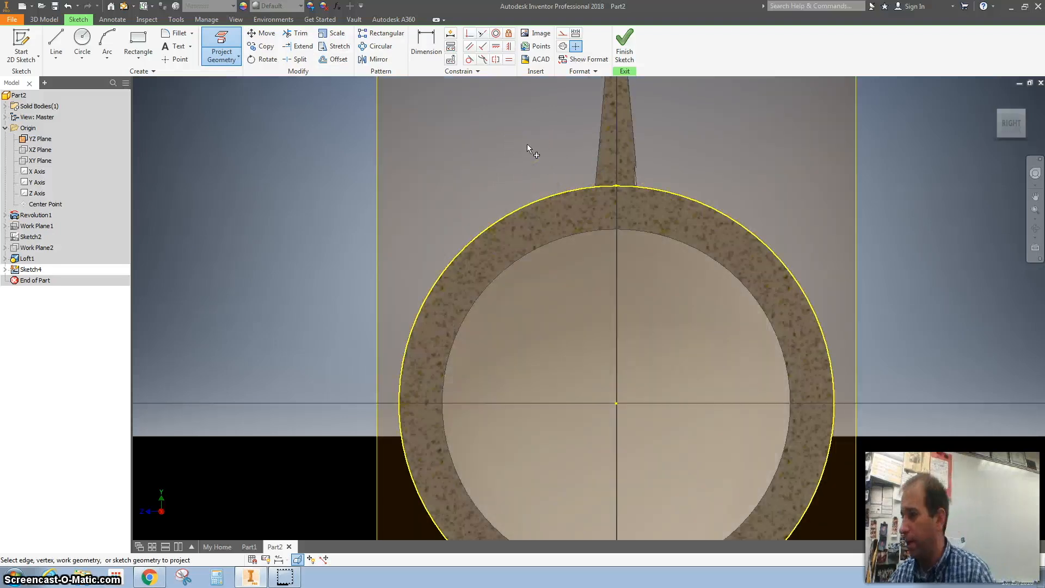
mouse_move(428, 117)
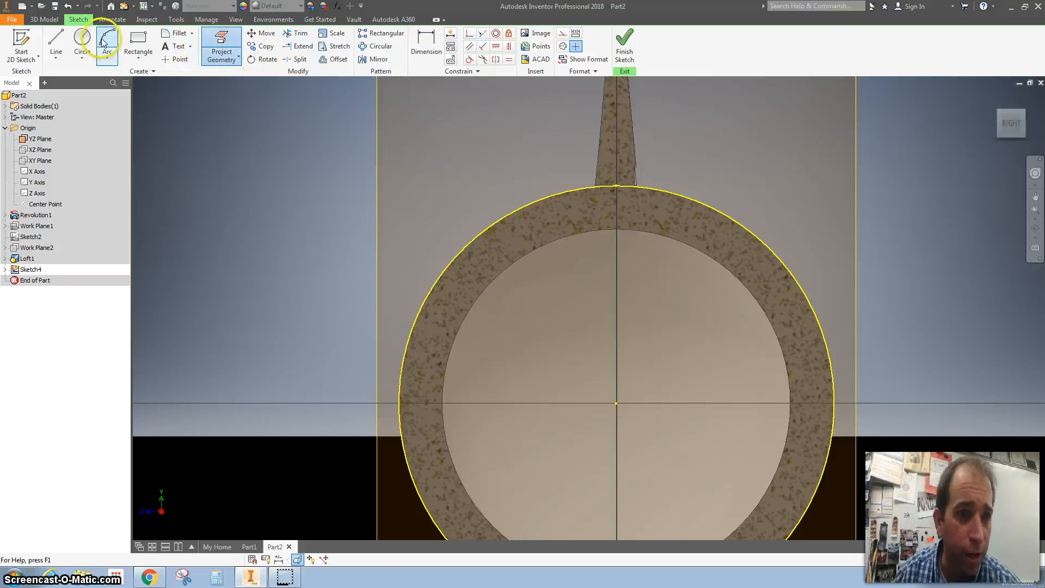
Draw a three-point arc across the top of the projected circle over the stem base
left_click(106, 45)
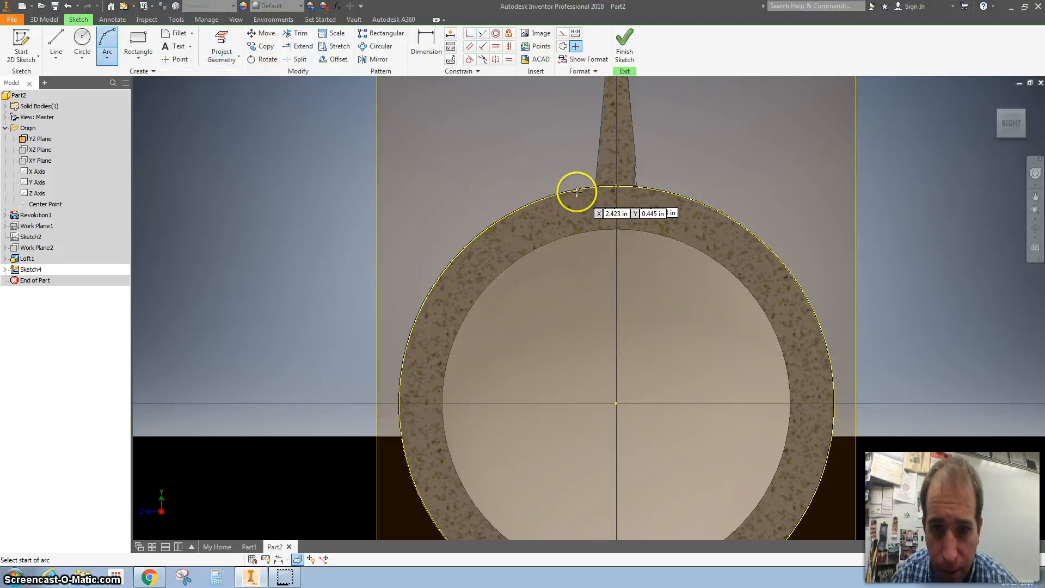
left_click(577, 191)
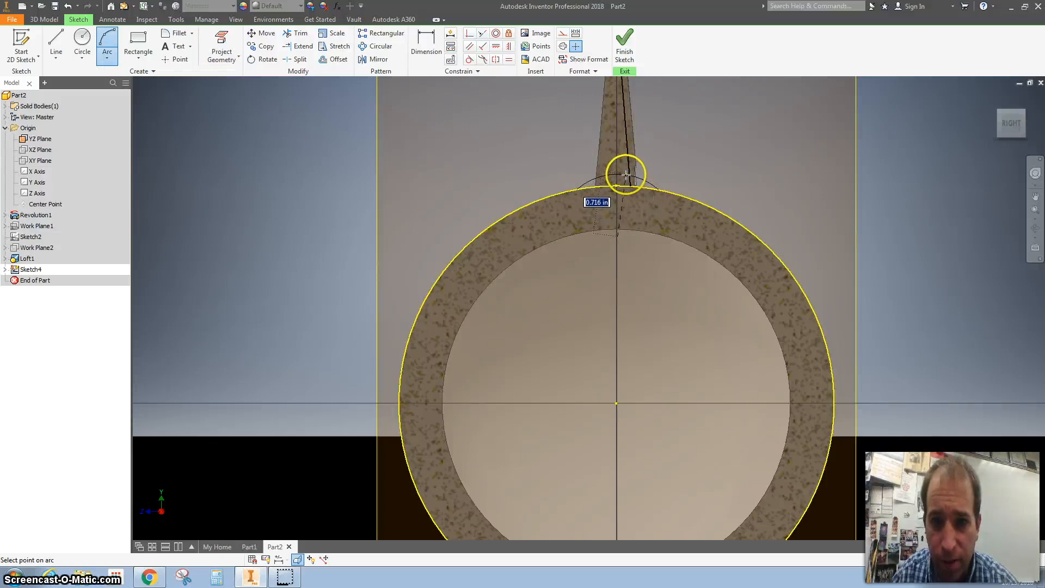
left_click(426, 45)
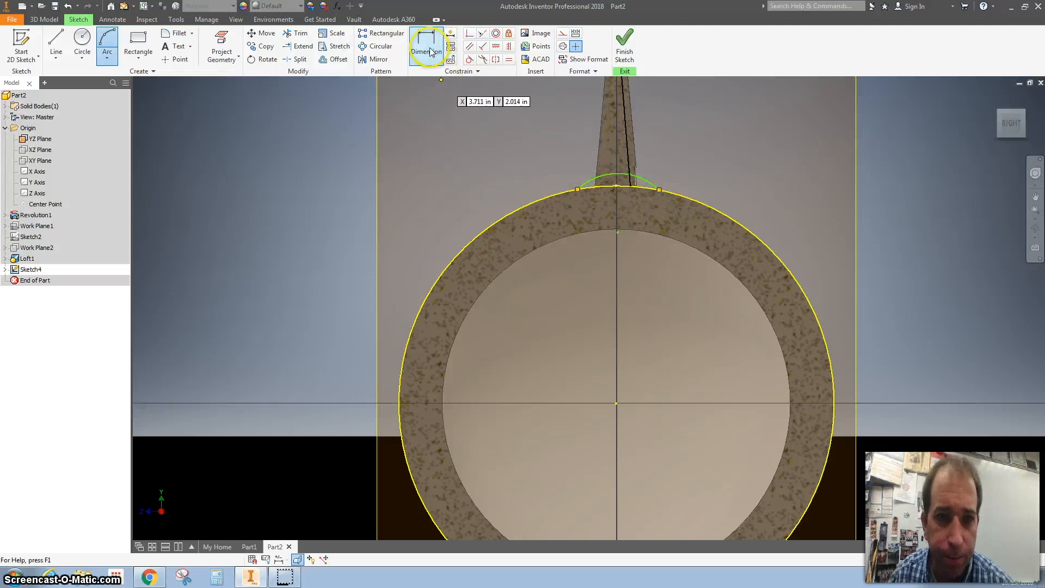
left_click(426, 45)
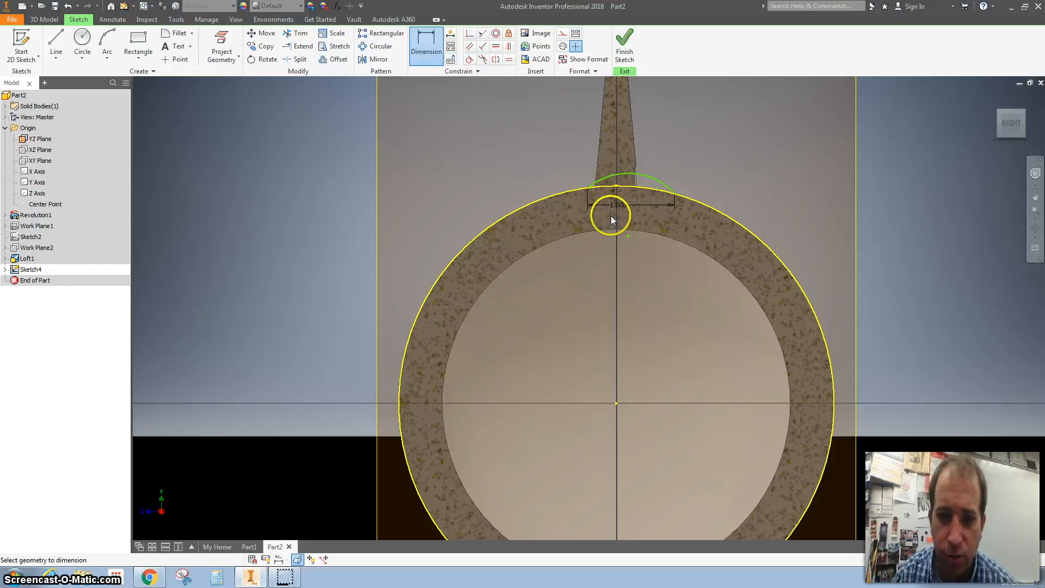
mouse_move(529, 128)
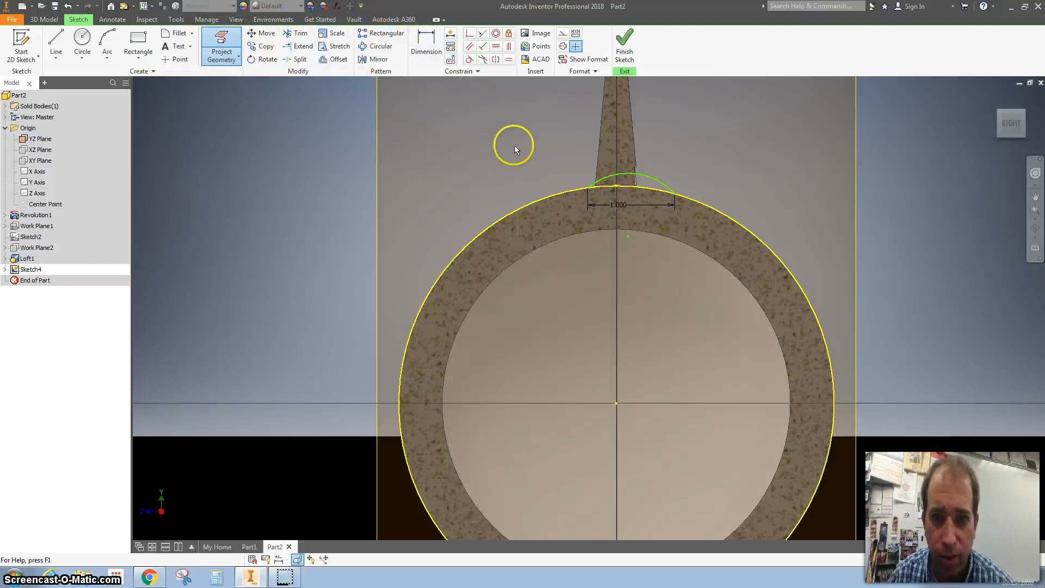
Dimension the arc 1.000 wide with .500 and .750 offsets, then finish the sketch
left_click(426, 38)
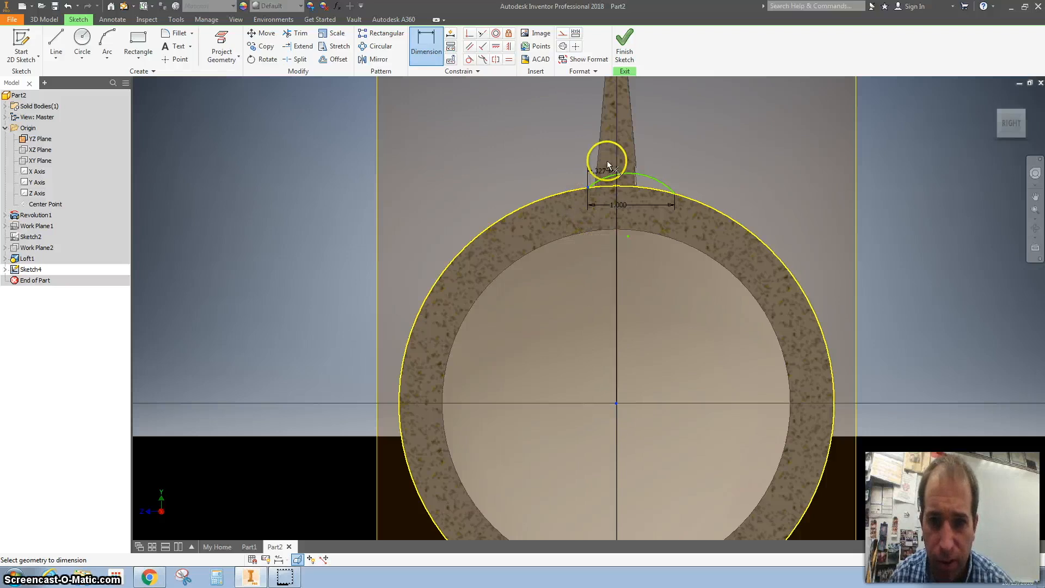
left_click(606, 167)
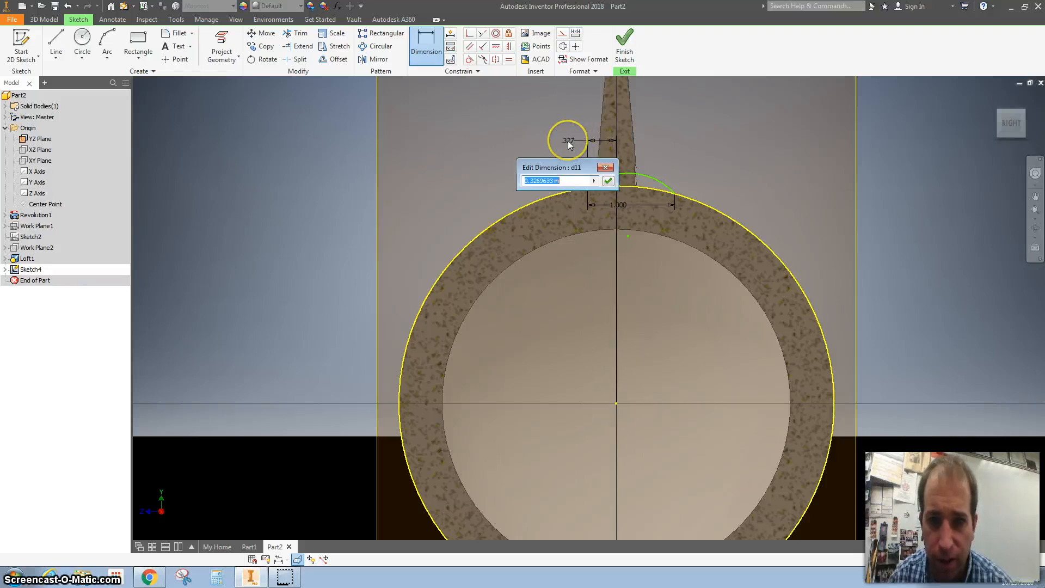
left_click(608, 181)
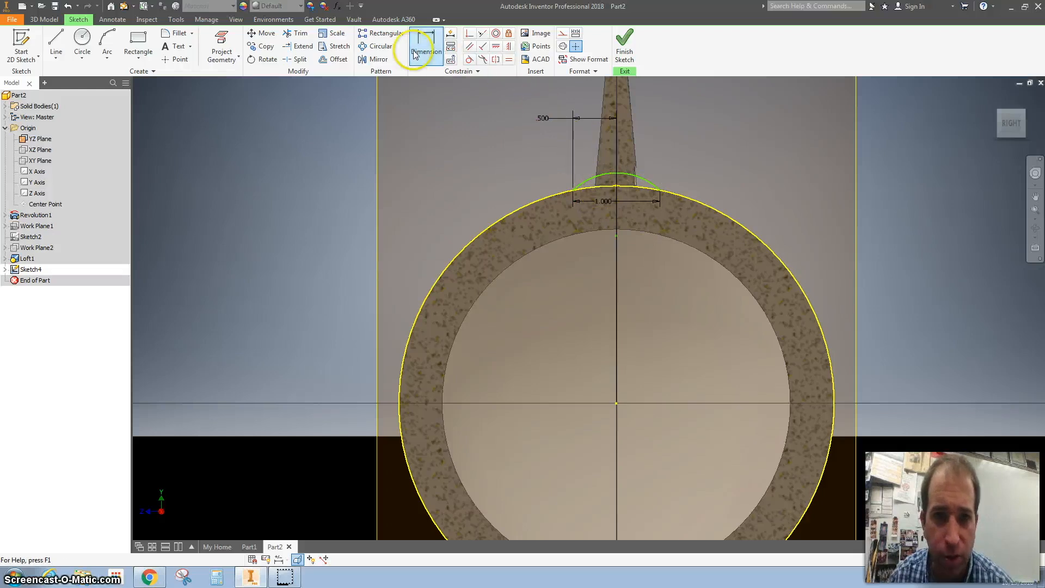
left_click(426, 46)
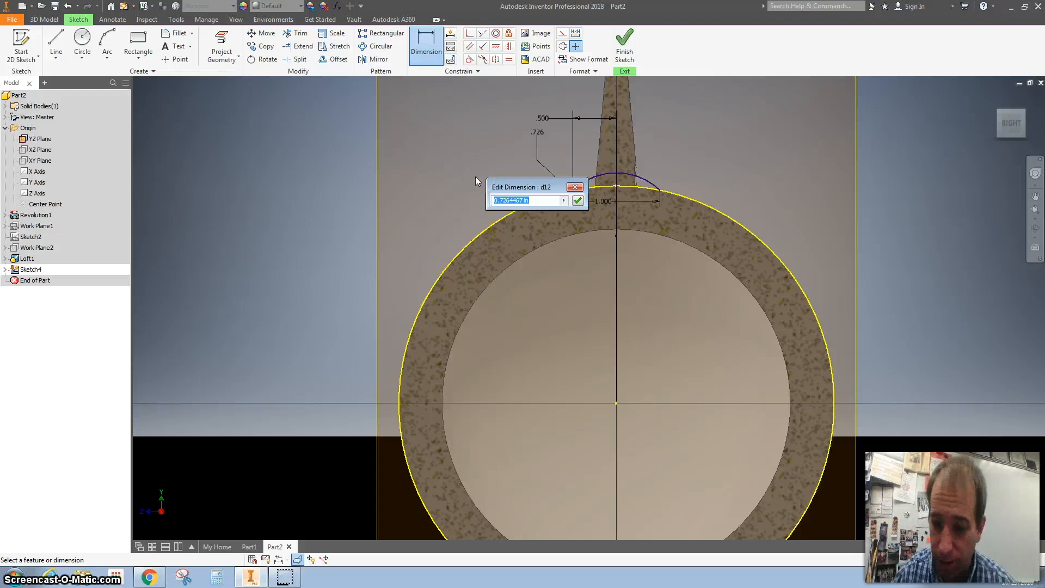
type(".75")
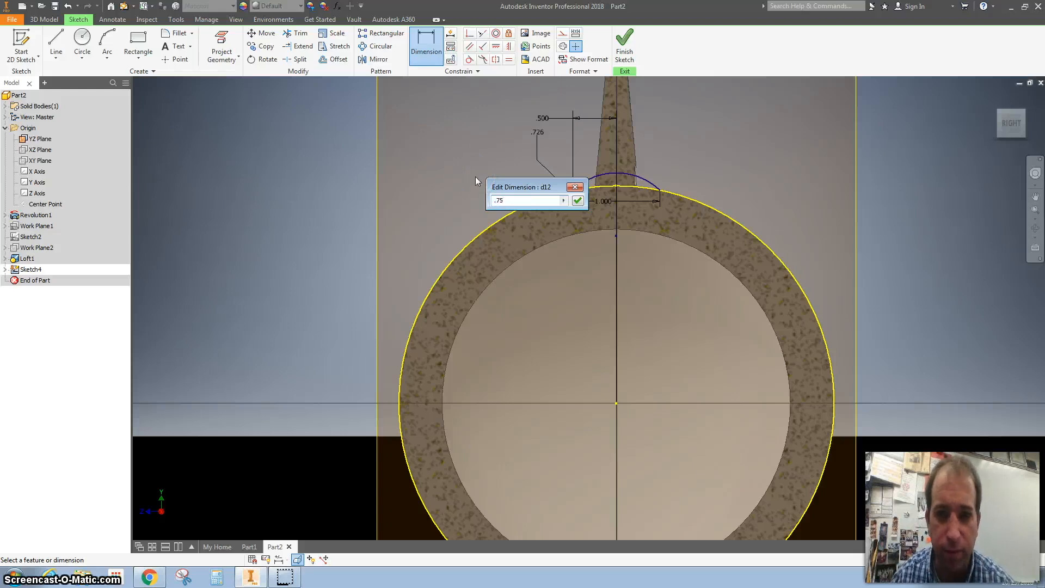
left_click(577, 200)
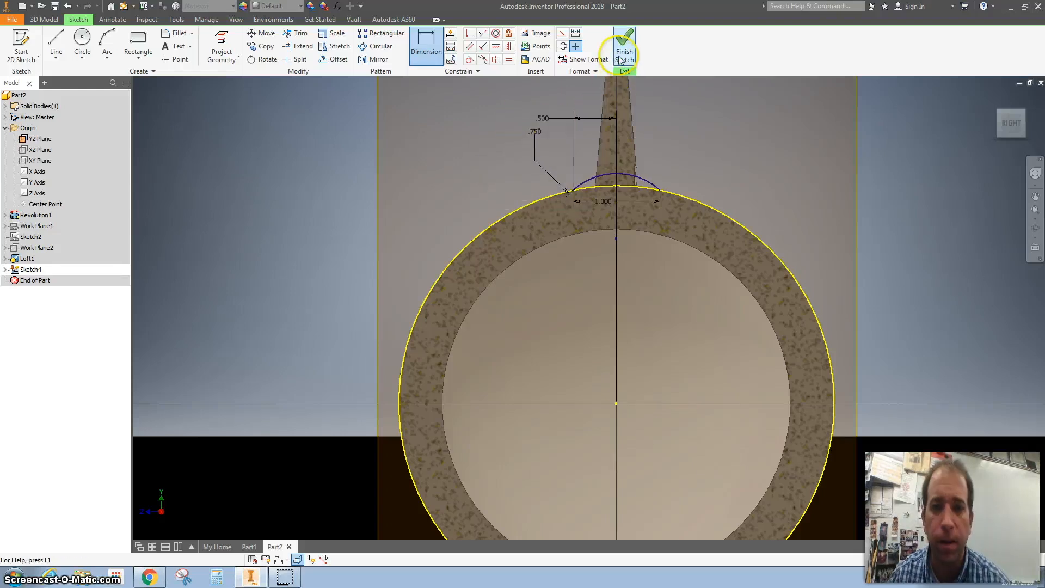
left_click(624, 52)
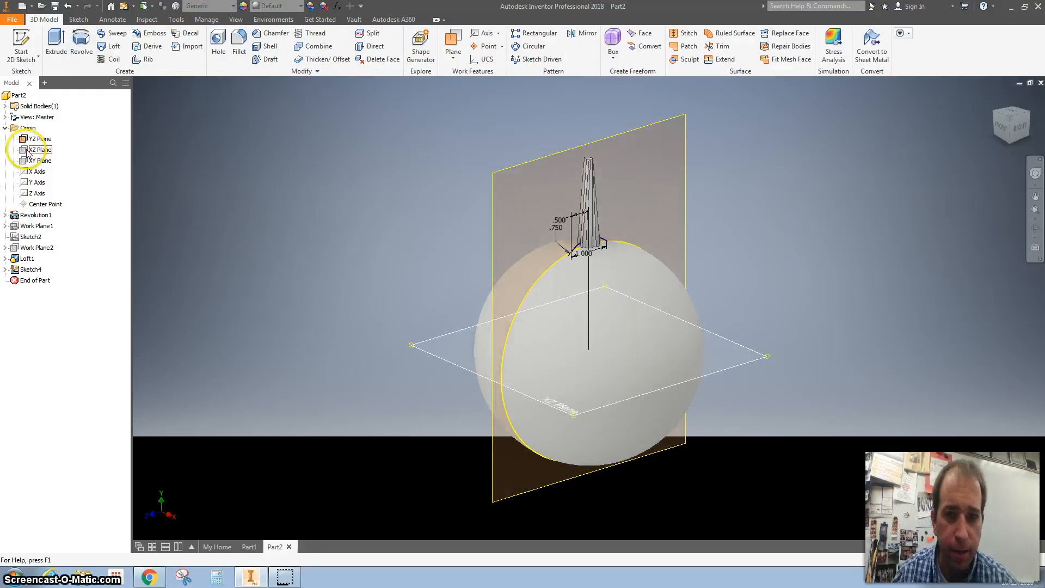
Show the XY plane, start Sketch5 on it with projected geometry, and finish it
right_click(39, 160)
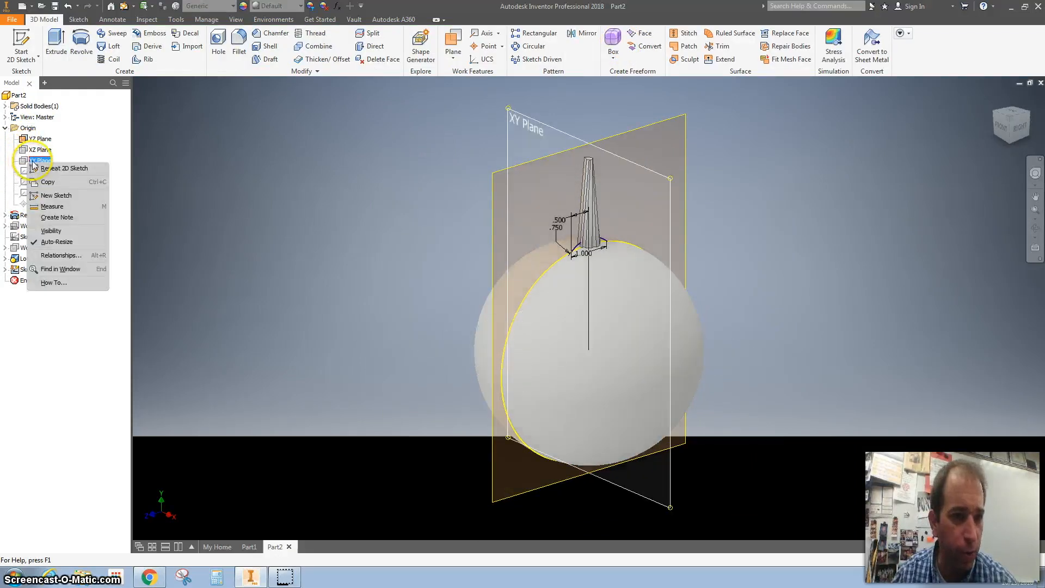
mouse_move(57, 221)
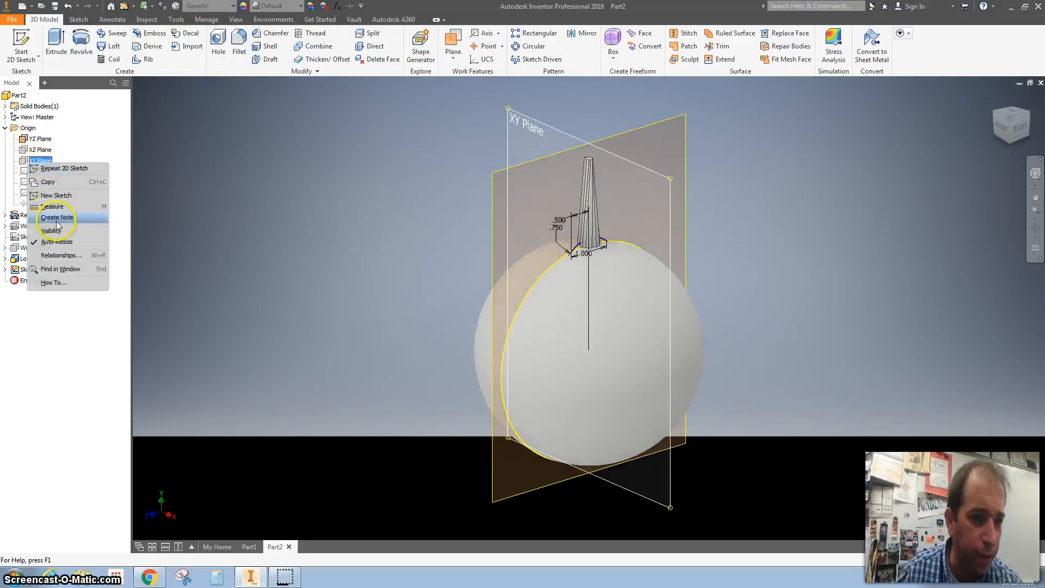
left_click(52, 231)
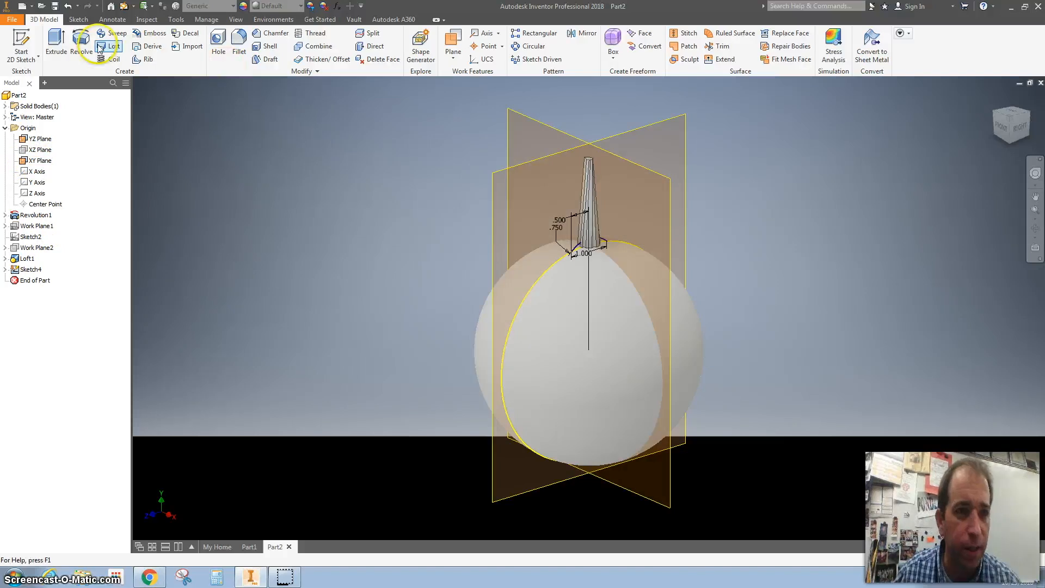
mouse_move(203, 83)
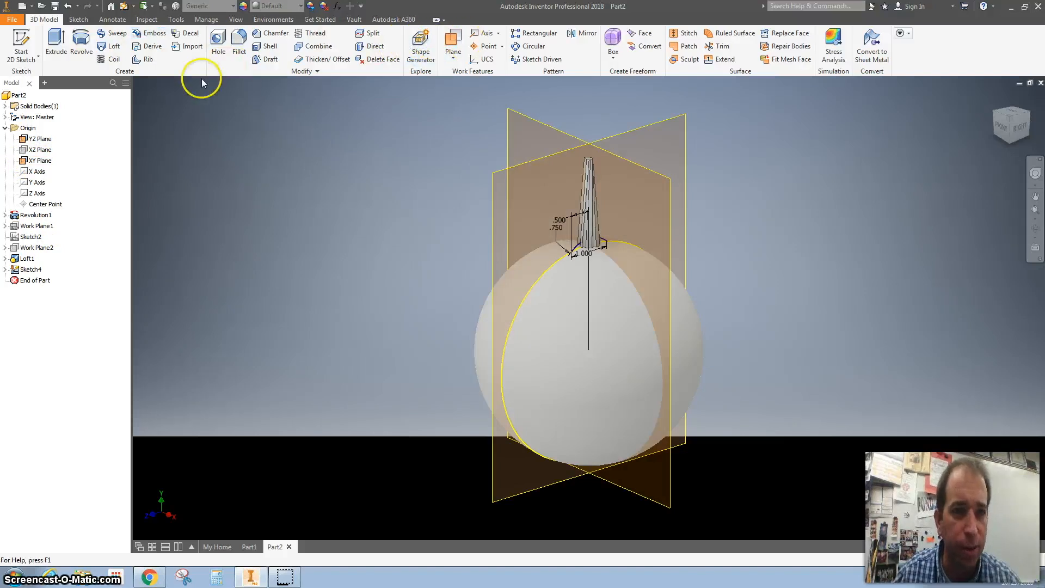
mouse_move(542, 129)
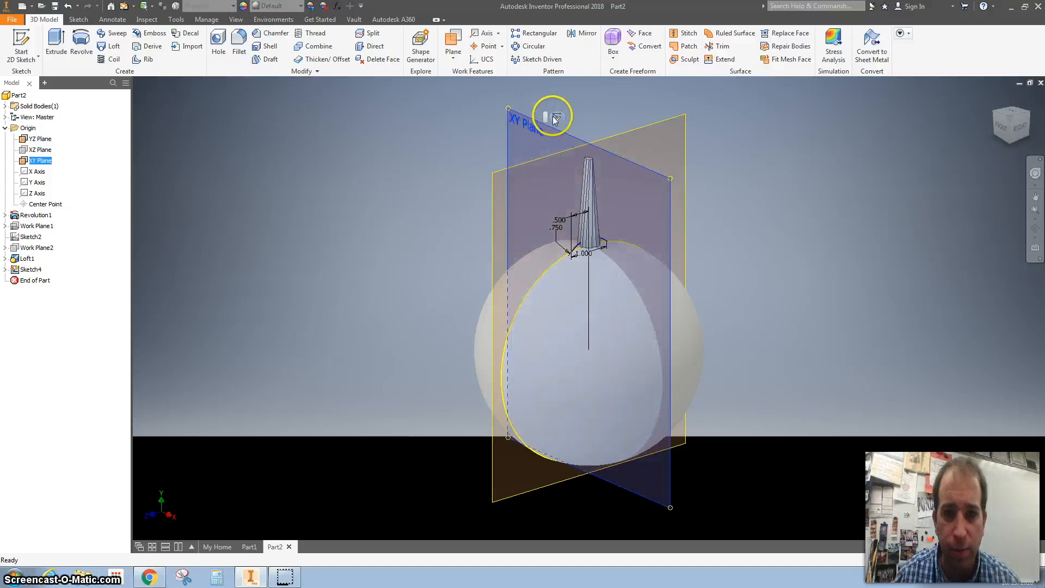
left_click(552, 115)
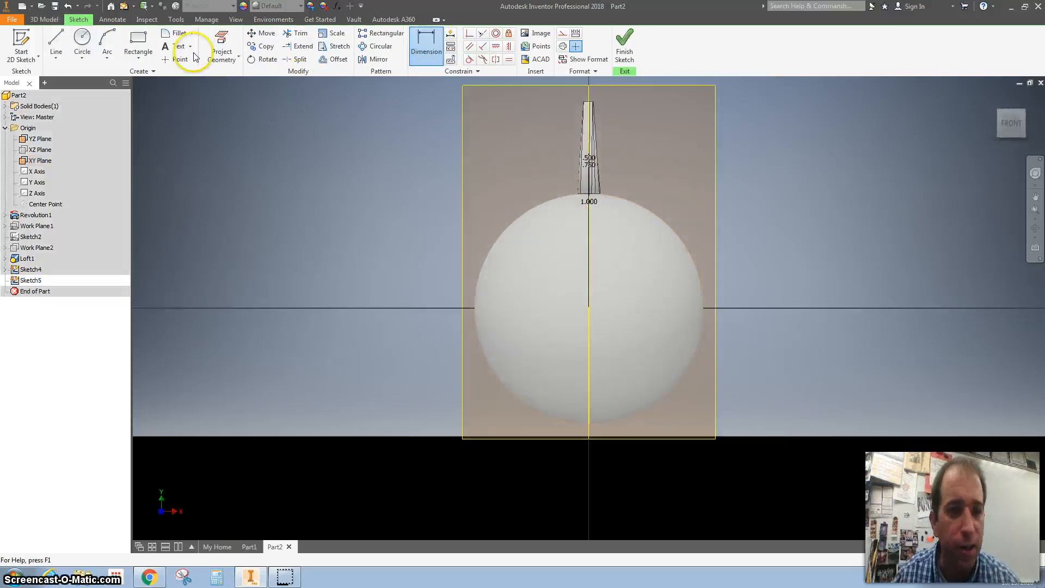
left_click(221, 46)
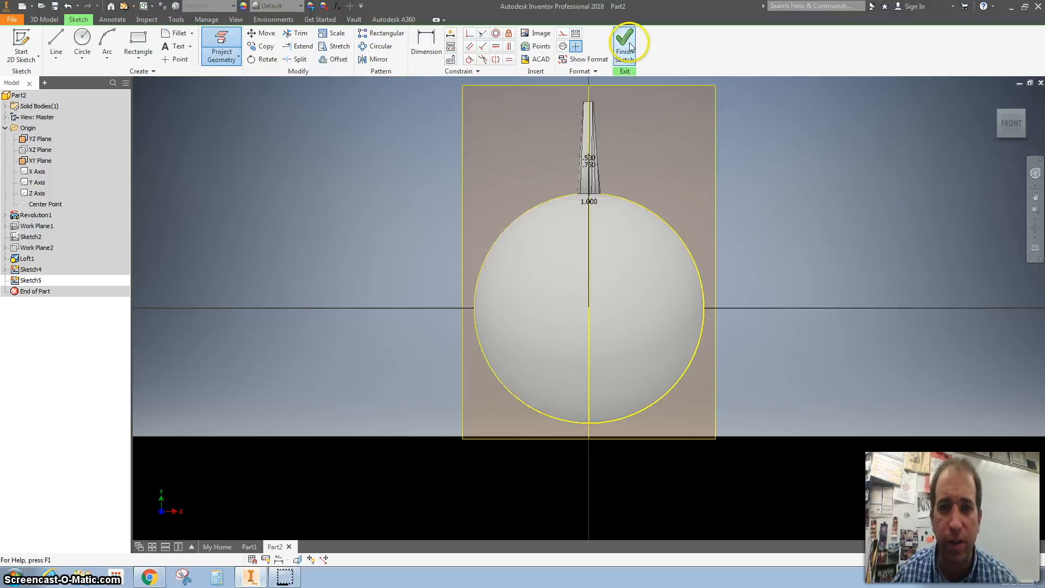
left_click(625, 43)
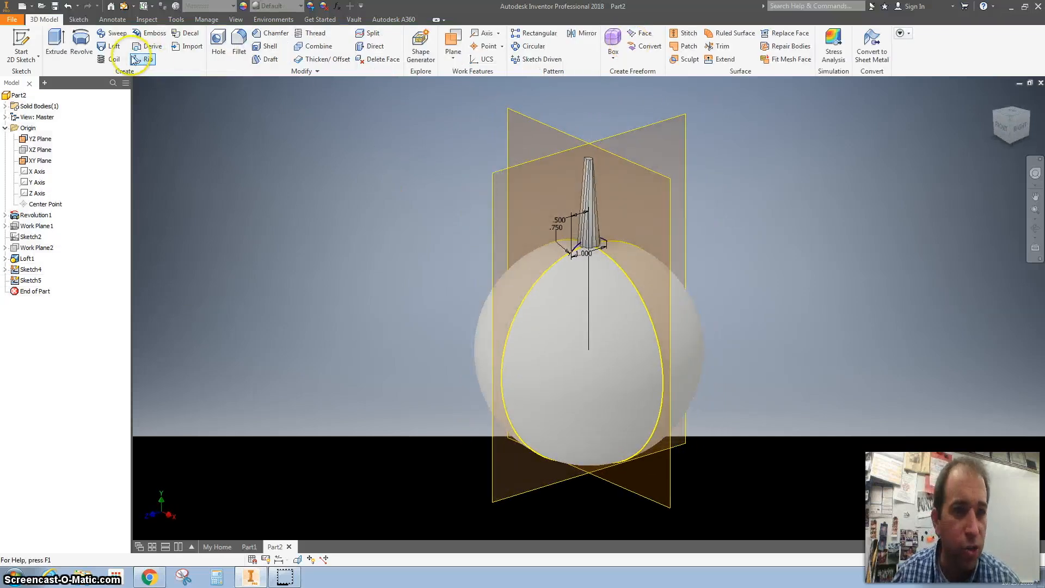
left_click(115, 34)
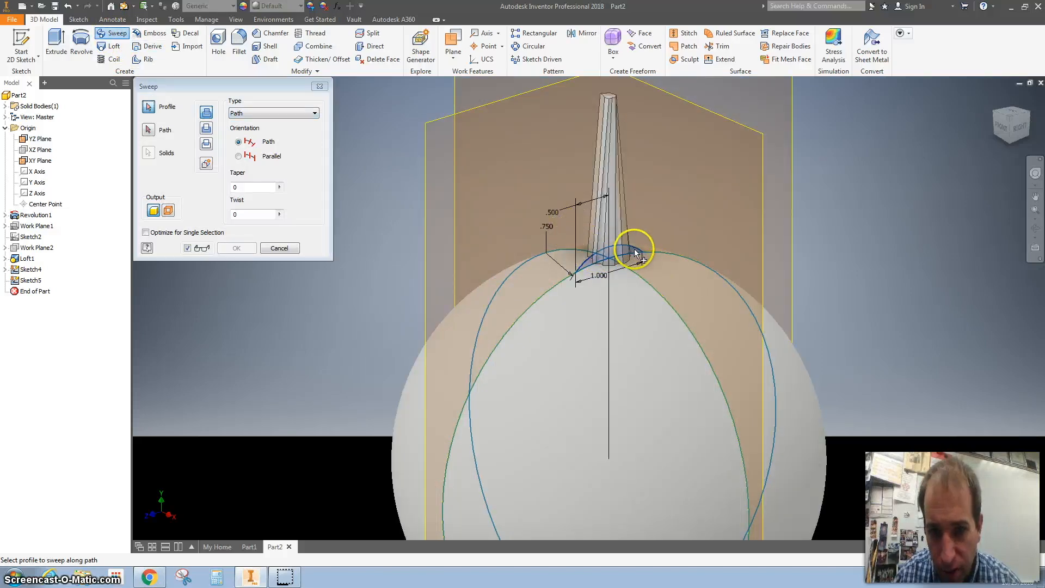
left_click(147, 129)
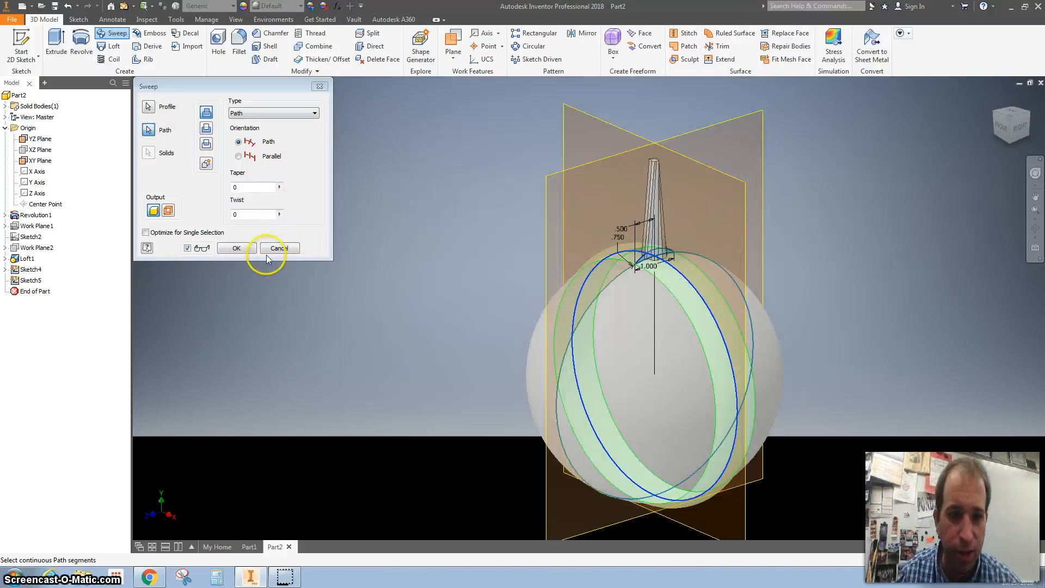
left_click(277, 248)
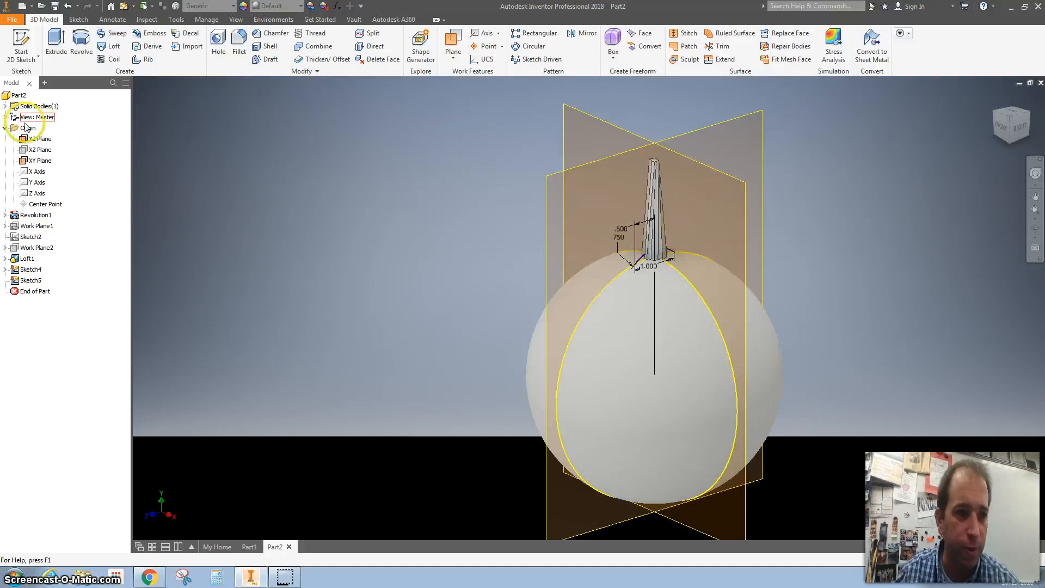
Sweep the rib arc profile along the circular path around the sphere to create Sweep1
left_click(40, 161)
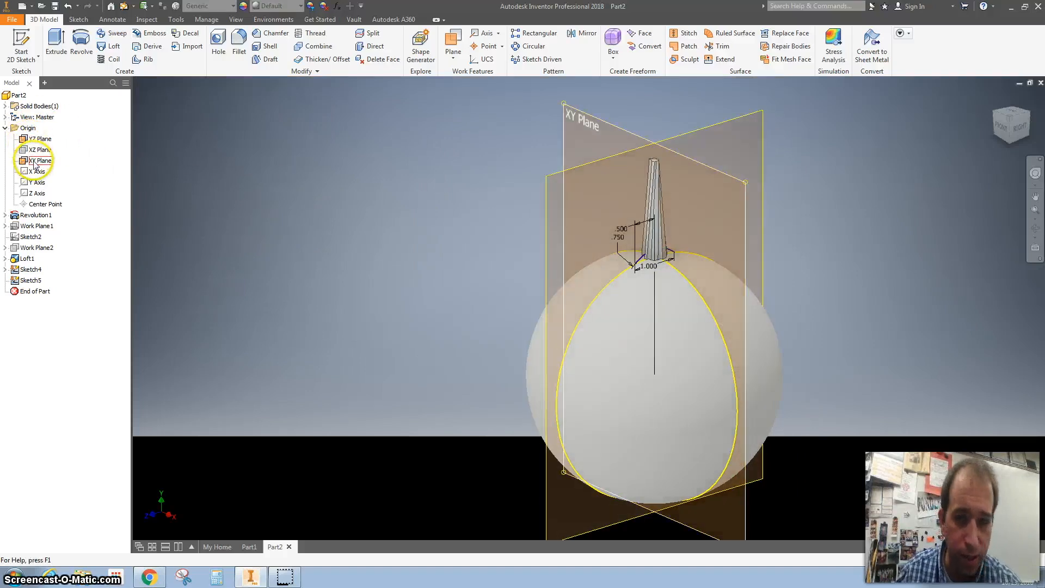
left_click(40, 161)
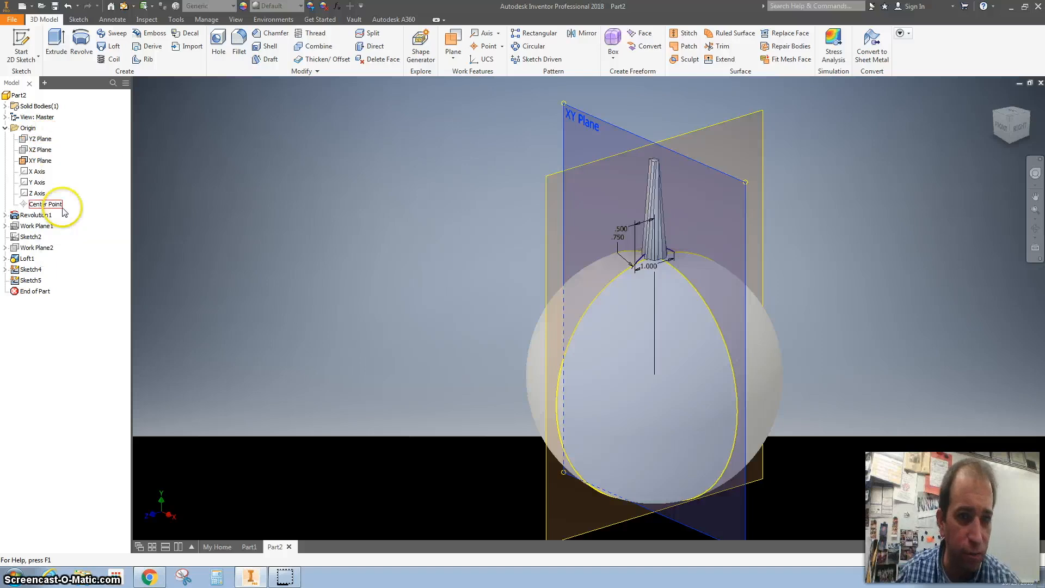
left_click(254, 97)
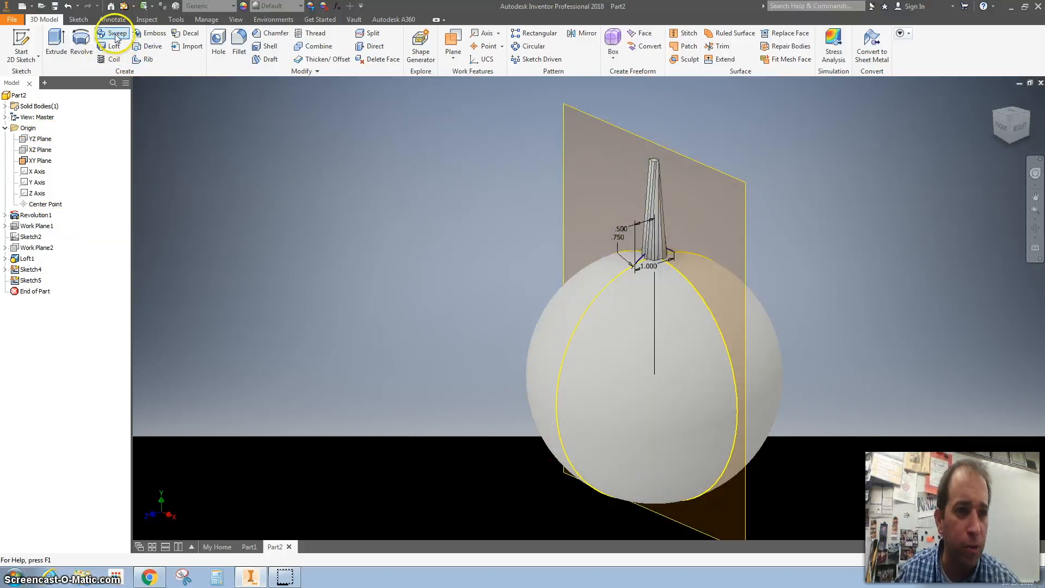
left_click(116, 34)
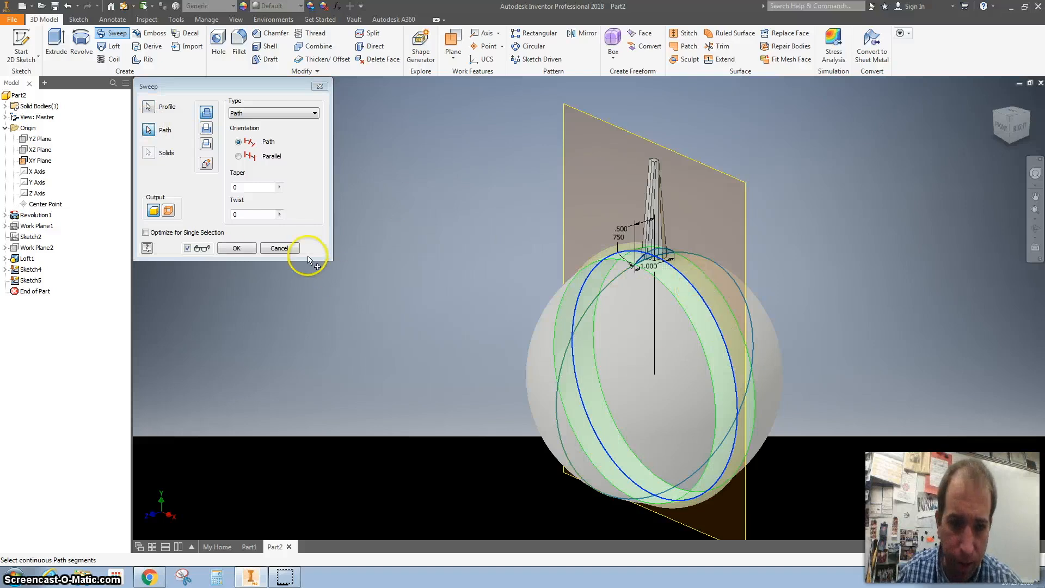
left_click(235, 249)
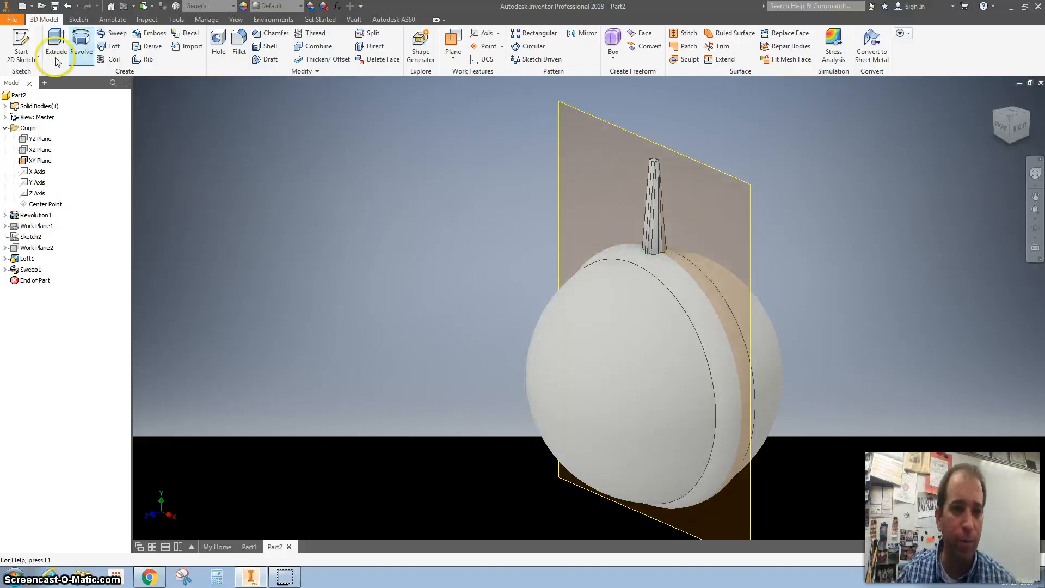
Hide the remaining work plane and make the vertical Y Axis visible through the sphere
right_click(40, 161)
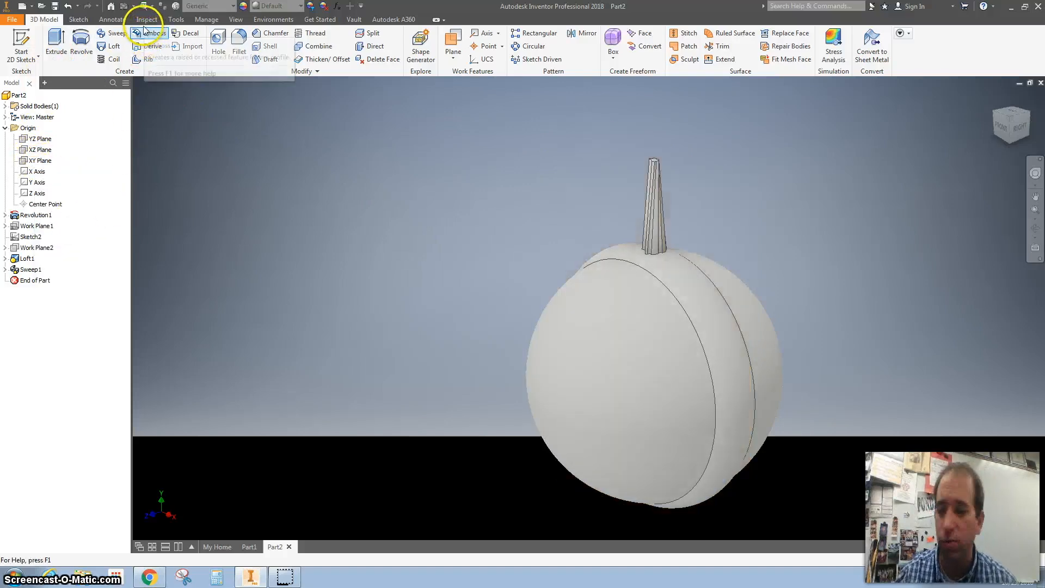
mouse_move(379, 139)
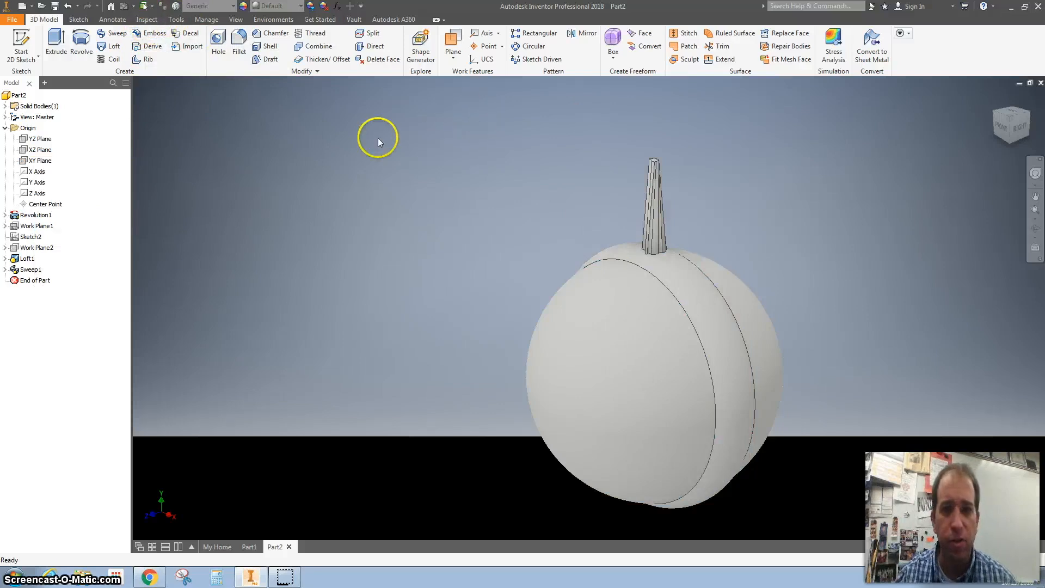
left_click(37, 171)
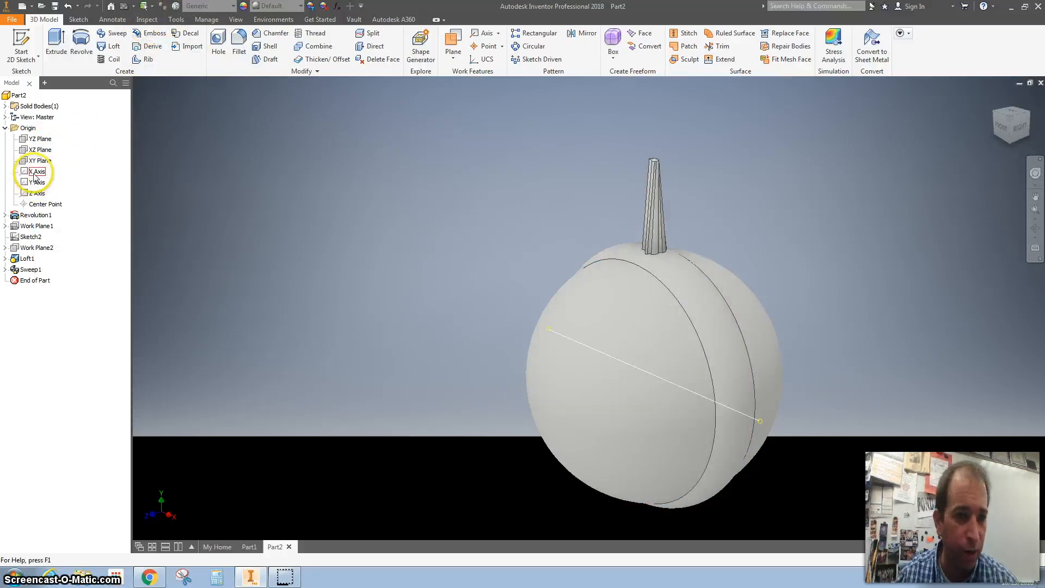
left_click(35, 182)
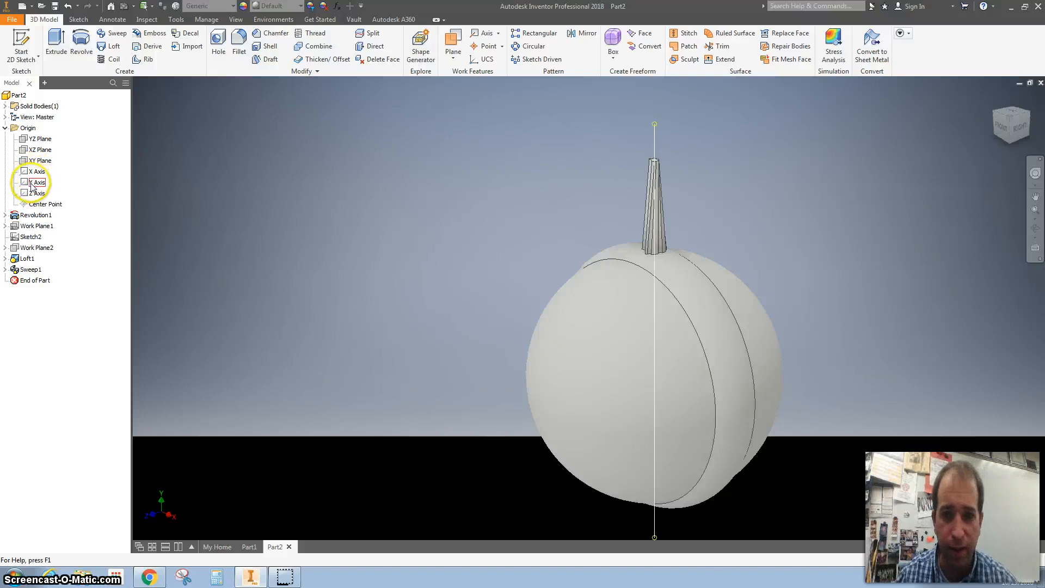
right_click(37, 182)
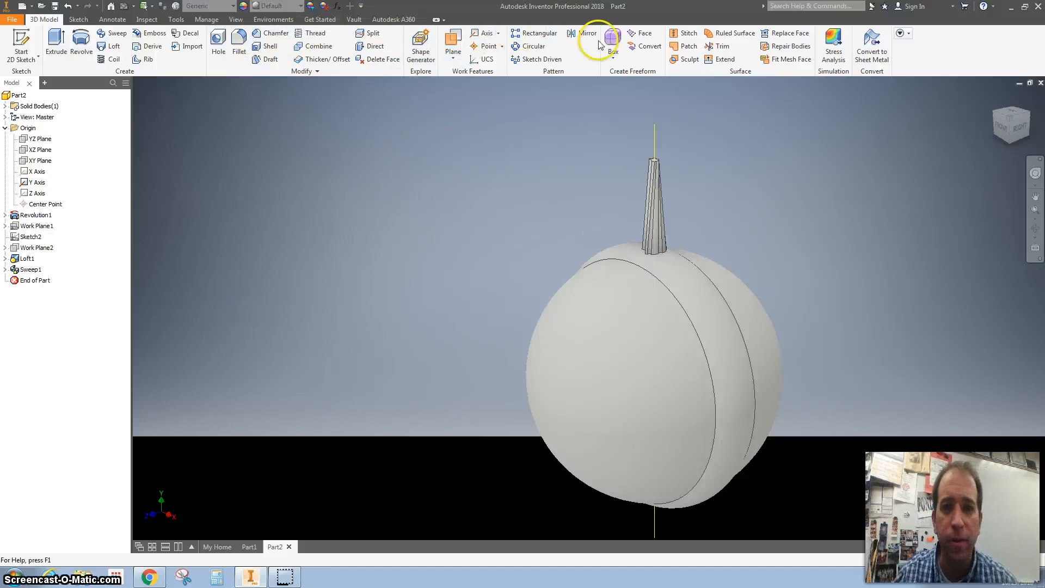
Circular-pattern Sweep1 into 13 ribs around the Y Axis over 360 deg
left_click(534, 45)
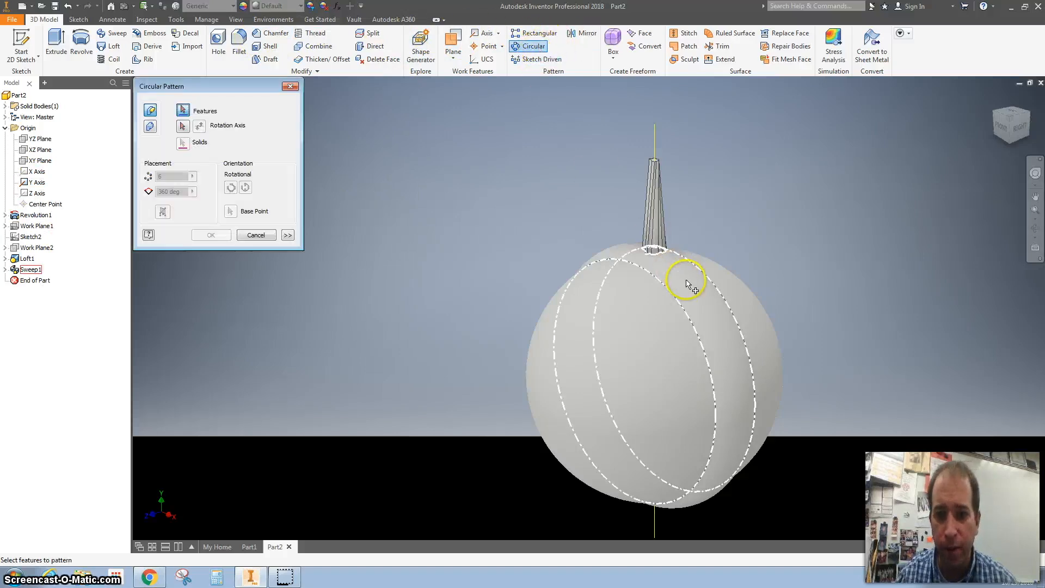
left_click(183, 127)
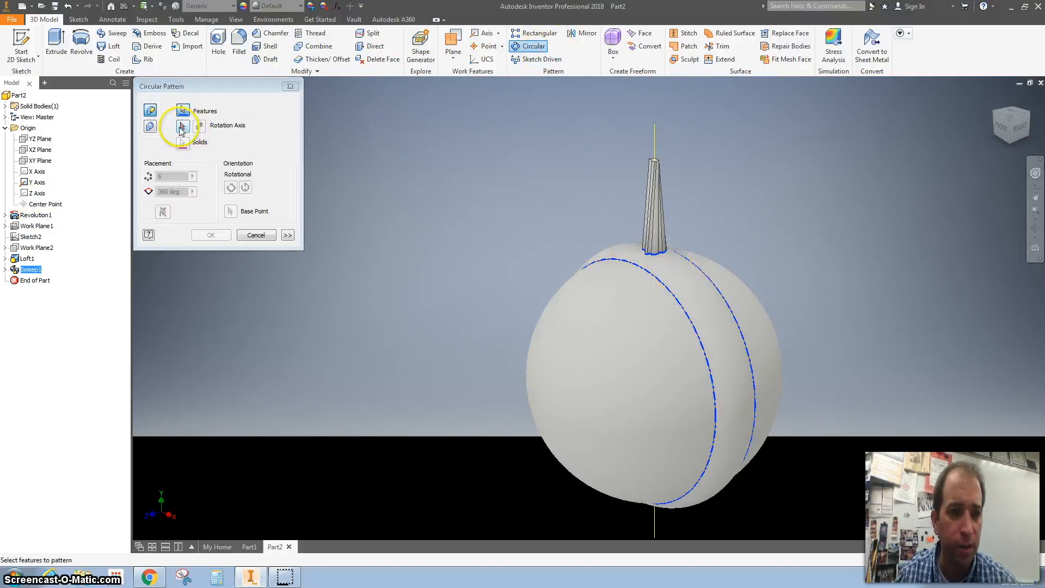
left_click(181, 125)
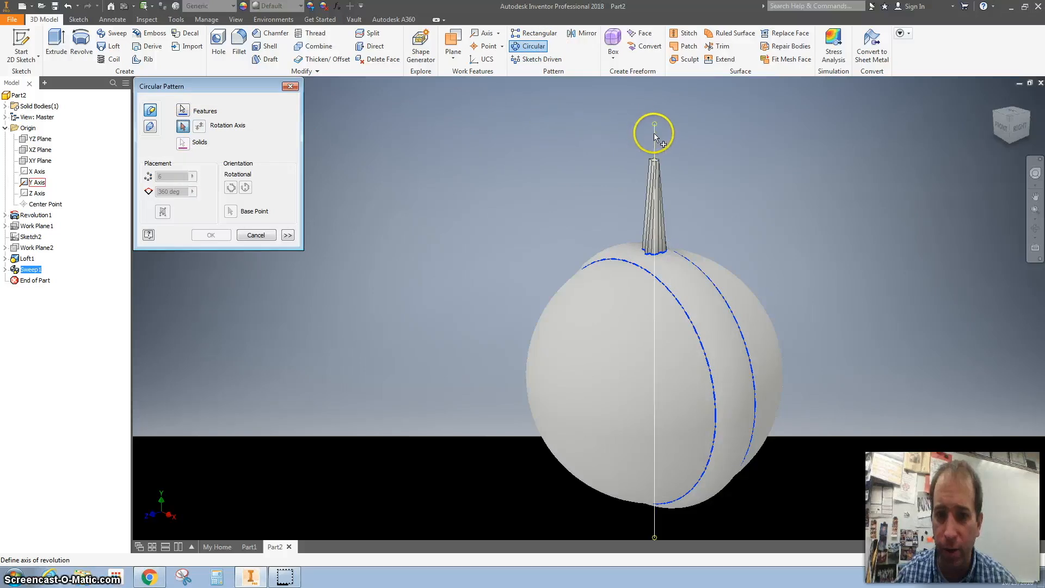
left_click(655, 126)
type("12")
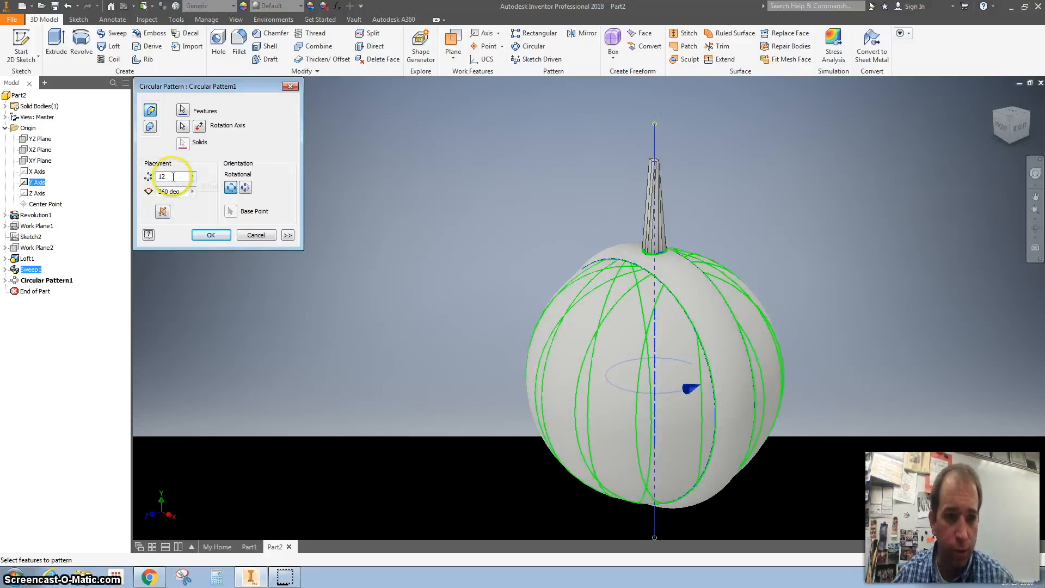
left_click(192, 173)
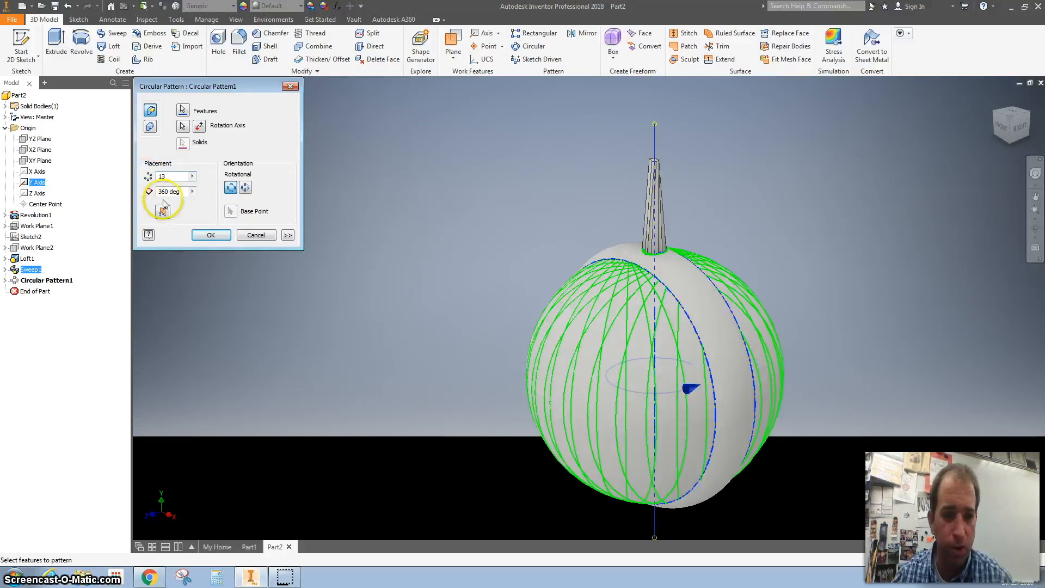
left_click(210, 234)
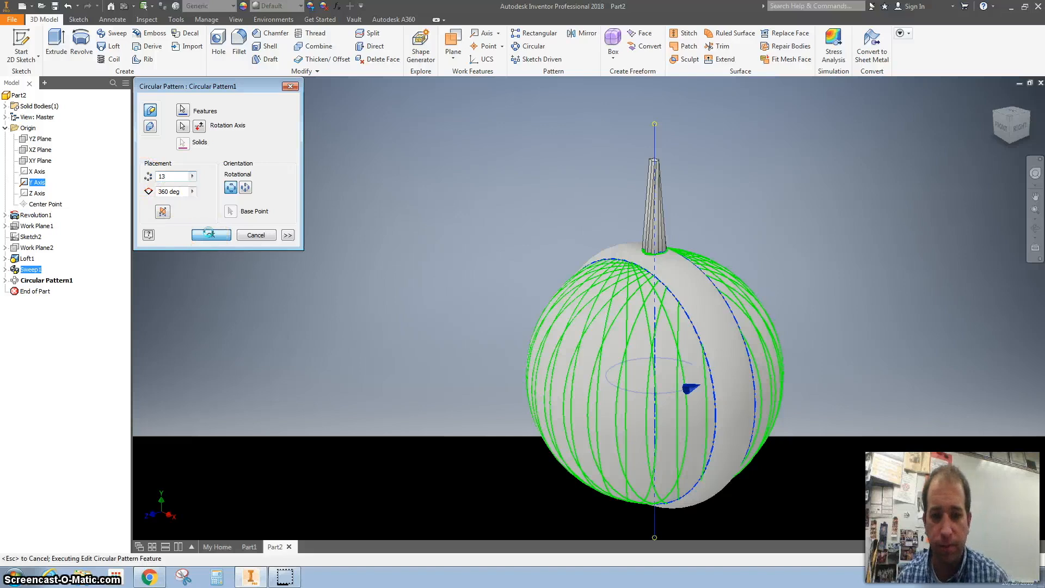
left_click(211, 235)
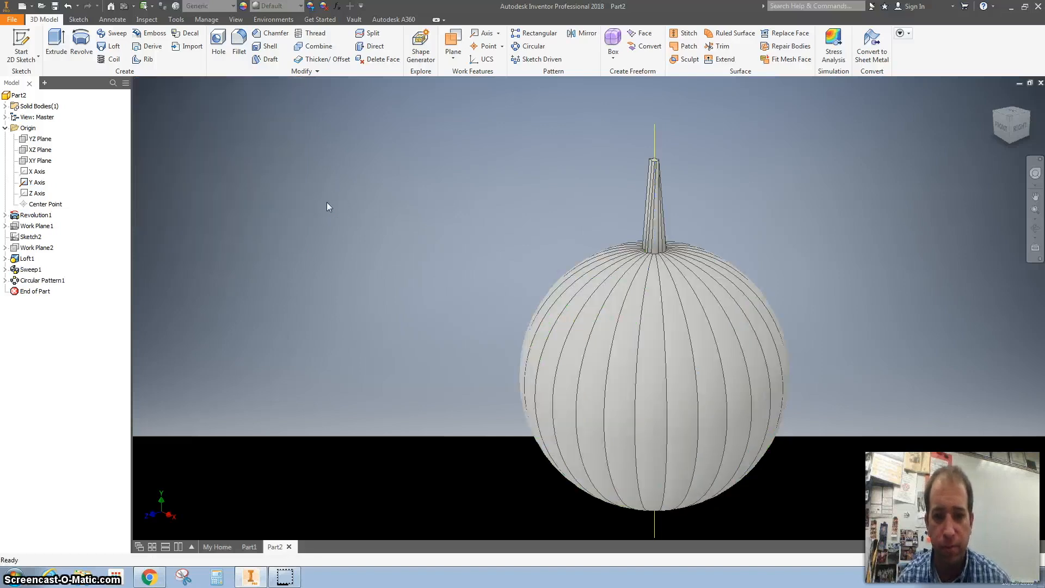
mouse_move(627, 217)
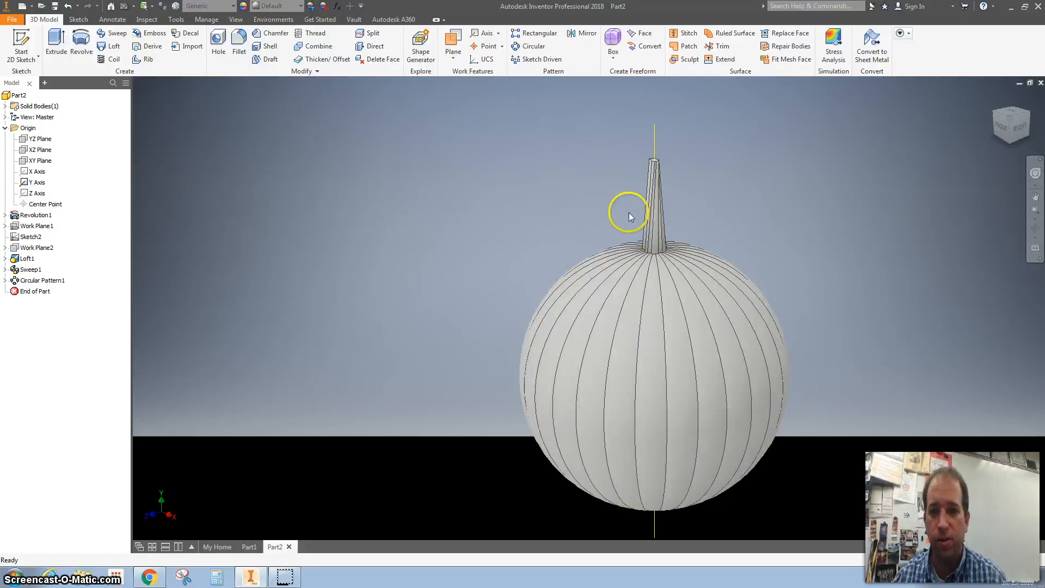
mouse_move(414, 312)
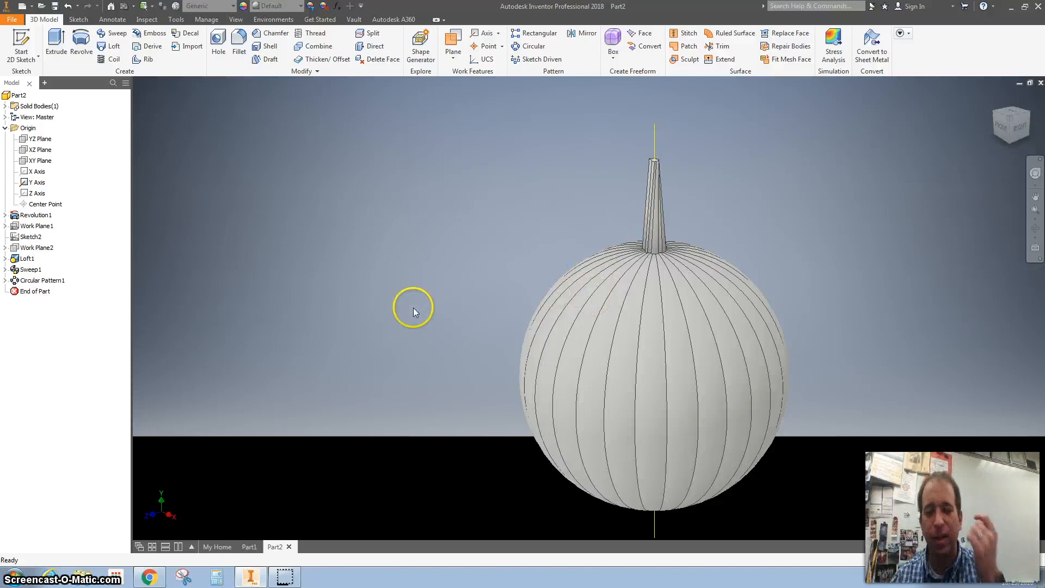
mouse_move(383, 298)
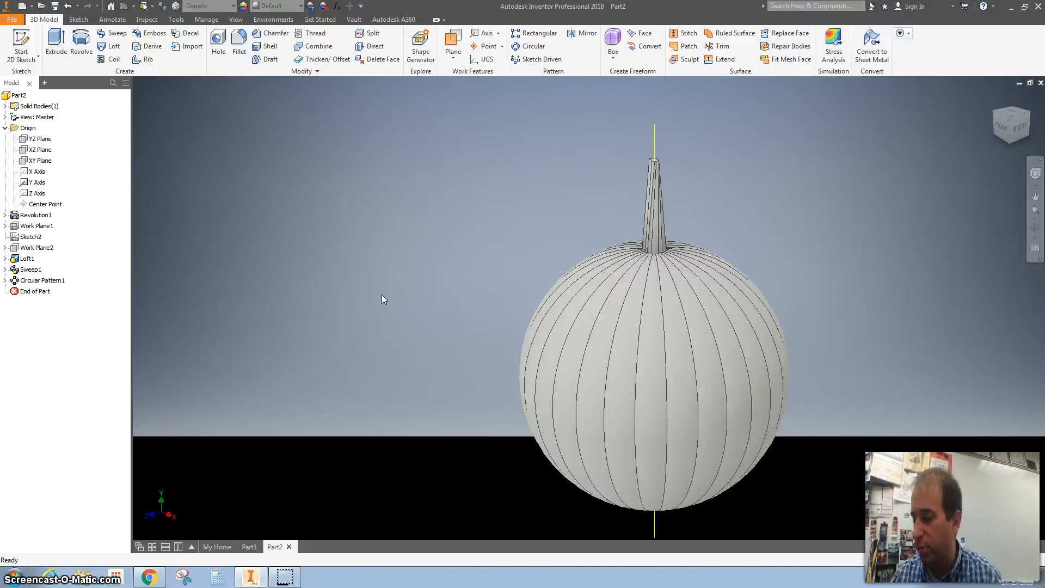
Turn off the Y Axis visibility, leaving only the ribbed pumpkin and stem
right_click(37, 171)
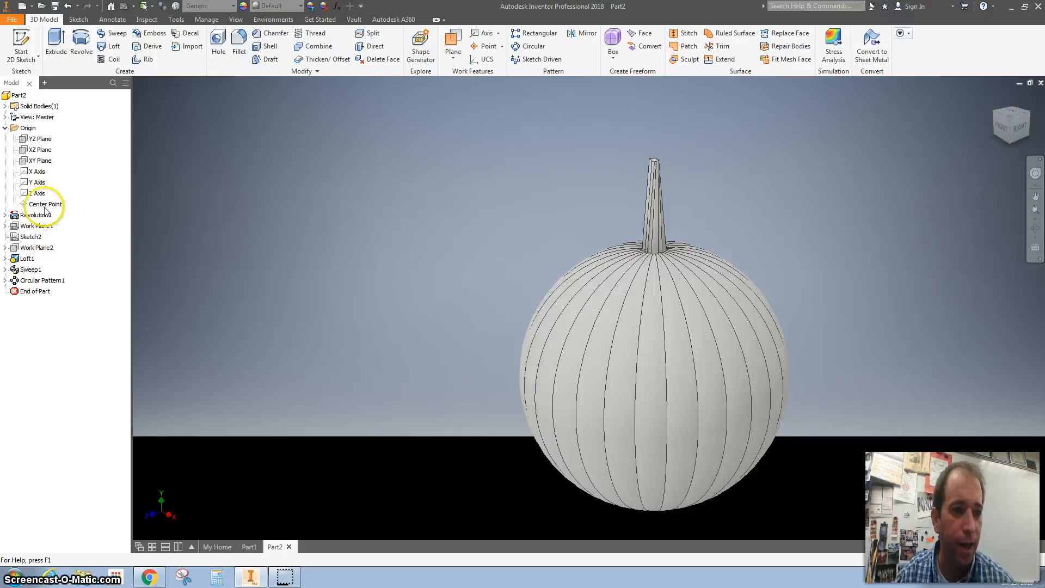
mouse_move(392, 245)
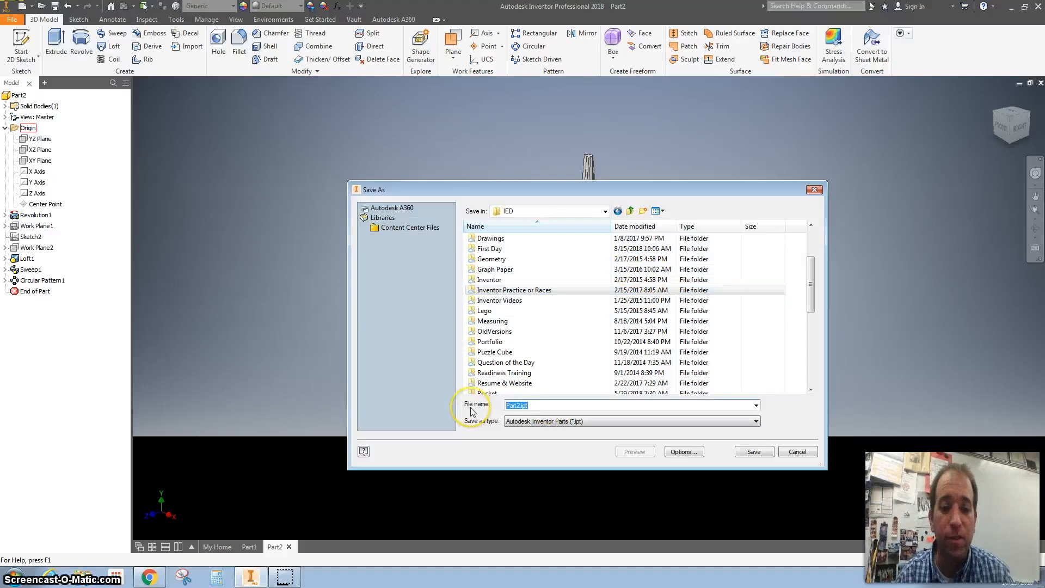
Enter 'Pumpkin SP' as the part file name in the Save As dialog
type("Pumpkin")
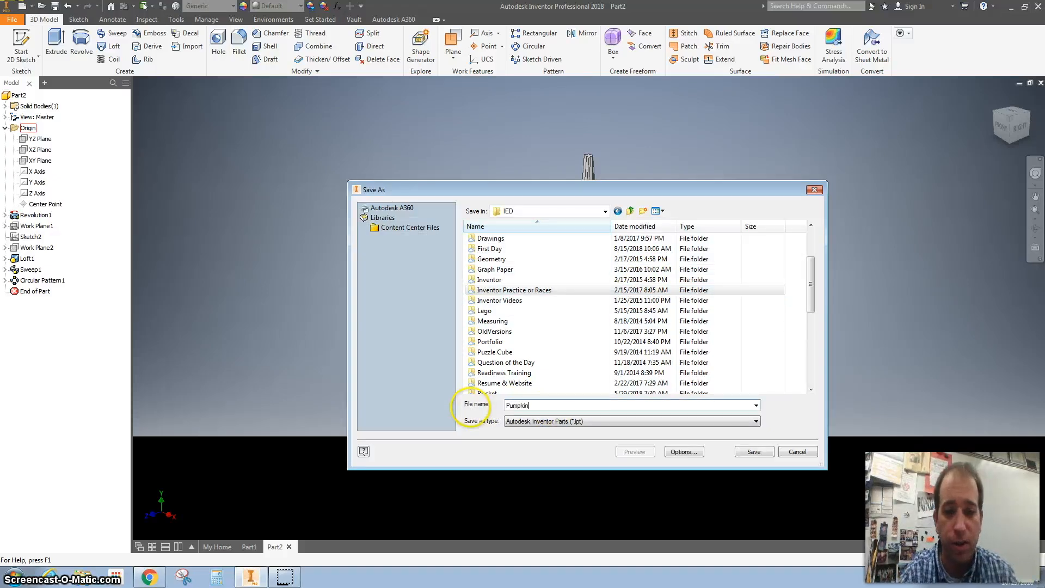
type("SP")
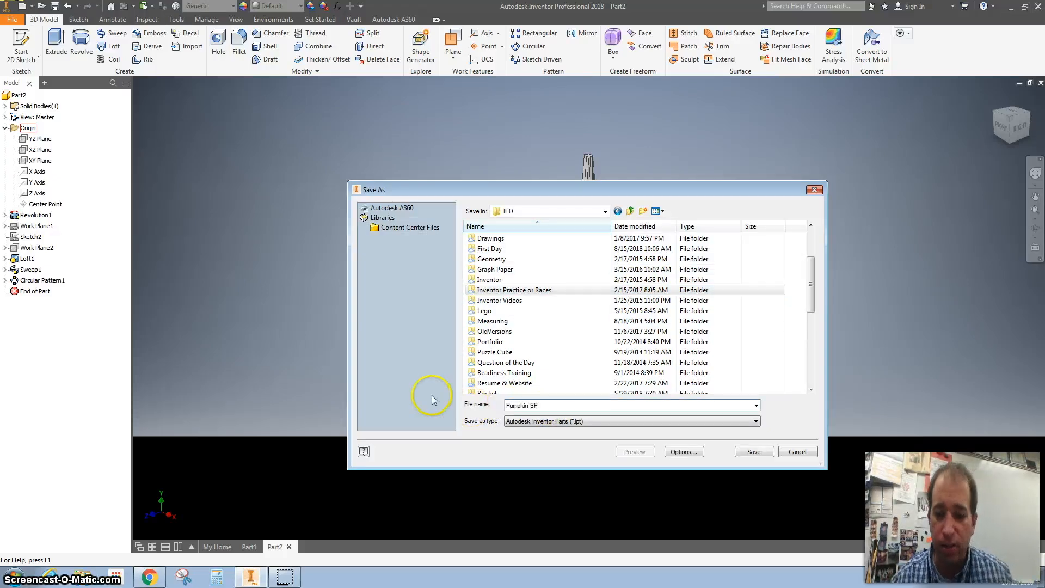